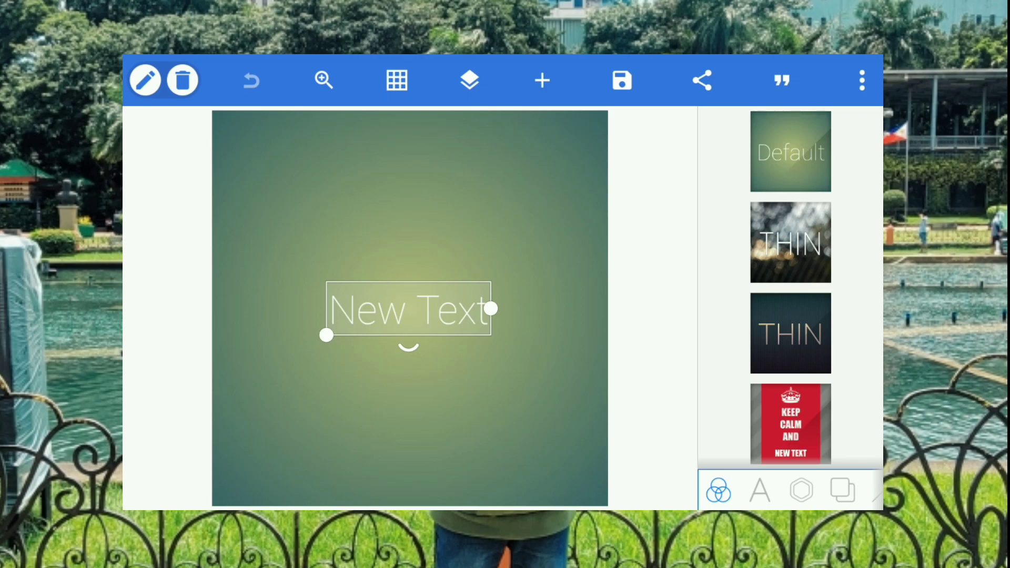
Delete the placeholder 'New Text' and switch the background from gradient to a solid dark colour.
left_click(183, 80)
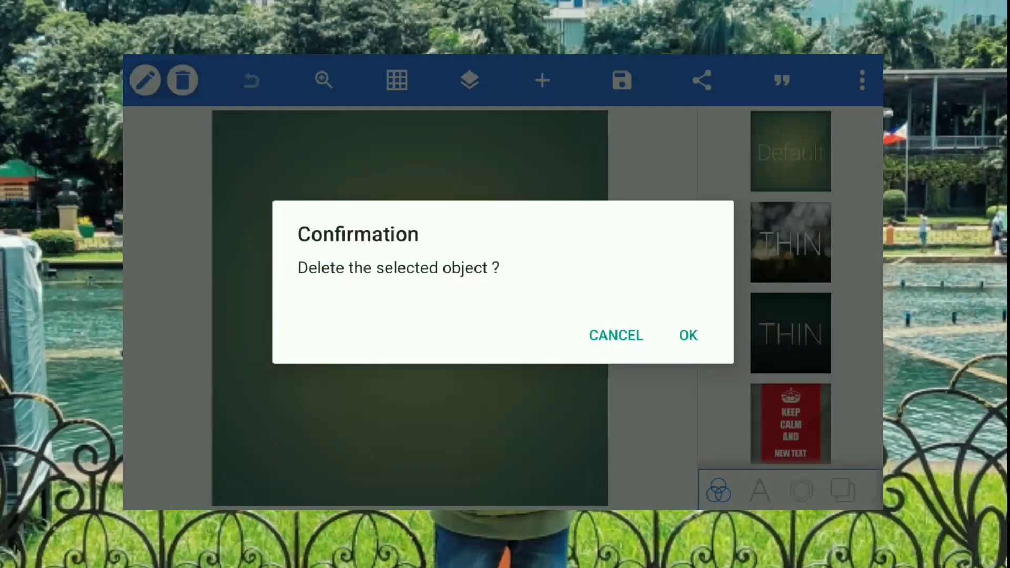
left_click(687, 335)
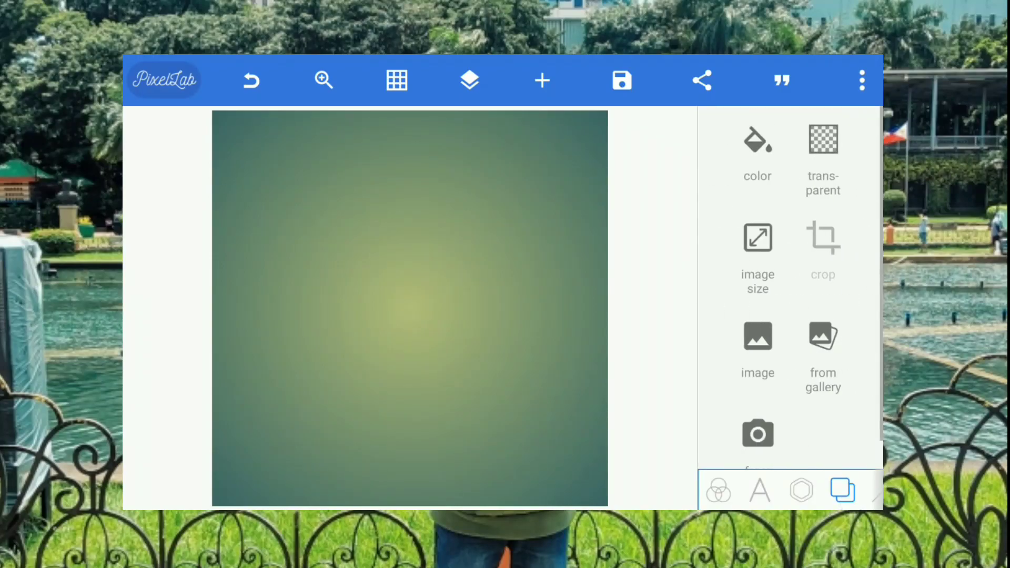
left_click(757, 139)
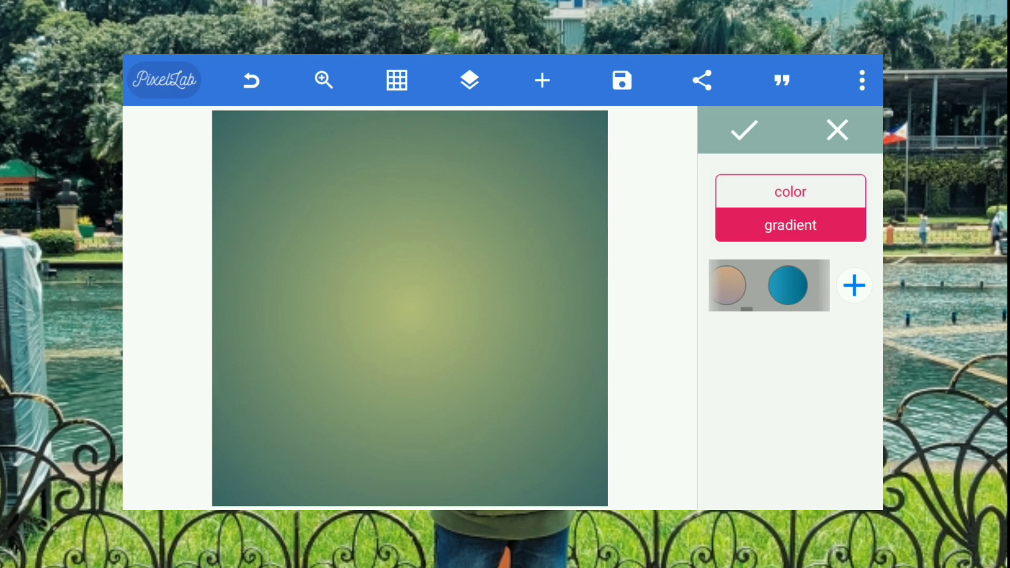
left_click(790, 191)
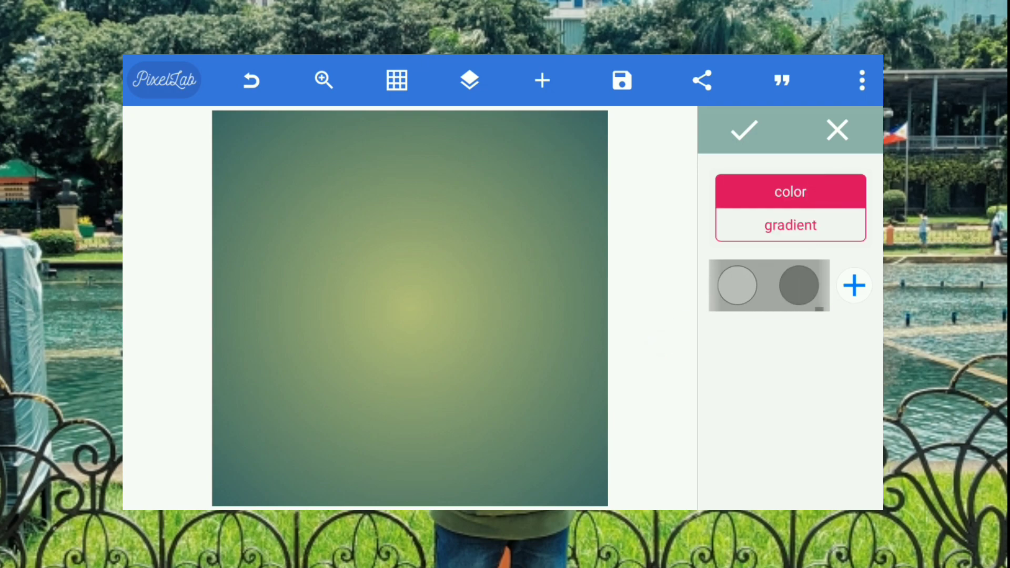
left_click(743, 130)
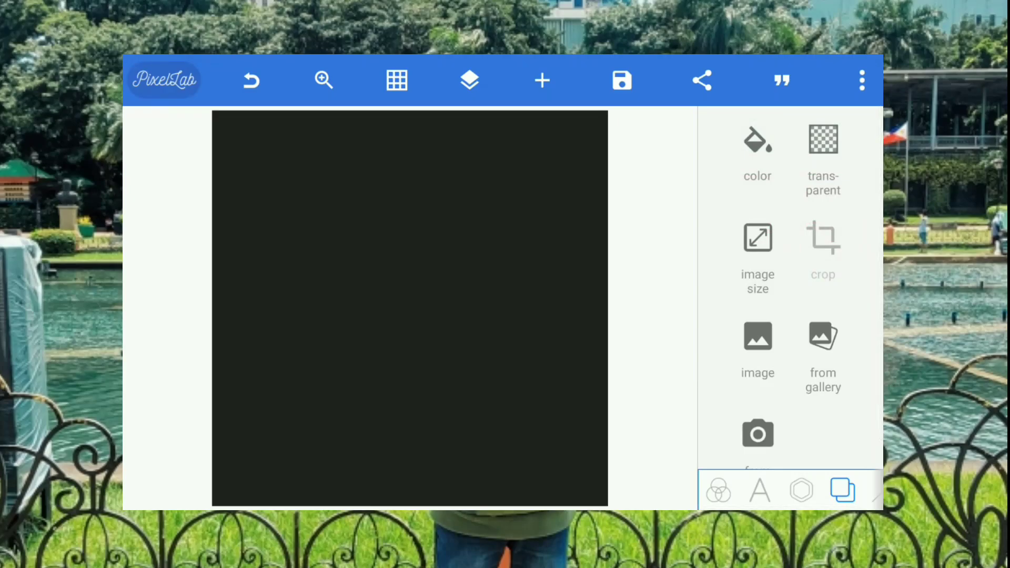
Show the 4×4 grid and stretch a new rectangle into a thin white horizontal bar.
left_click(396, 80)
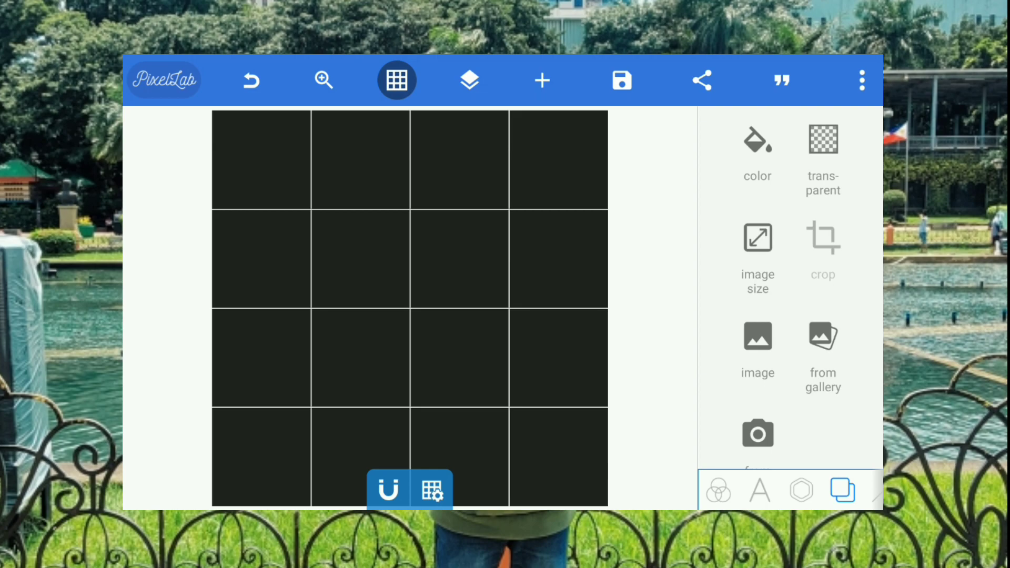
left_click(542, 80)
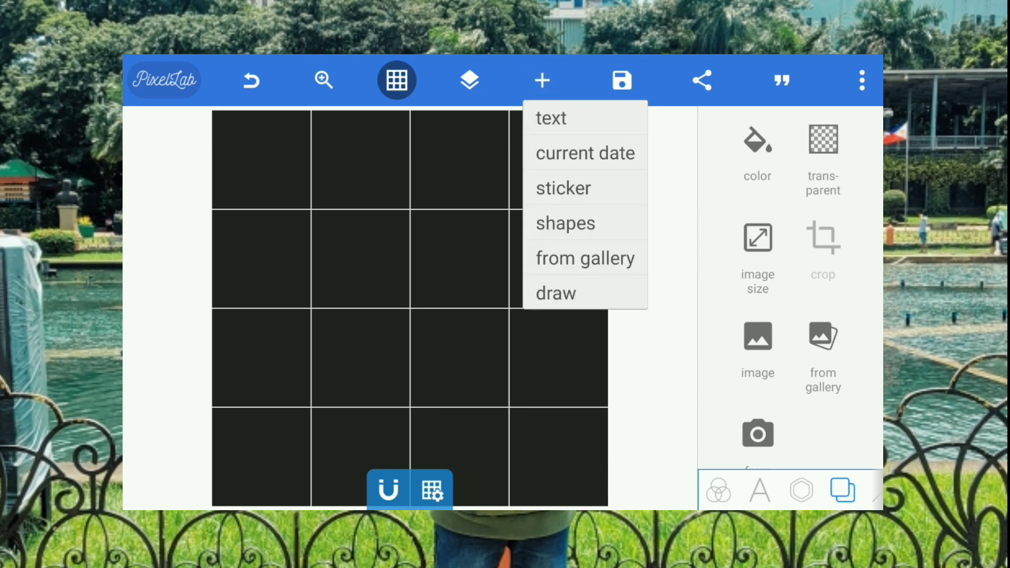
left_click(565, 222)
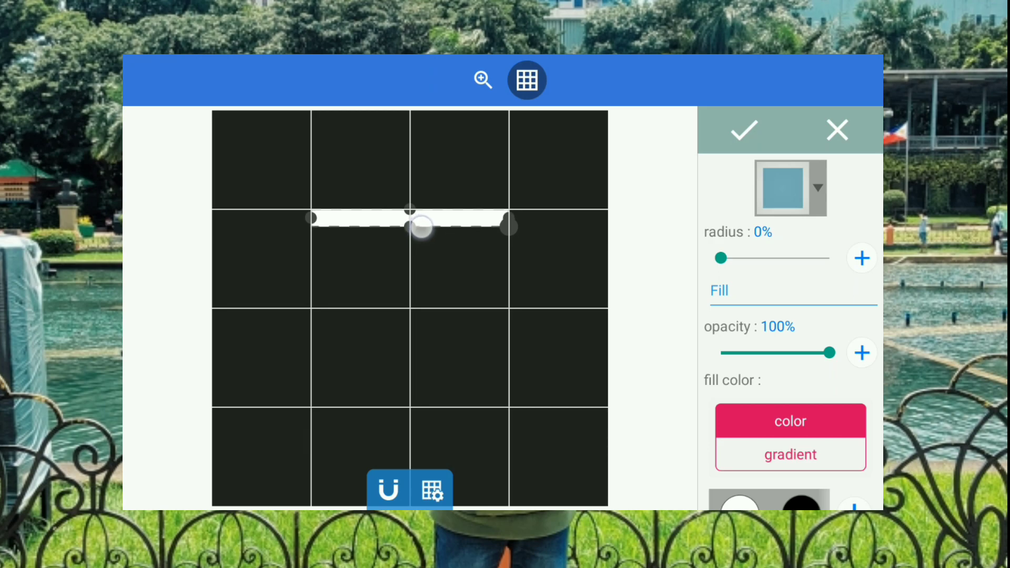
left_click_drag(420, 226, 410, 209)
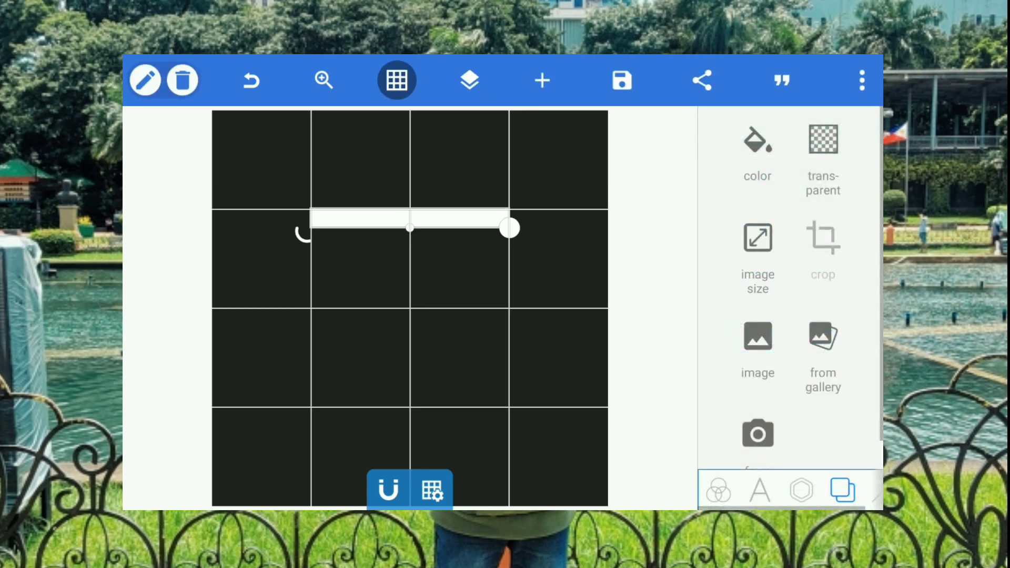
Add a triangle shape, move it to the bar's left end, and resize it to the bar's height.
left_click(541, 79)
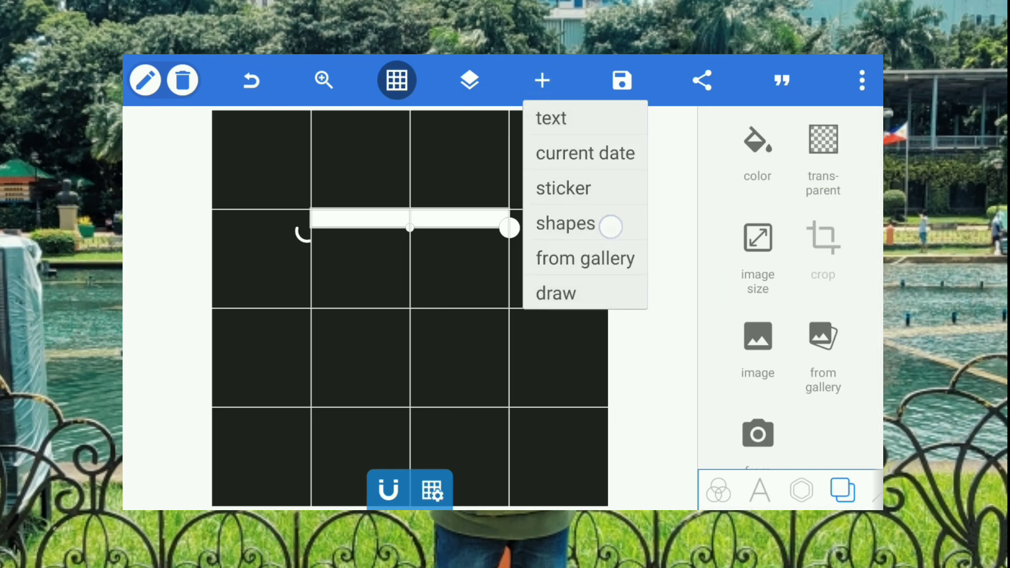
left_click(565, 223)
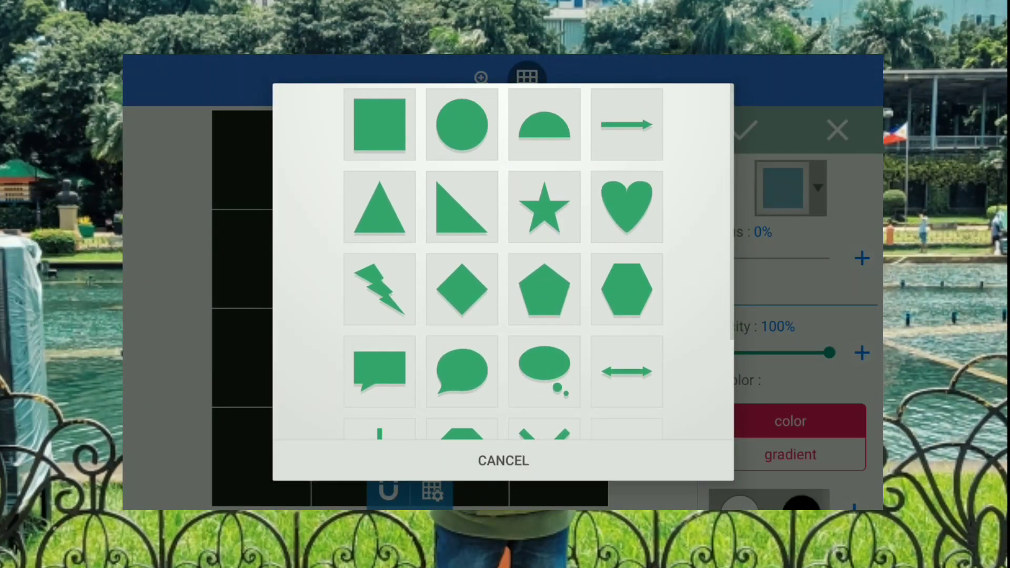
left_click(378, 206)
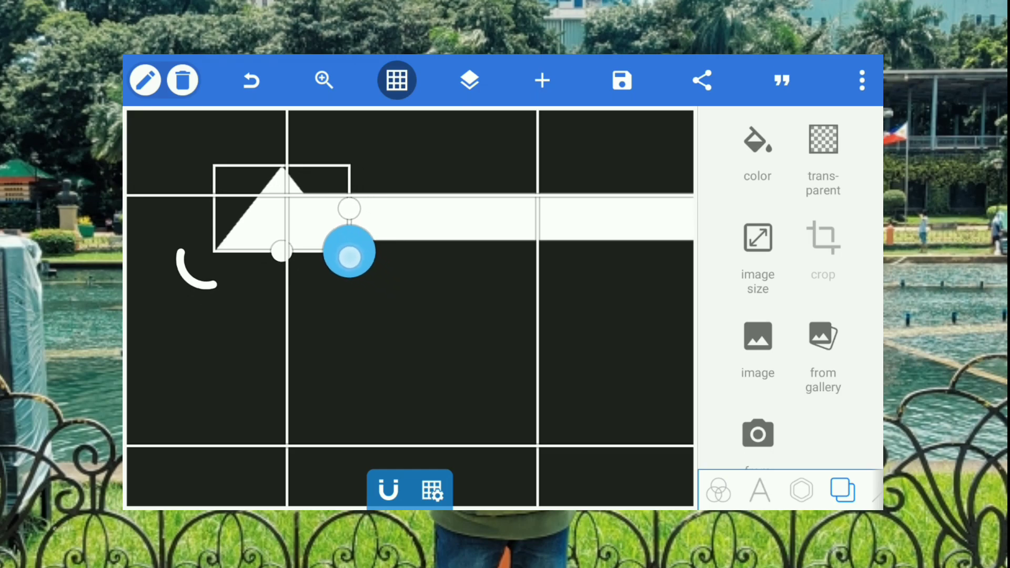
left_click_drag(347, 248, 348, 261)
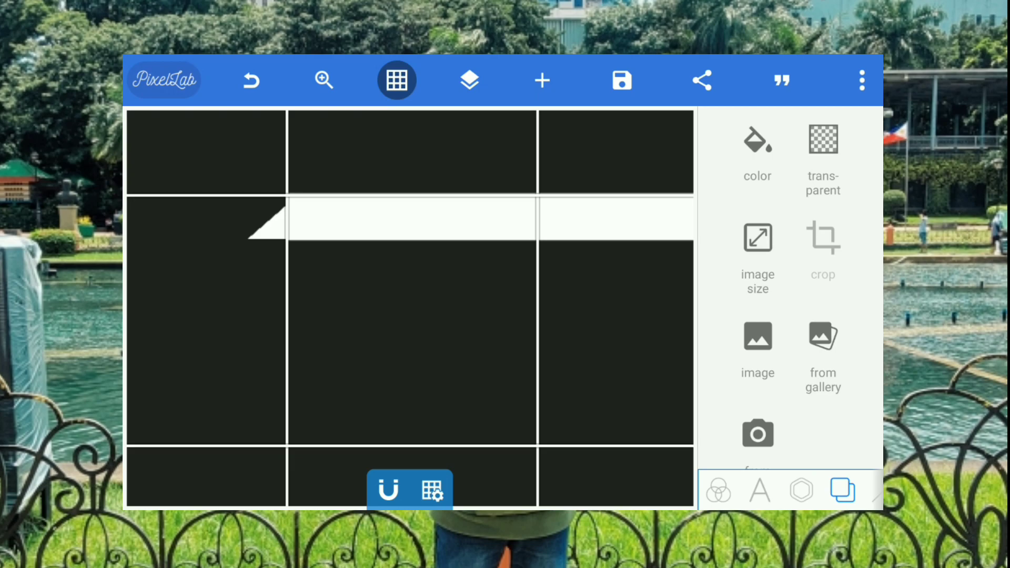
left_click(264, 222)
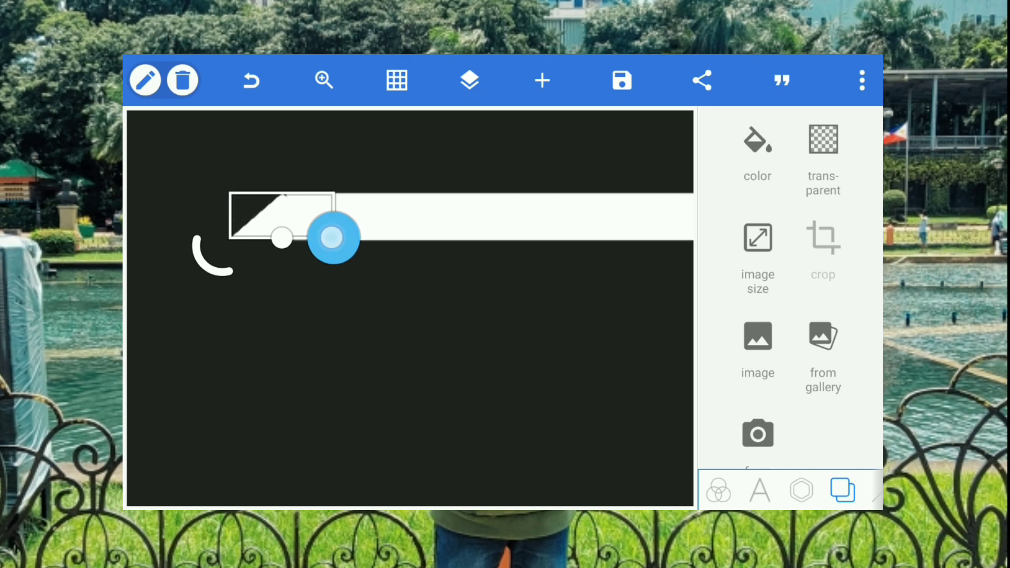
left_click_drag(332, 237, 290, 237)
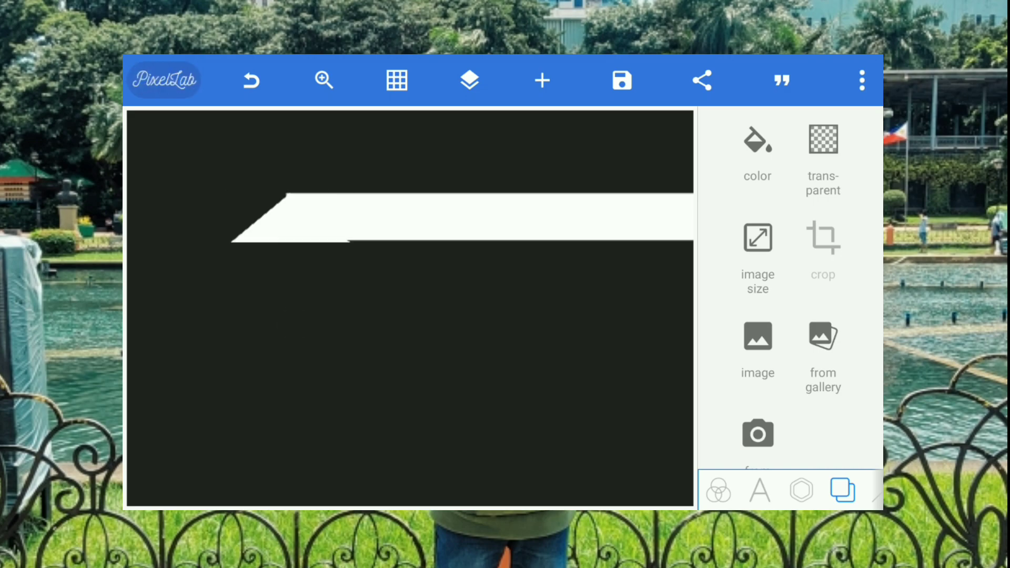
Nudge the triangle one pixel with the position arrows to align it with the bar.
left_click(303, 226)
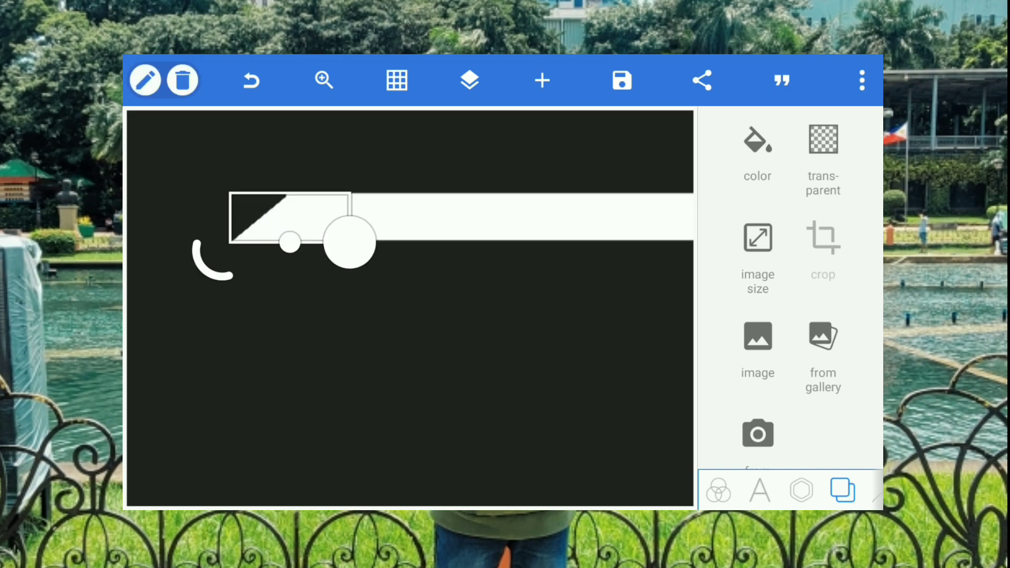
left_click(801, 491)
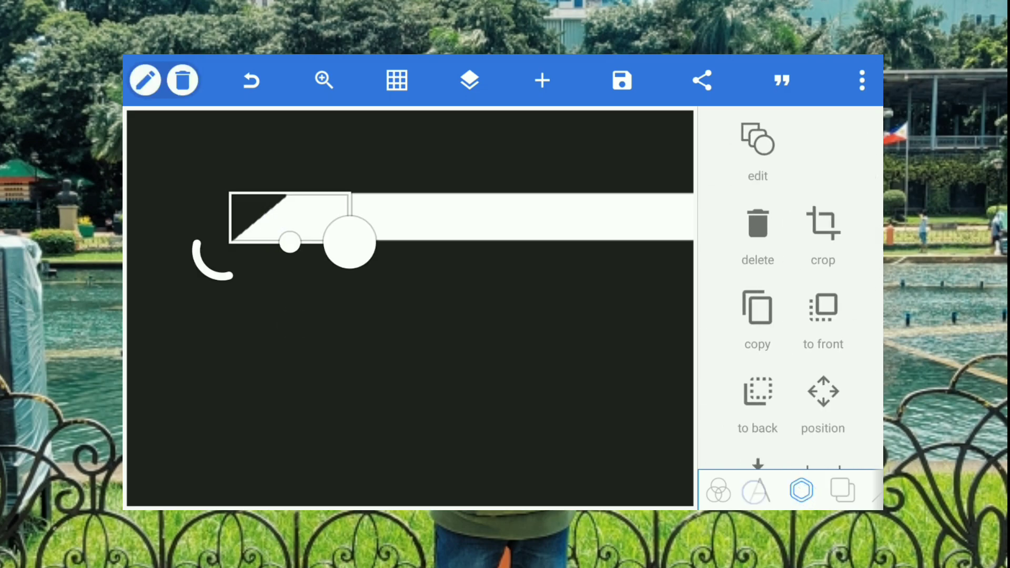
left_click(823, 391)
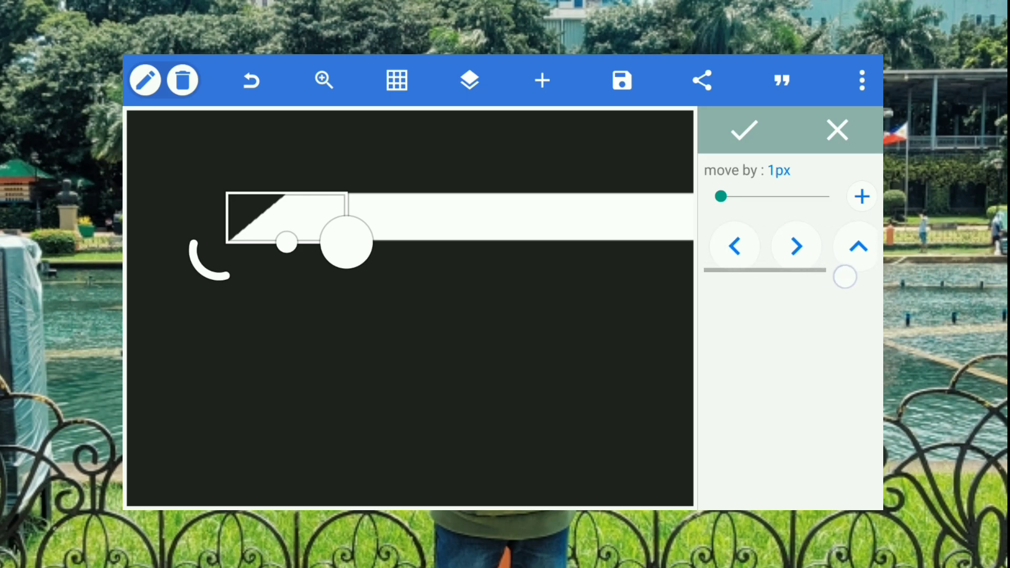
left_click(857, 246)
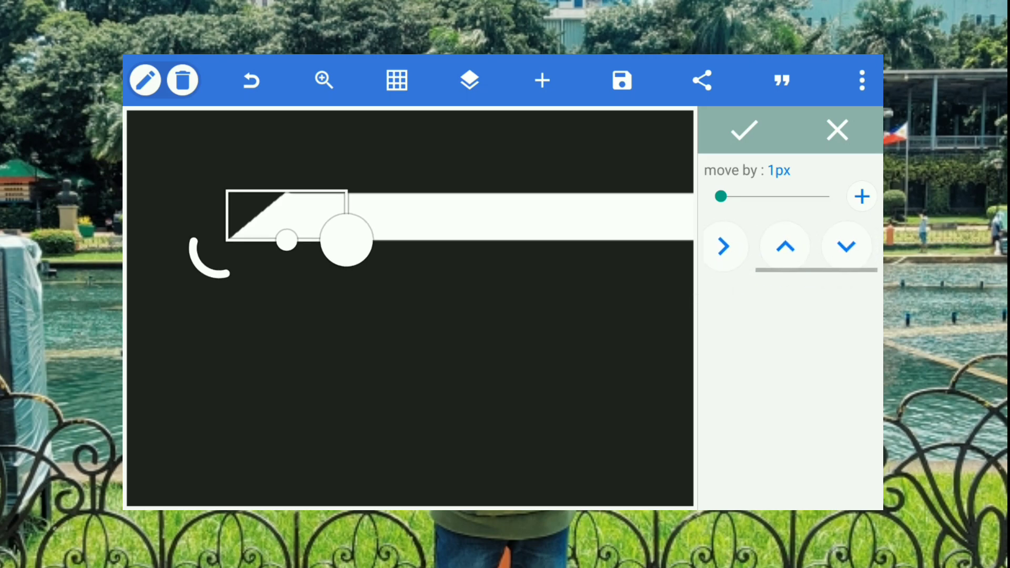
left_click(743, 130)
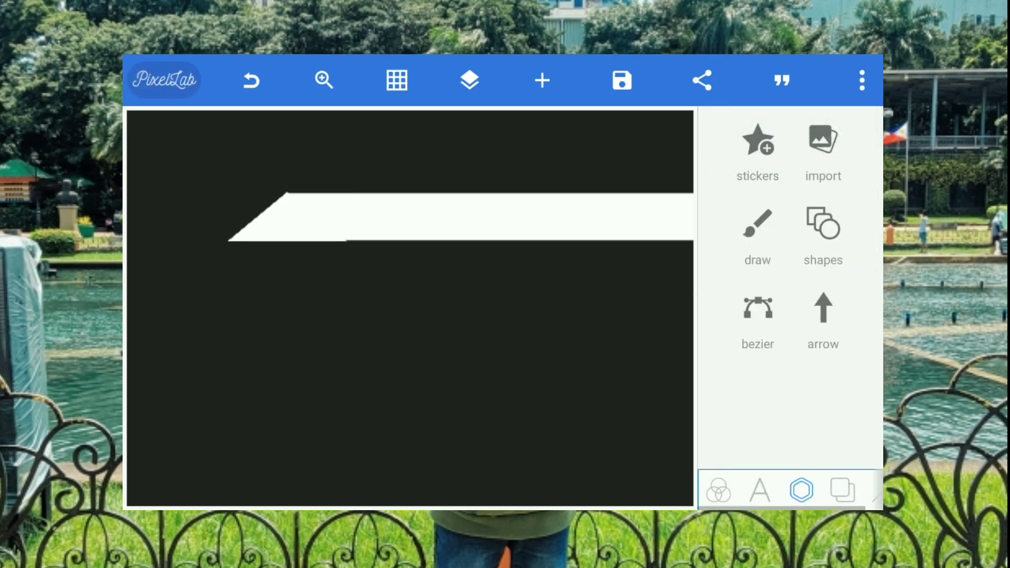
left_click(290, 232)
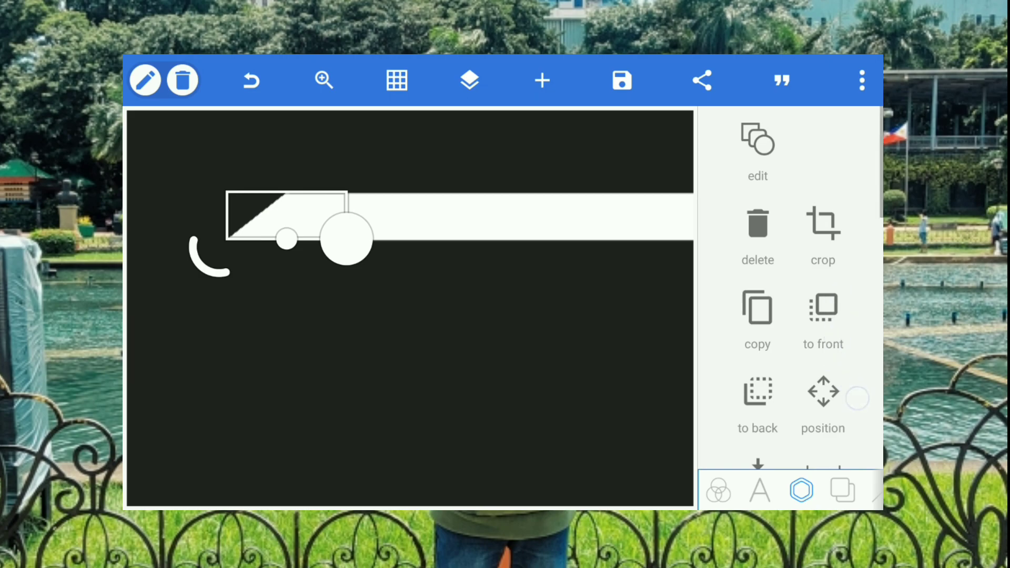
left_click(822, 400)
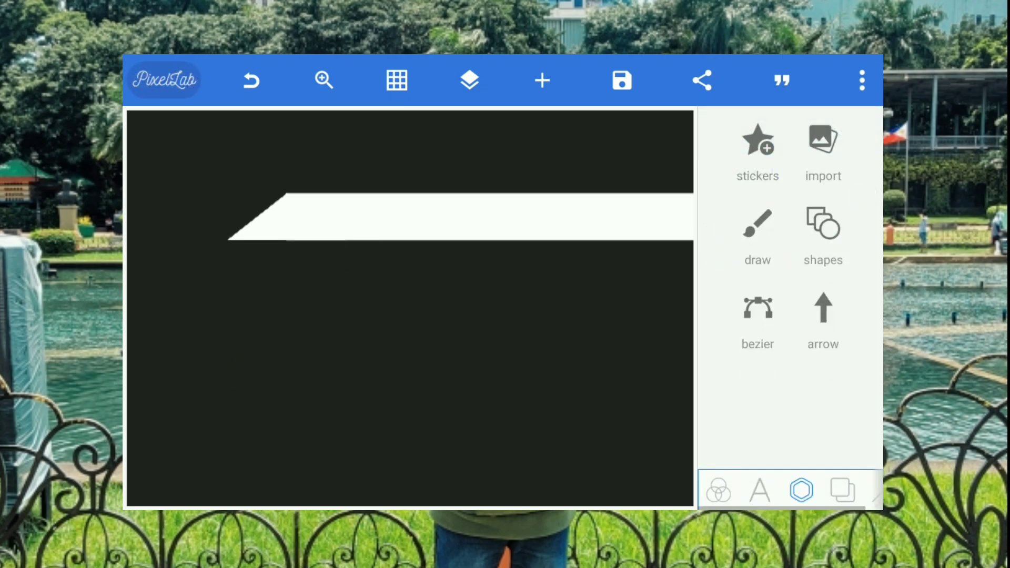
Fit the canvas to view, merge the triangle and bar layers, and re-enable the grid.
left_click(325, 80)
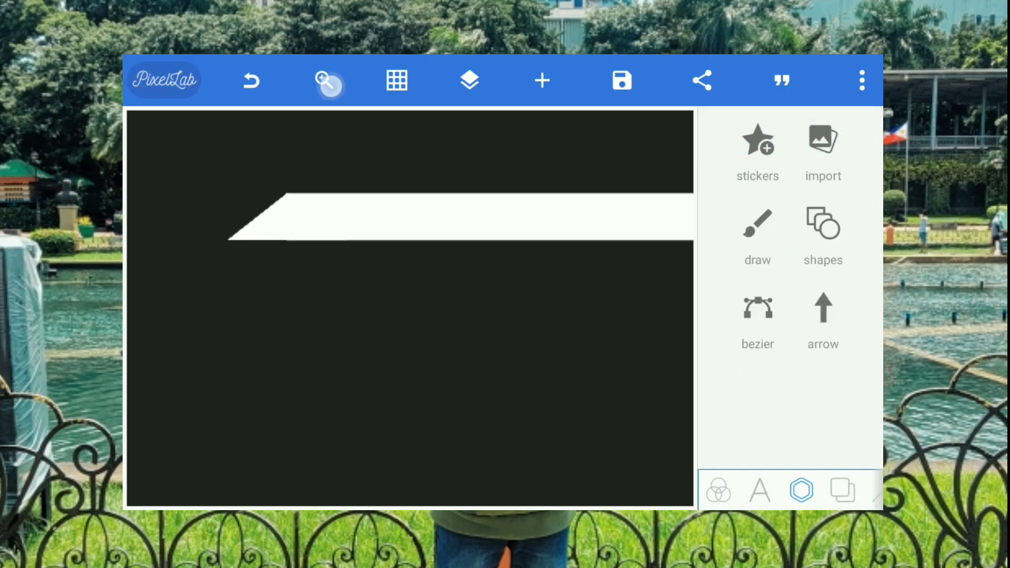
left_click(328, 80)
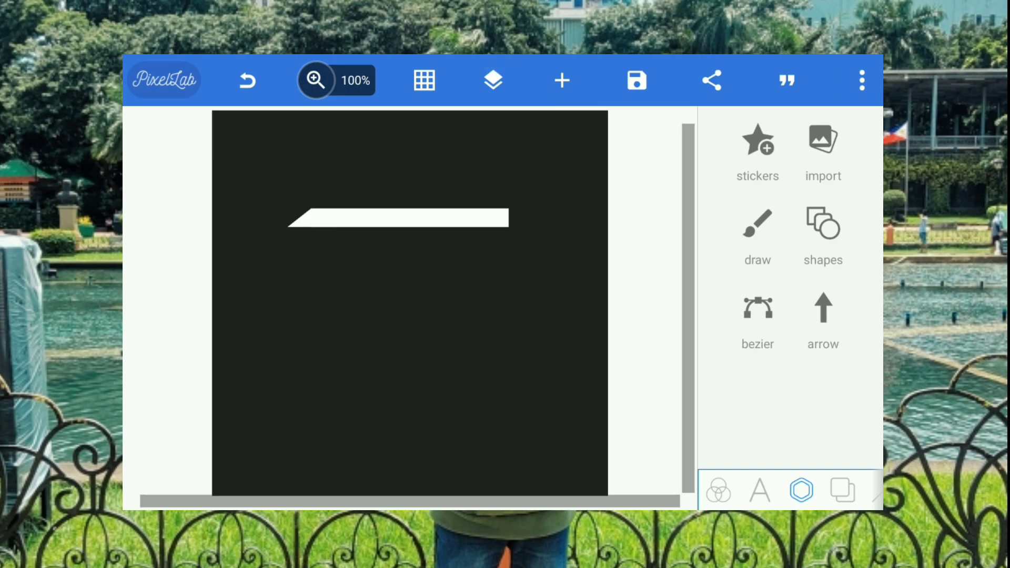
left_click(493, 80)
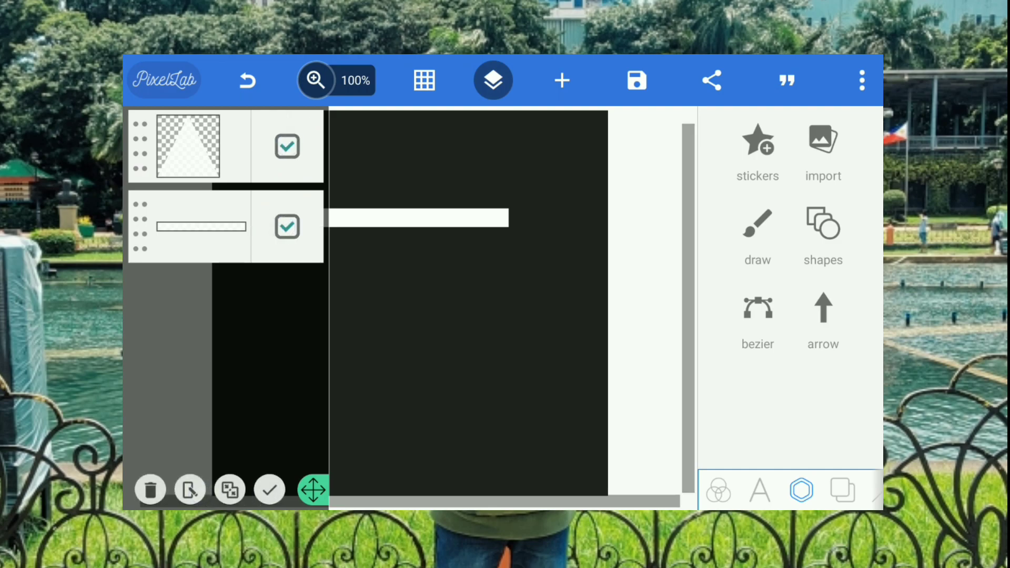
left_click(229, 490)
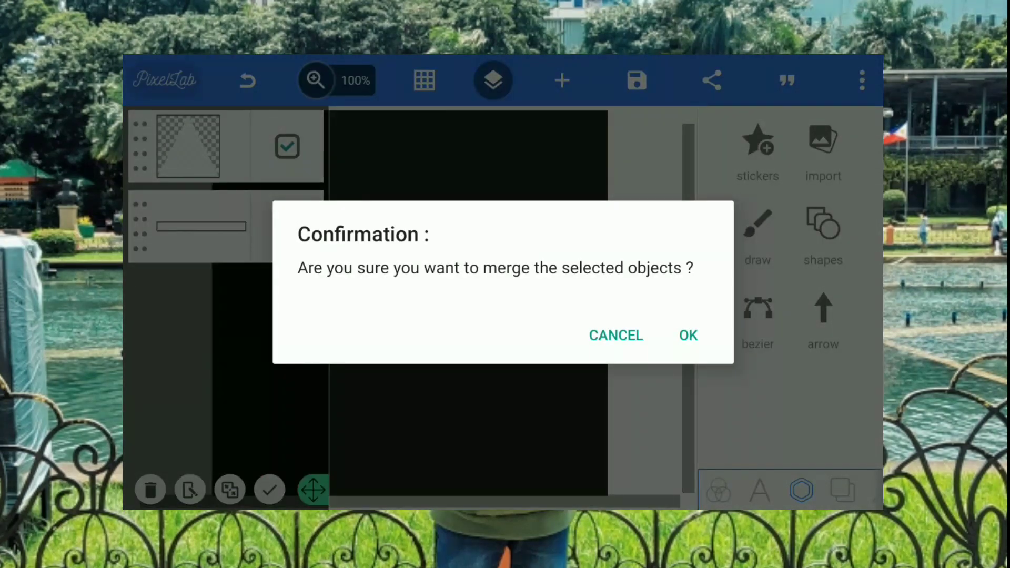
left_click(687, 335)
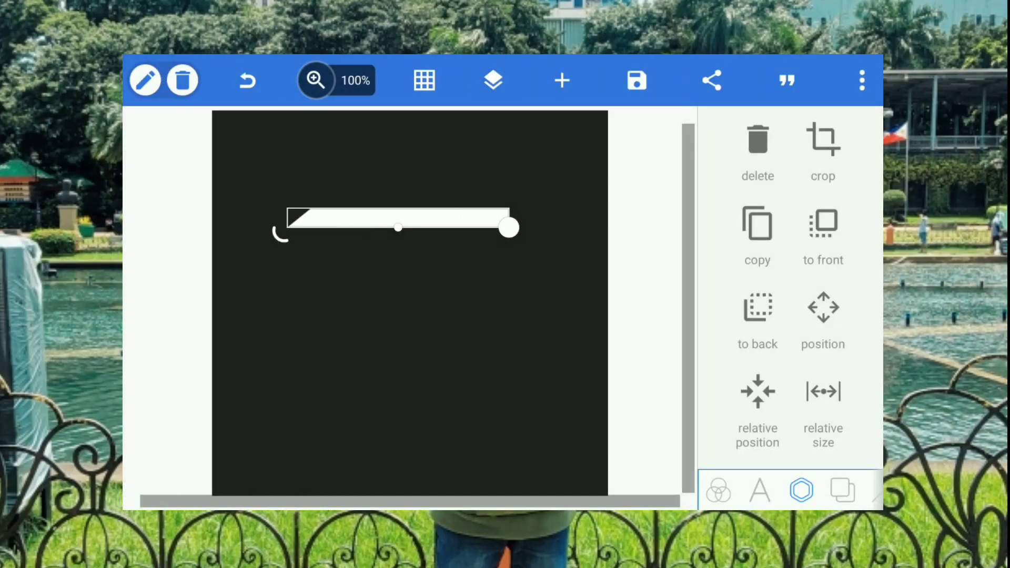
left_click(423, 80)
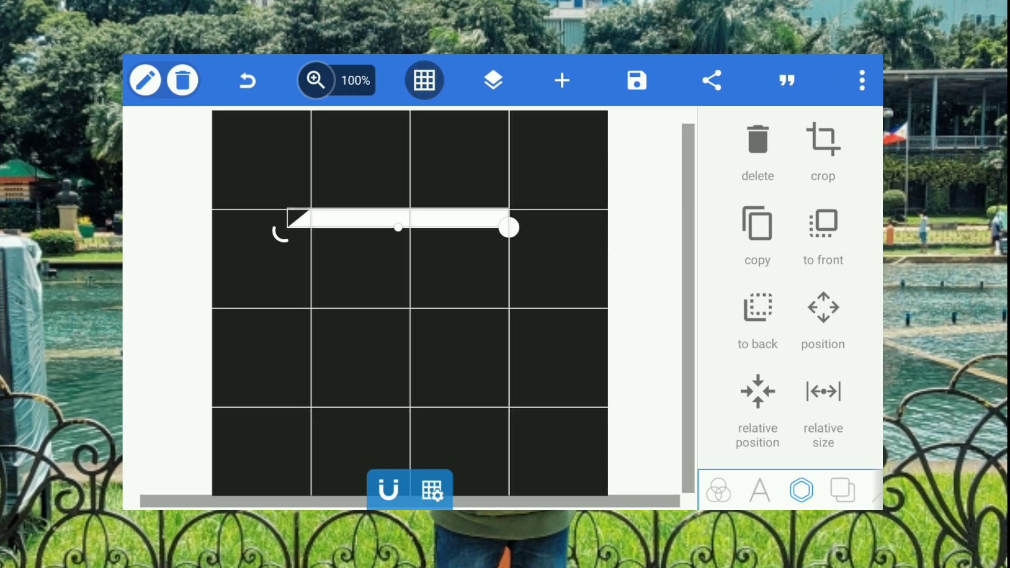
Erase the right half of the lower duplicate bar with a rectangle selection.
left_click(493, 80)
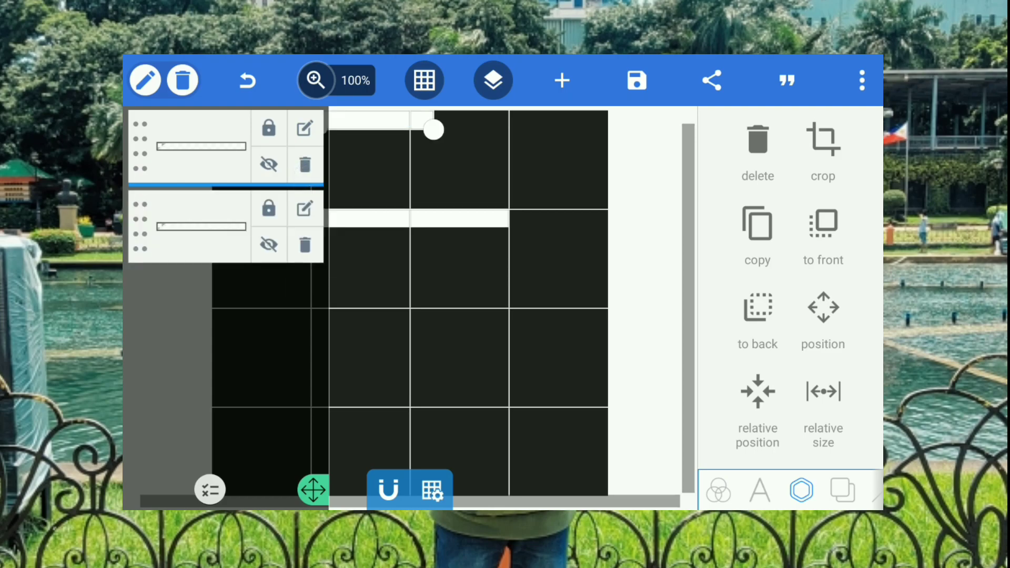
left_click(493, 80)
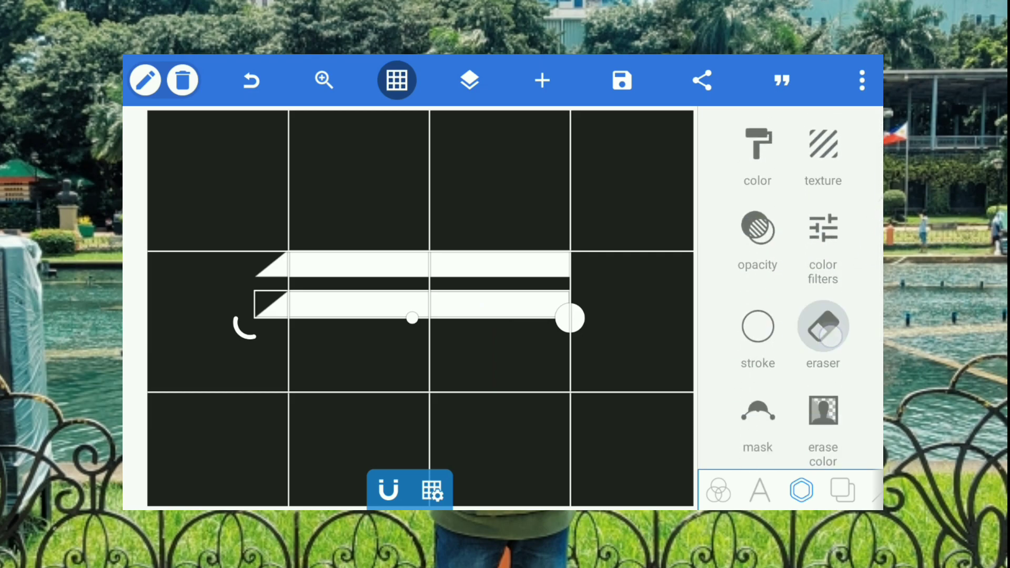
left_click(823, 327)
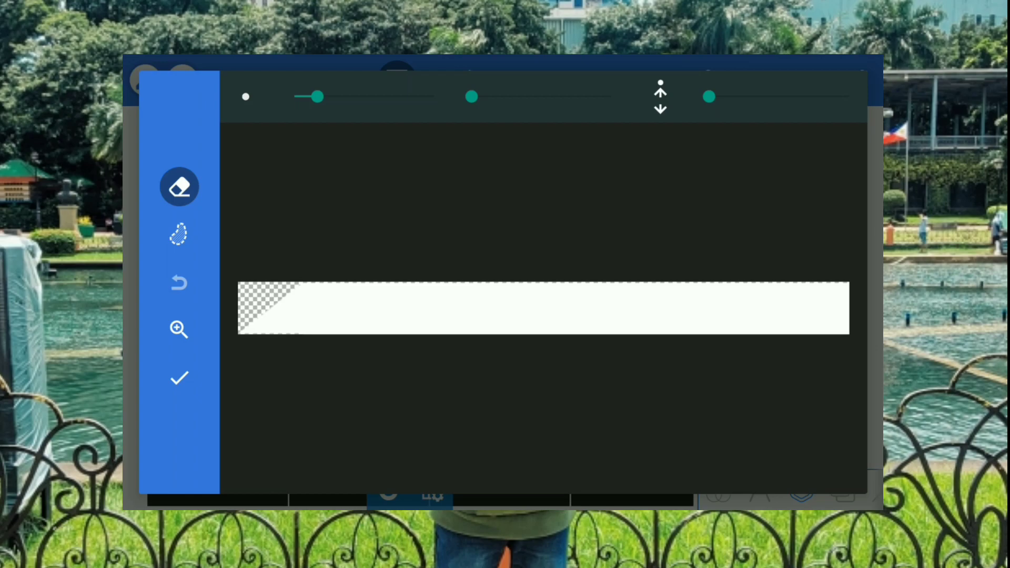
left_click(179, 234)
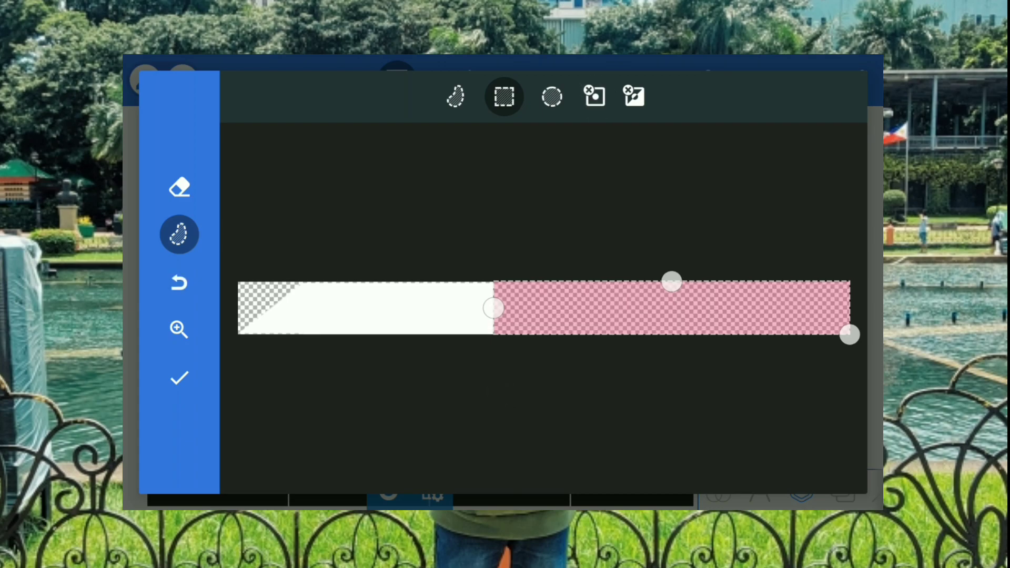
left_click(178, 378)
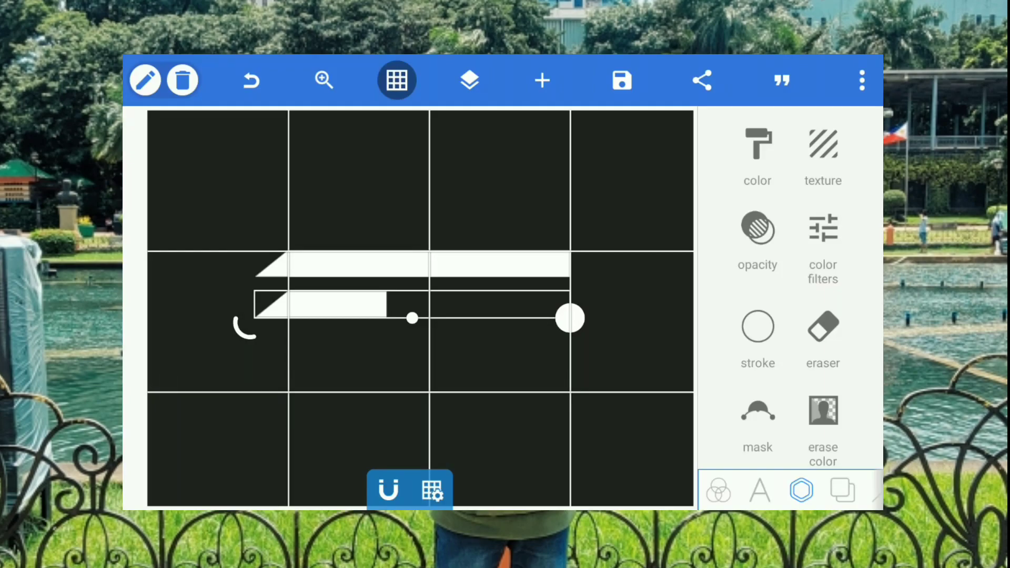
Select the bar layer and duplicate it to create the short third bar and vertical T stem.
left_click(469, 80)
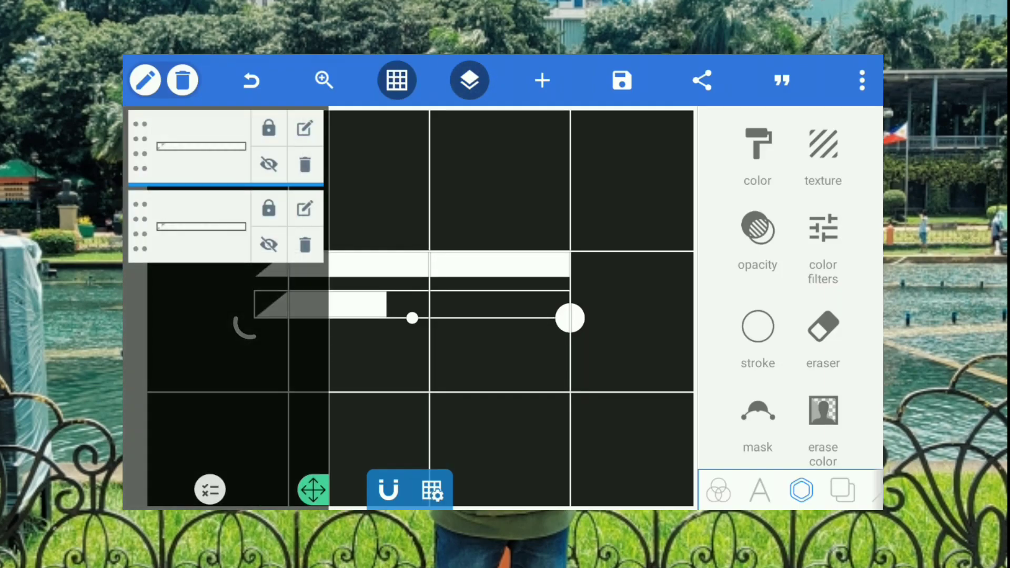
left_click(304, 126)
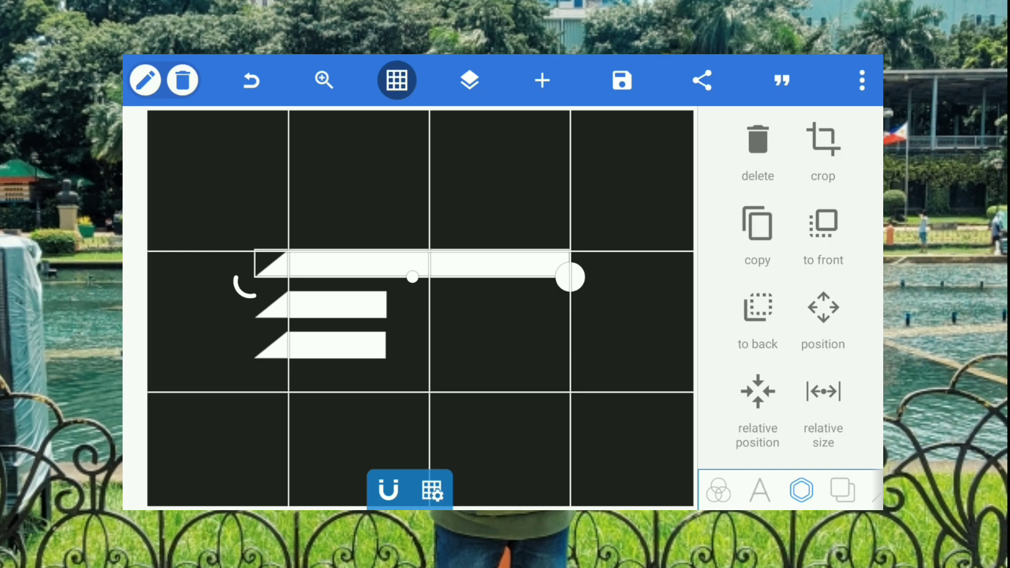
left_click(469, 80)
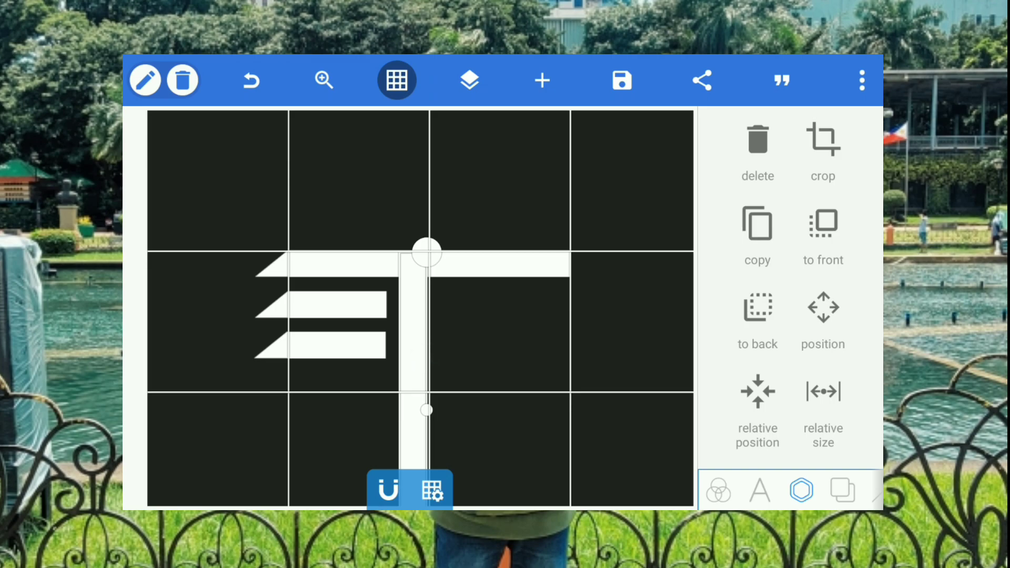
scroll("down", 3)
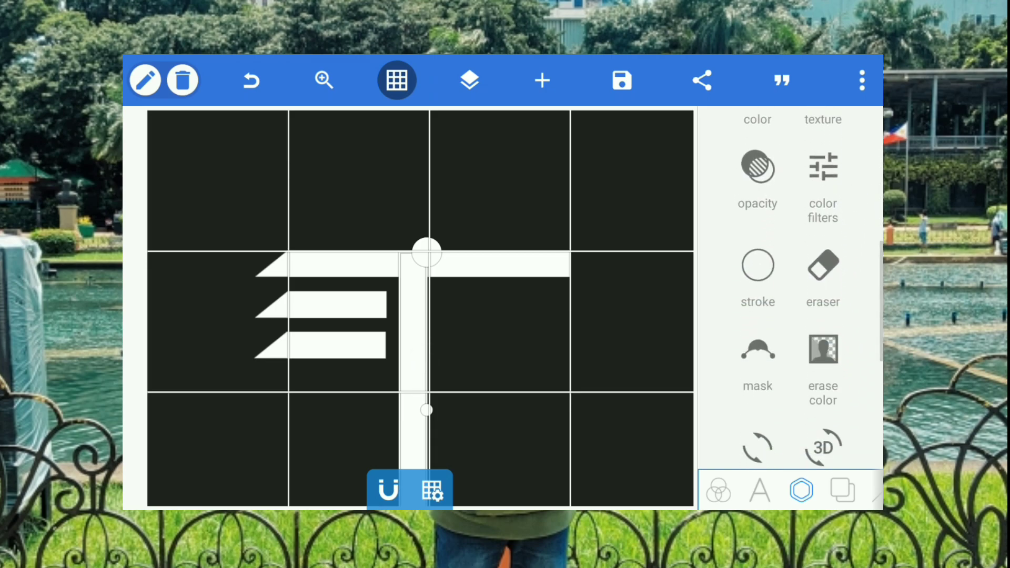
Erase the lower part of the vertical stem after one cancelled eraser attempt.
left_click(823, 277)
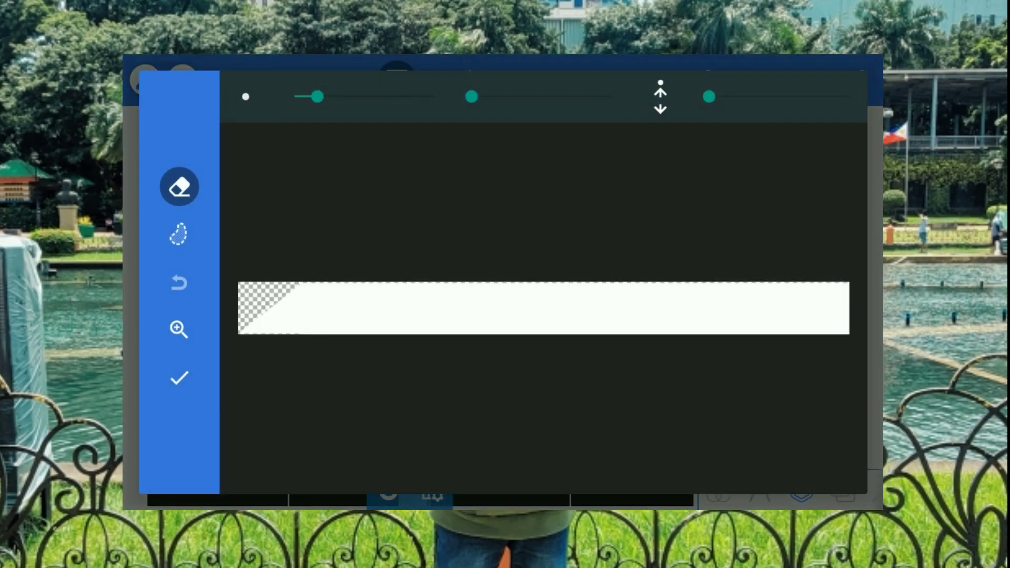
left_click(178, 233)
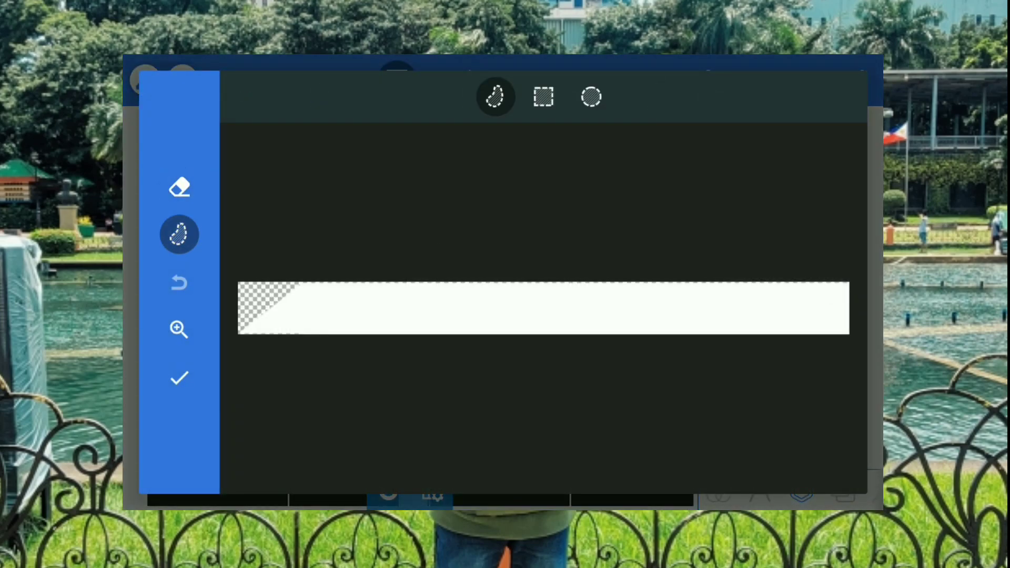
left_click(543, 97)
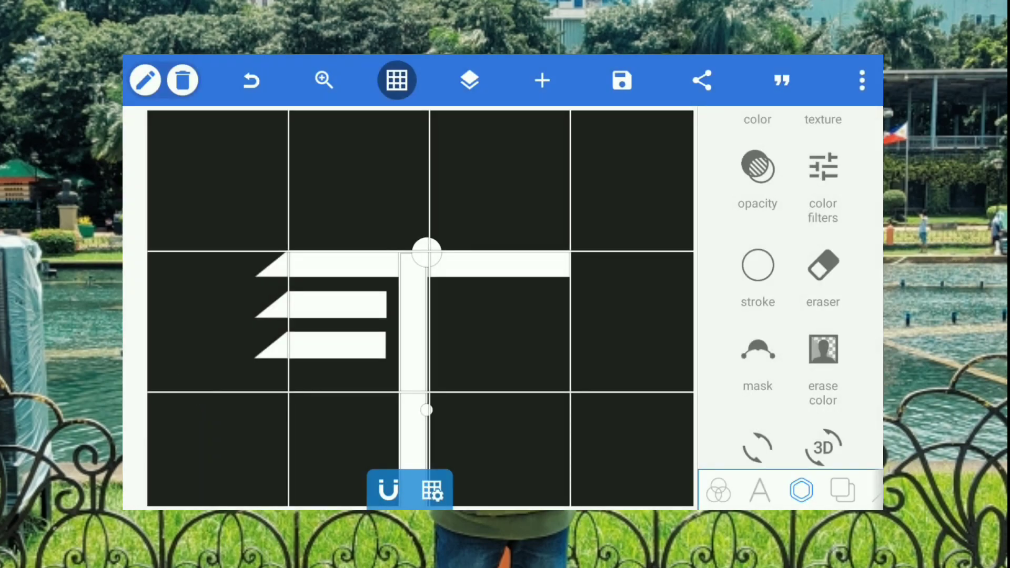
scroll("down", 3)
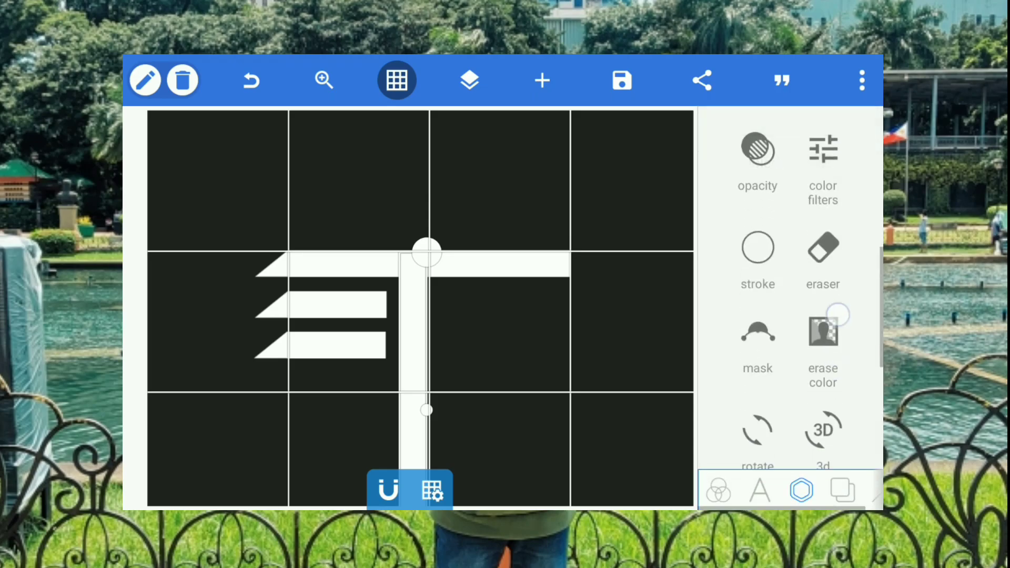
left_click(822, 261)
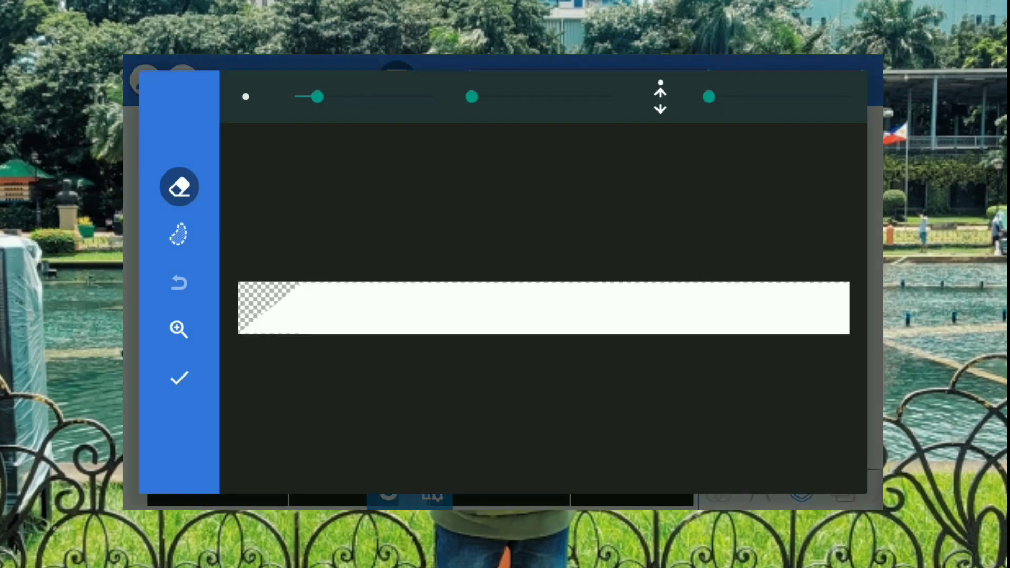
left_click(178, 233)
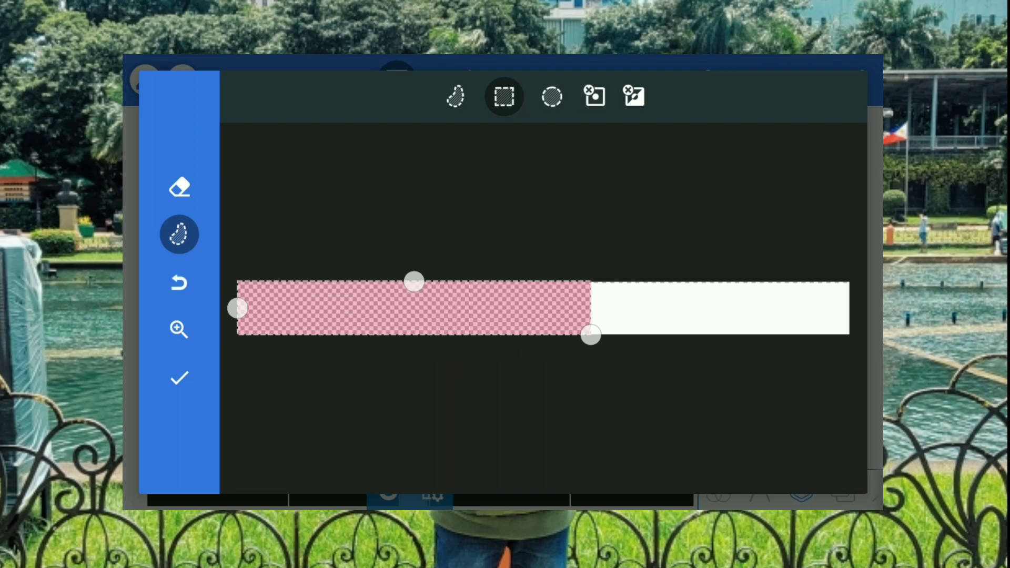
left_click(179, 379)
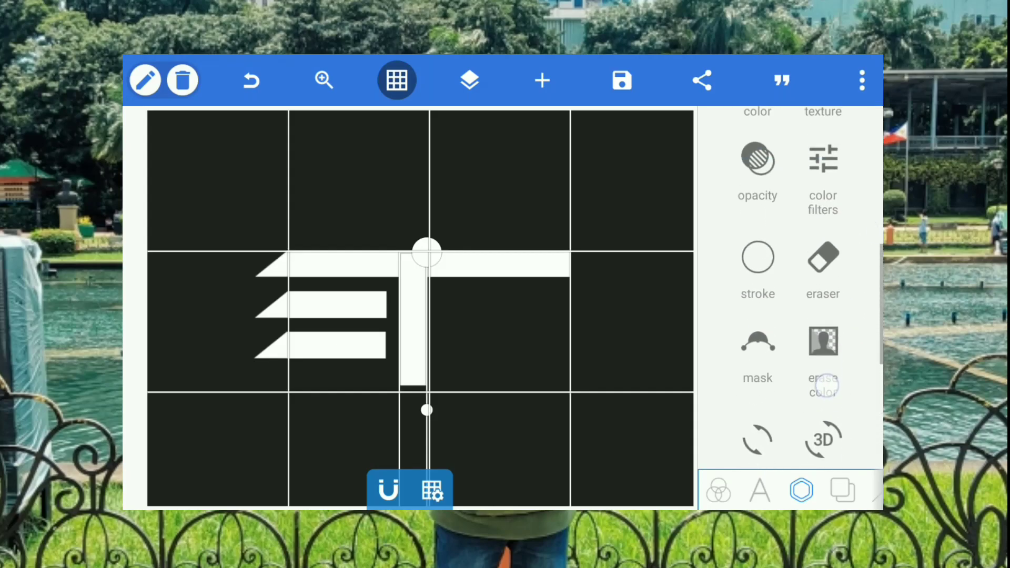
Trim more off the stem's bottom with further rectangle erases, then hide the grid.
left_click(822, 258)
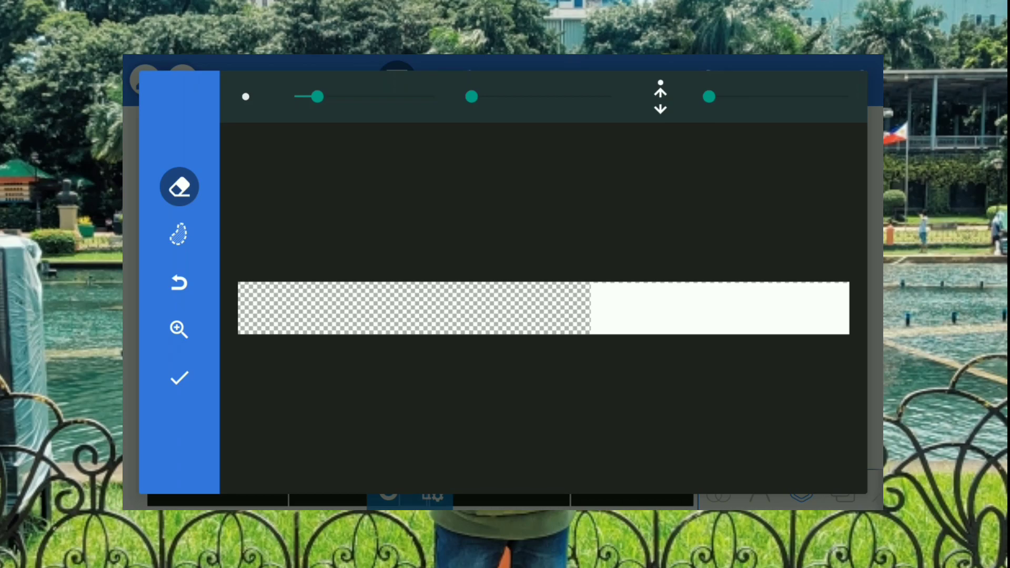
left_click(179, 233)
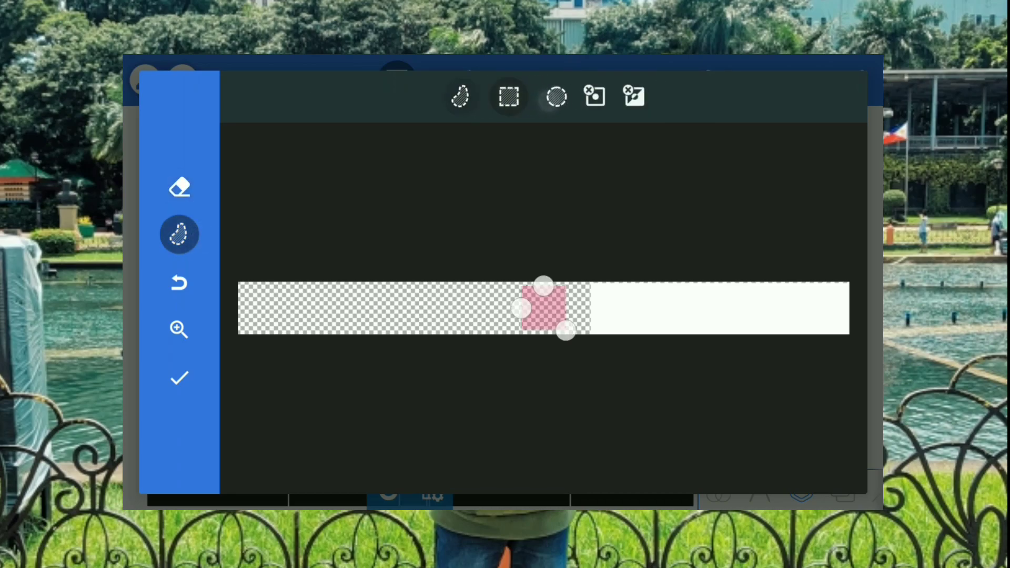
left_click(507, 97)
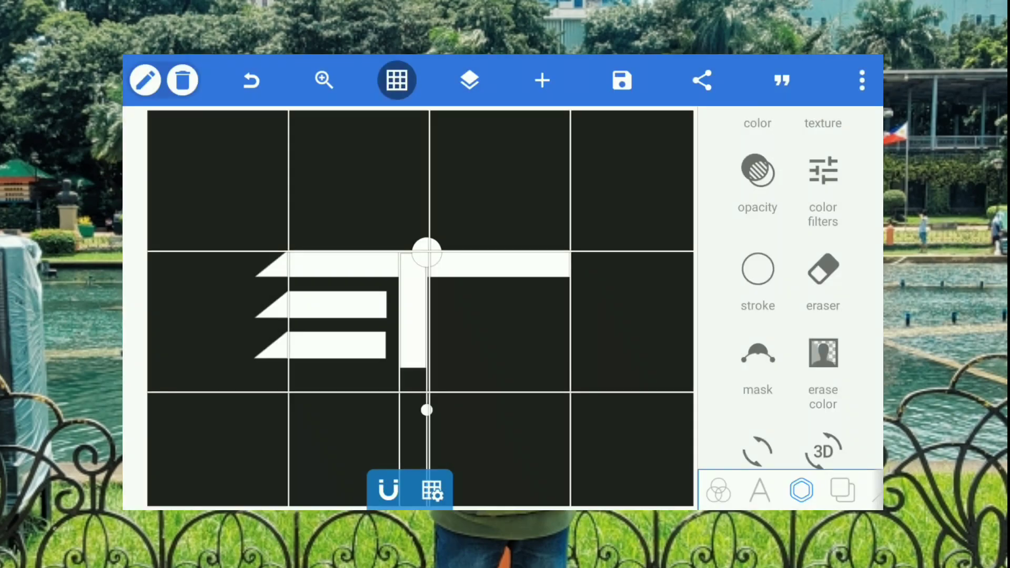
scroll("down", 3)
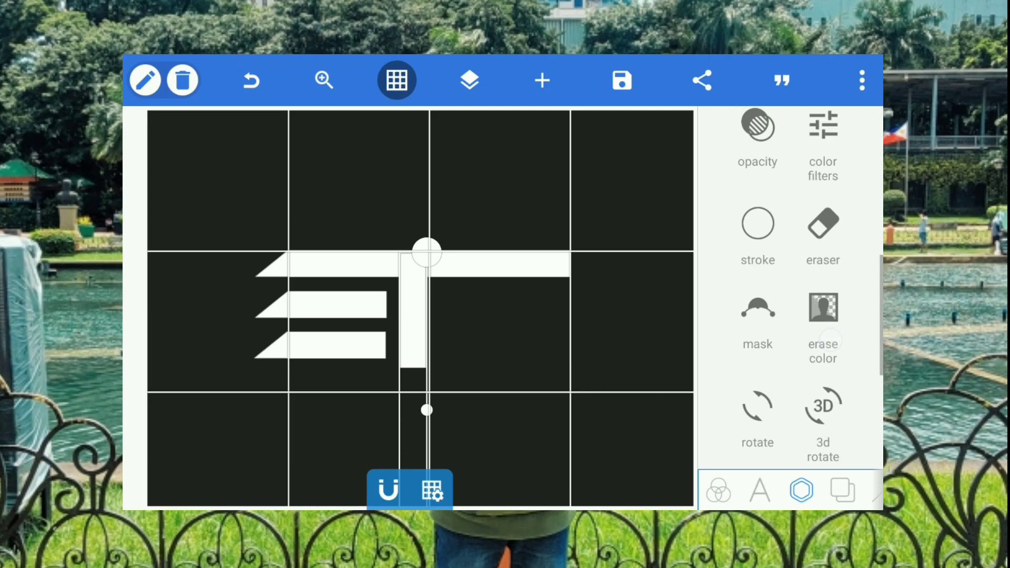
left_click(822, 225)
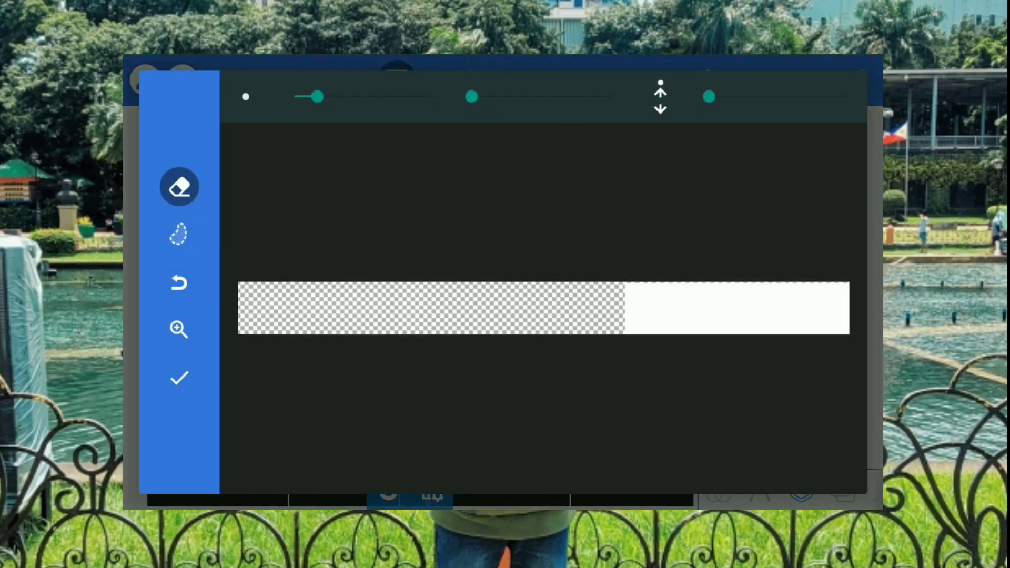
left_click(179, 233)
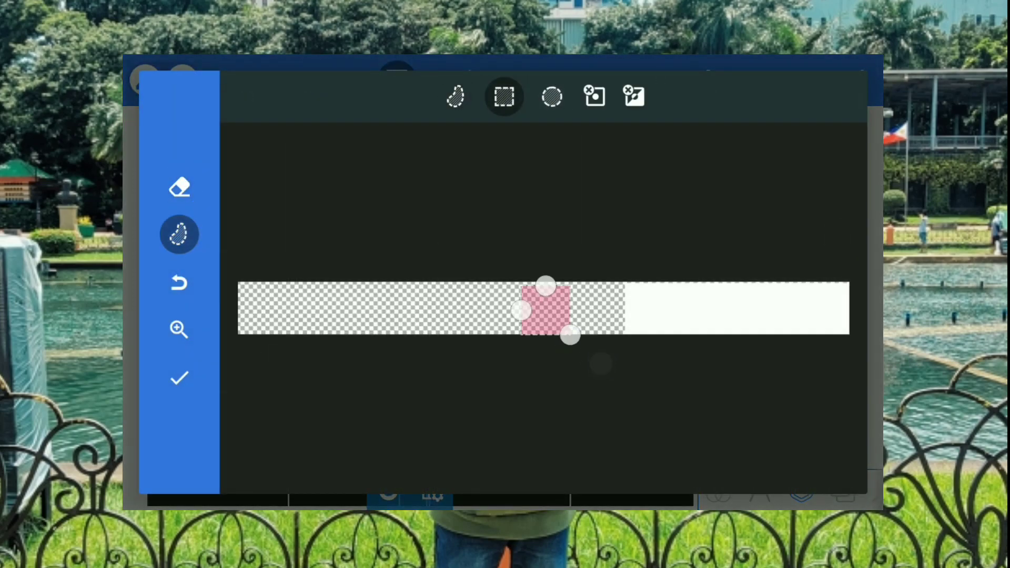
left_click_drag(544, 306, 593, 307)
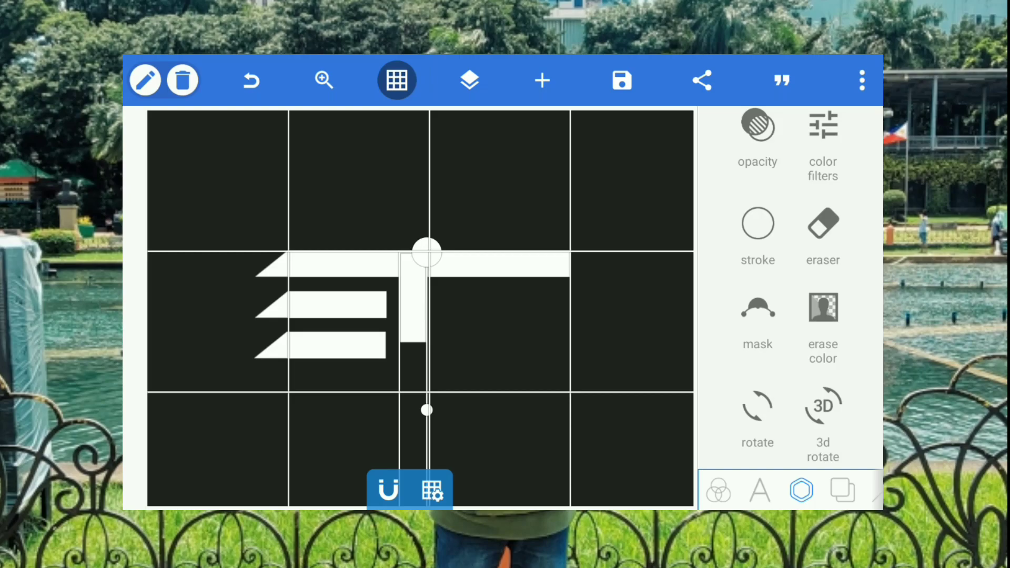
left_click(396, 80)
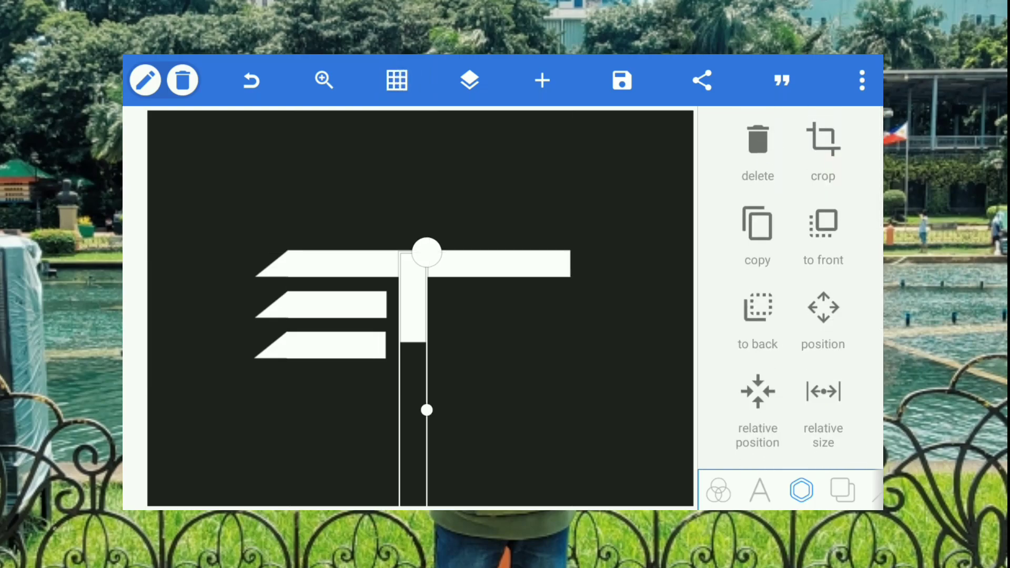
Nudge the T stem down 2 pixels so it ends level with the lowest bar.
left_click(822, 315)
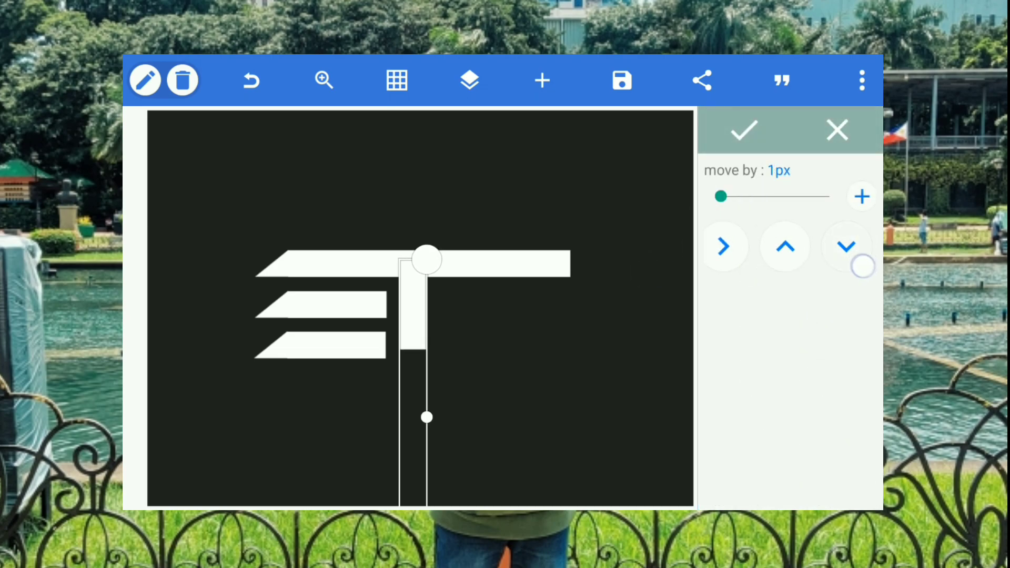
left_click(846, 246)
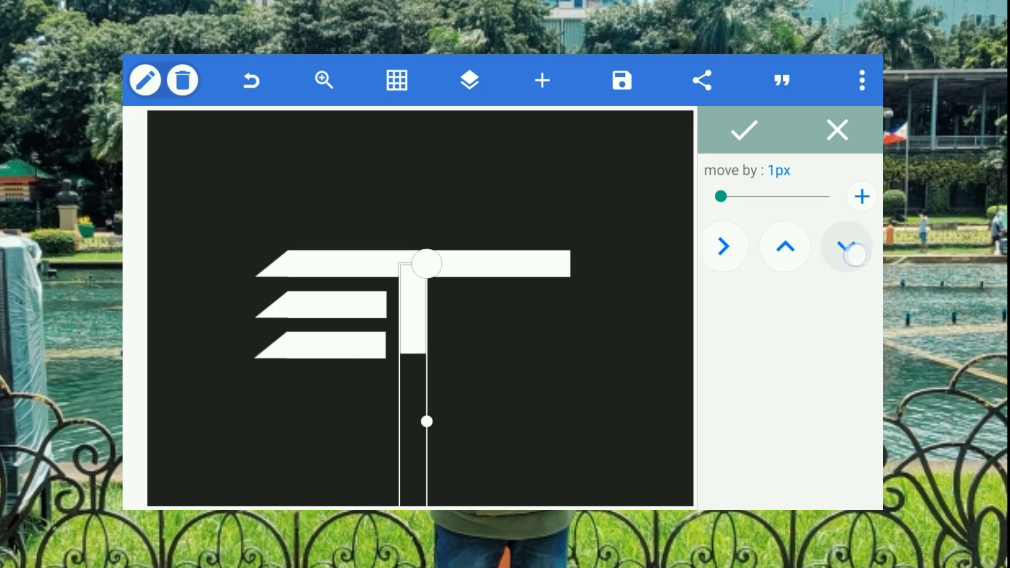
left_click(847, 247)
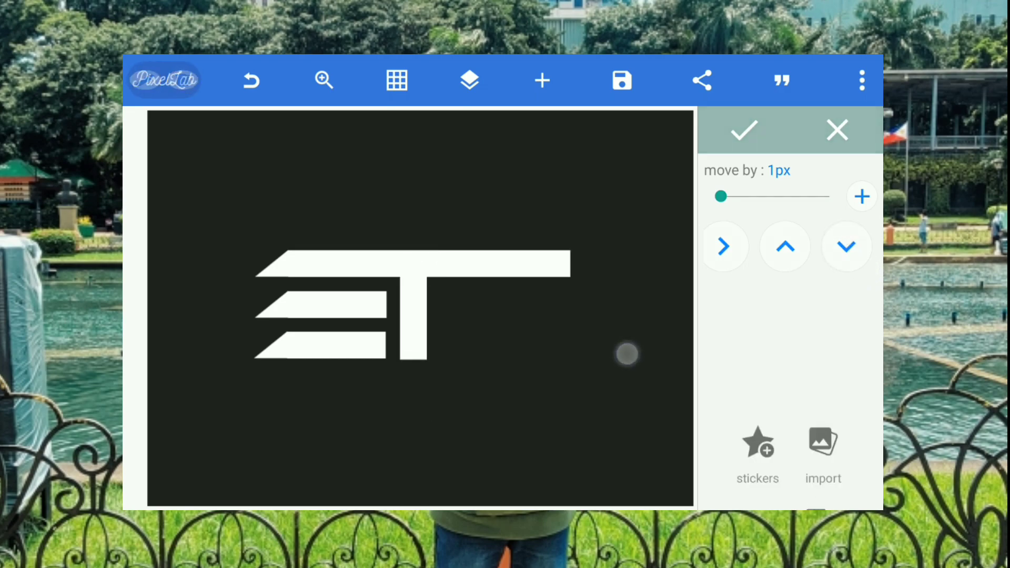
left_click(744, 130)
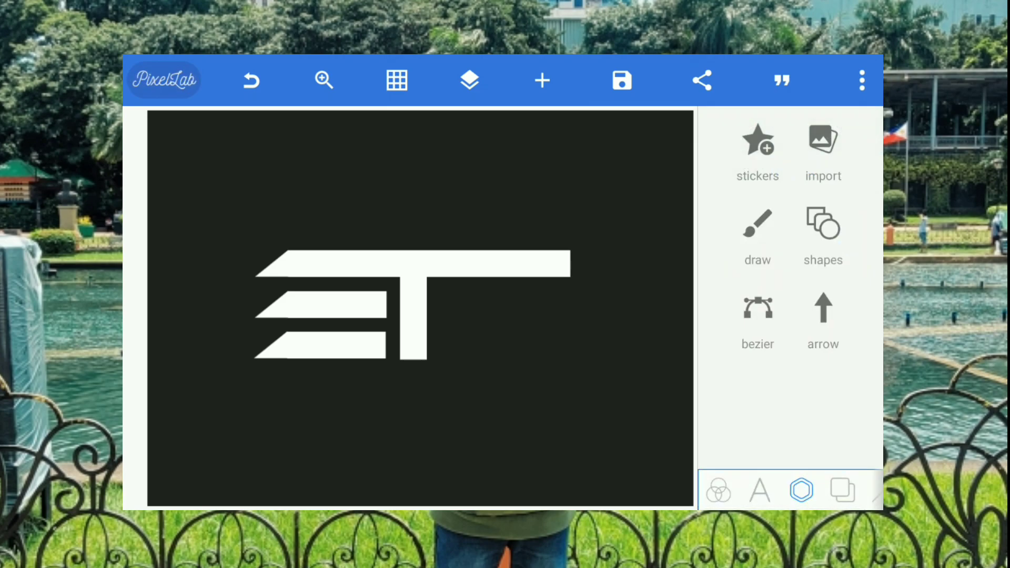
Erase the top bar's right end so it extends only slightly past the T stem.
left_click(413, 261)
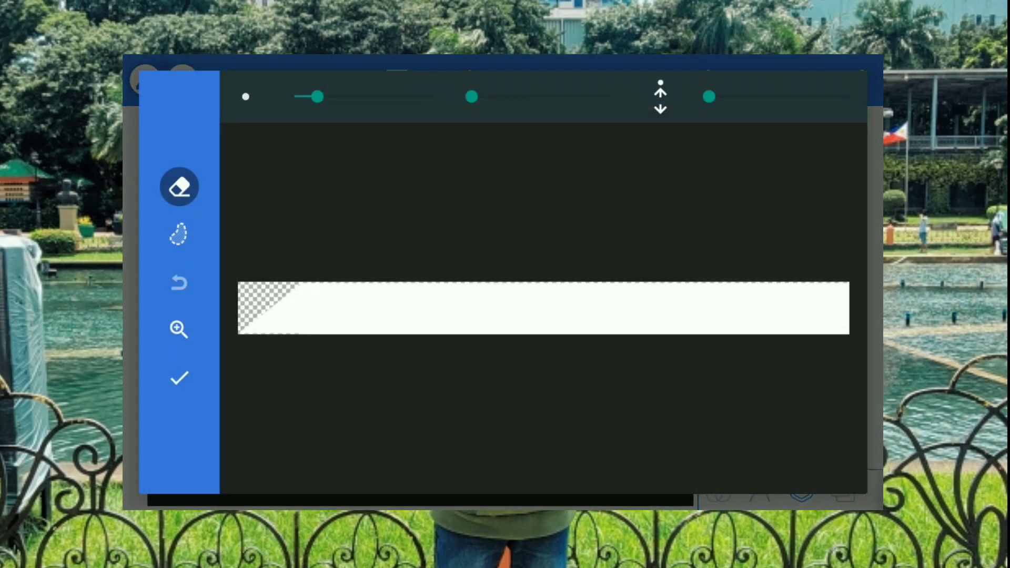
left_click(178, 234)
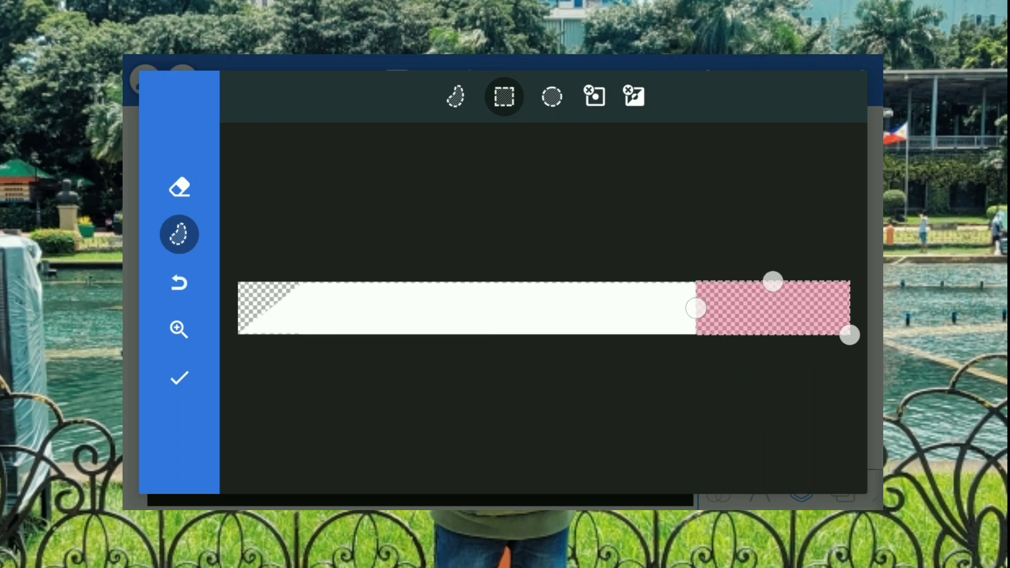
left_click(179, 378)
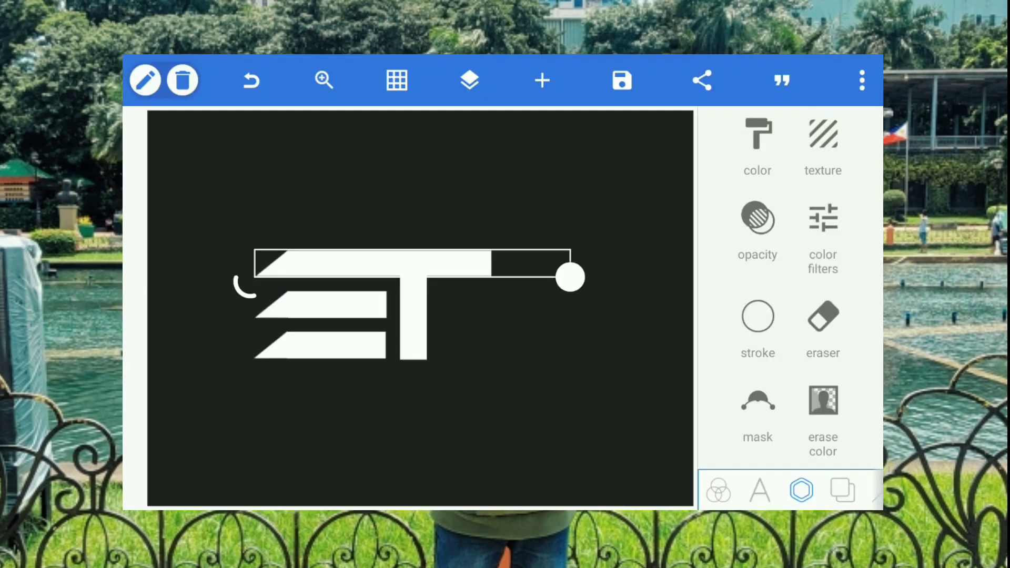
left_click(823, 317)
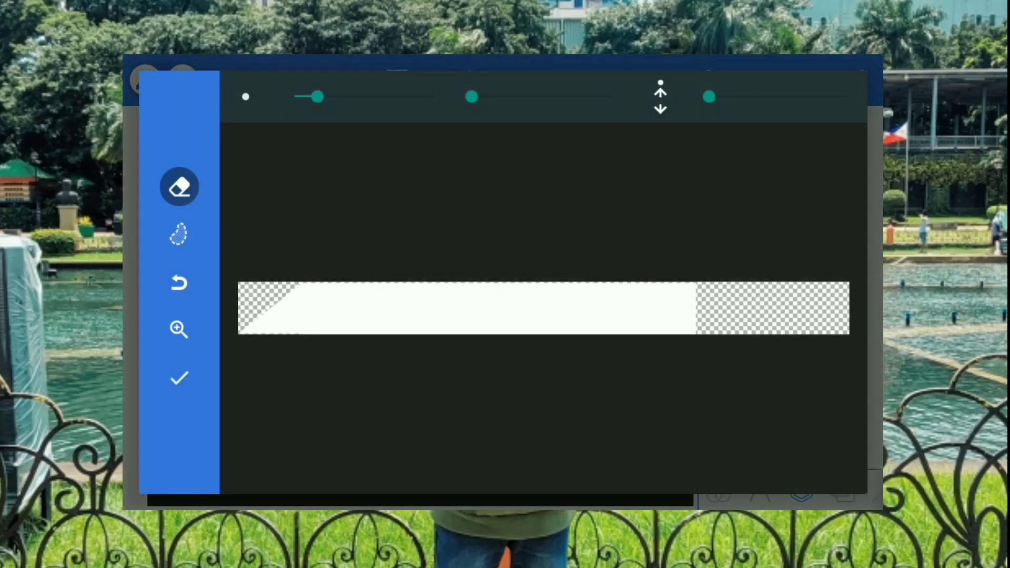
left_click(179, 234)
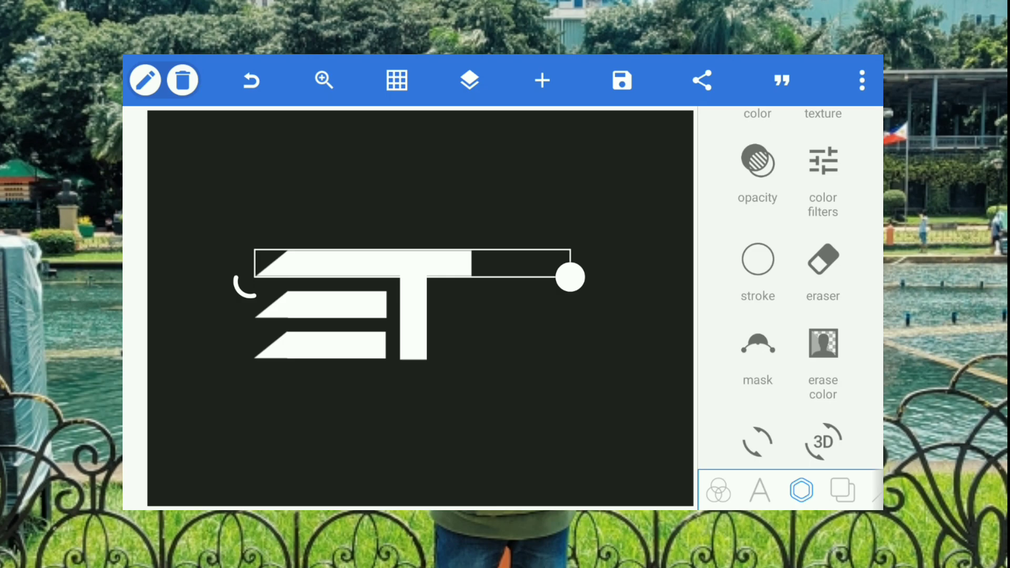
Multi-select all four monogram layers in Layers, merge them, and confirm OK.
left_click(468, 80)
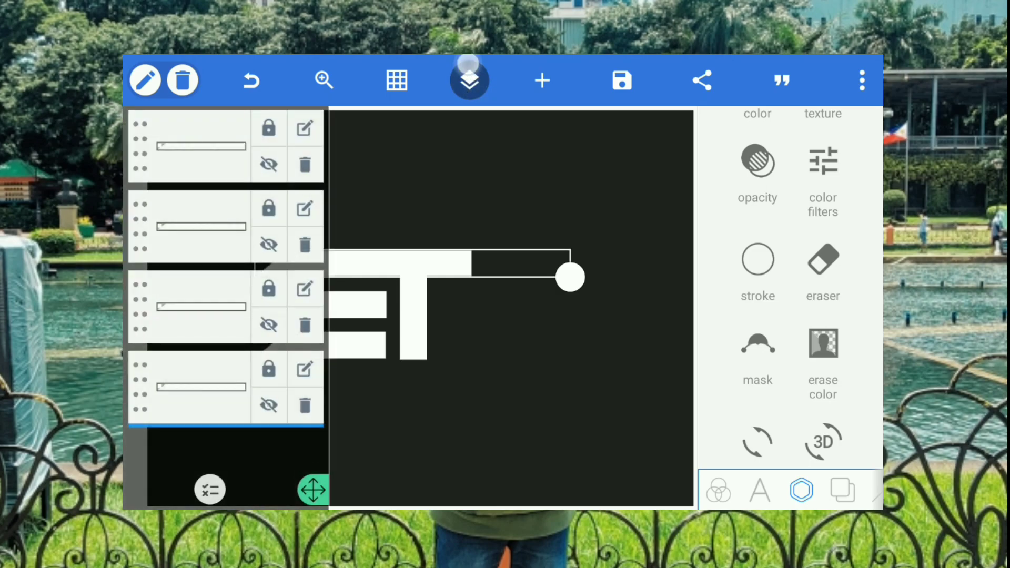
left_click(323, 80)
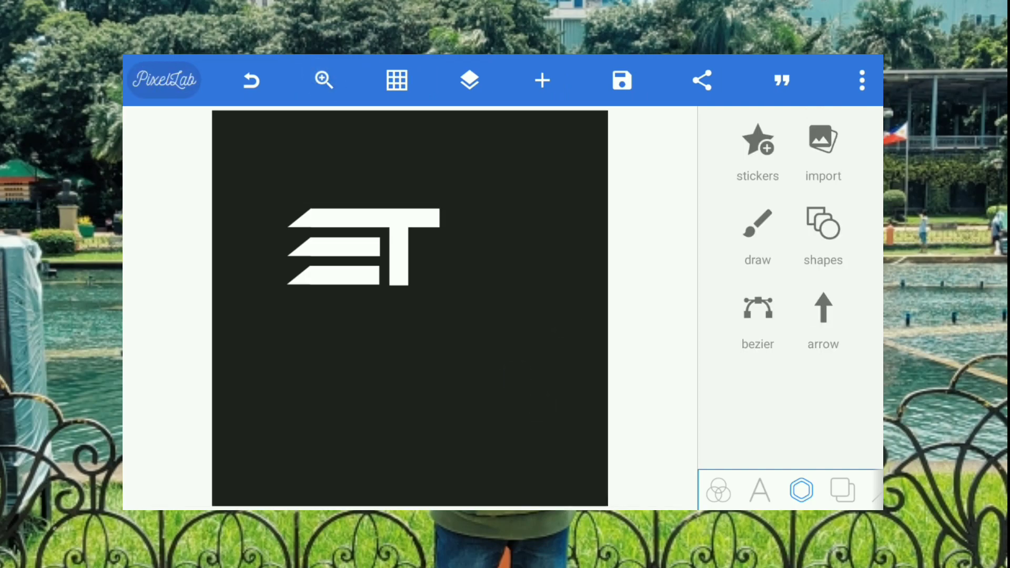
left_click(468, 80)
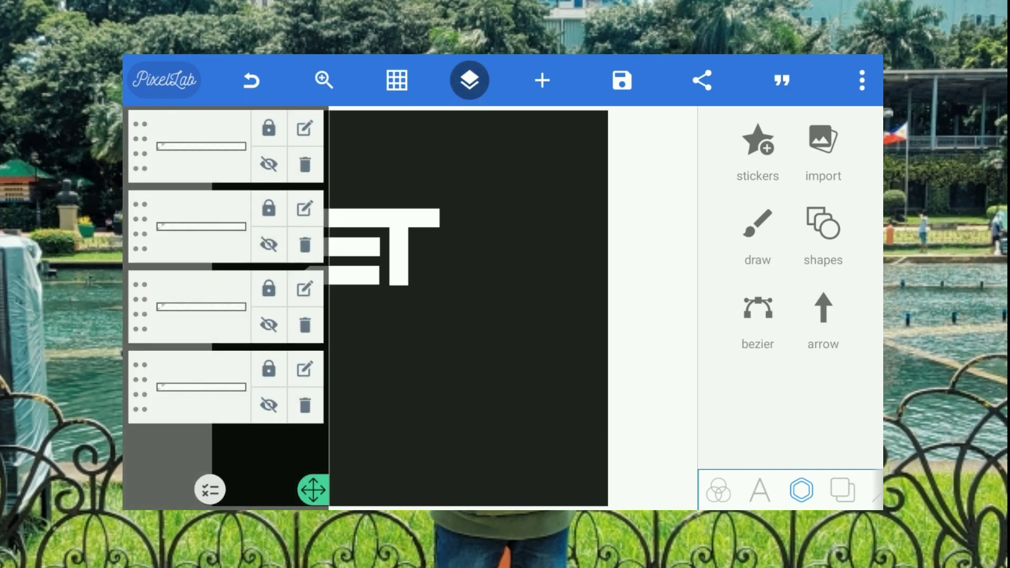
left_click(209, 490)
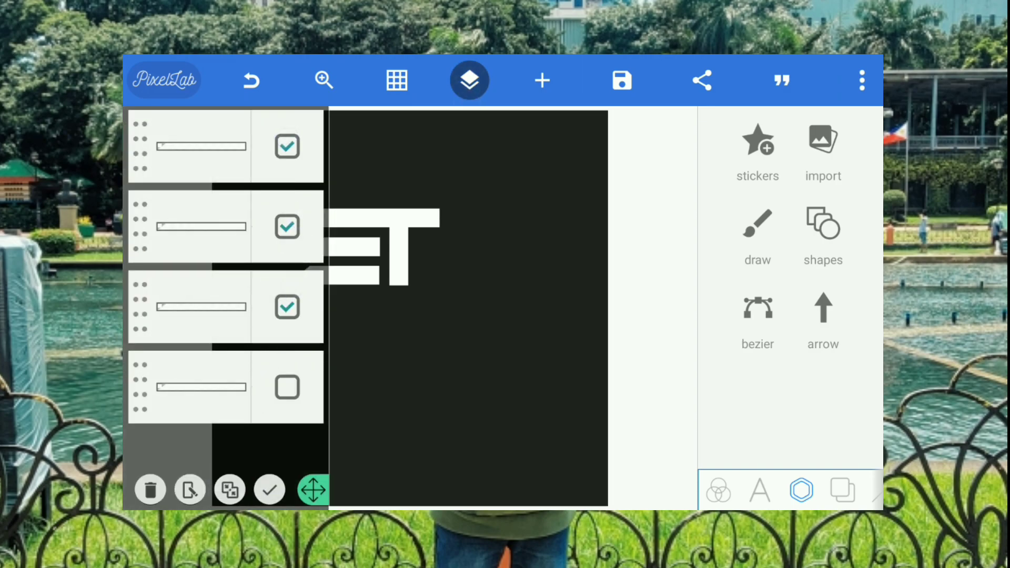
left_click(287, 386)
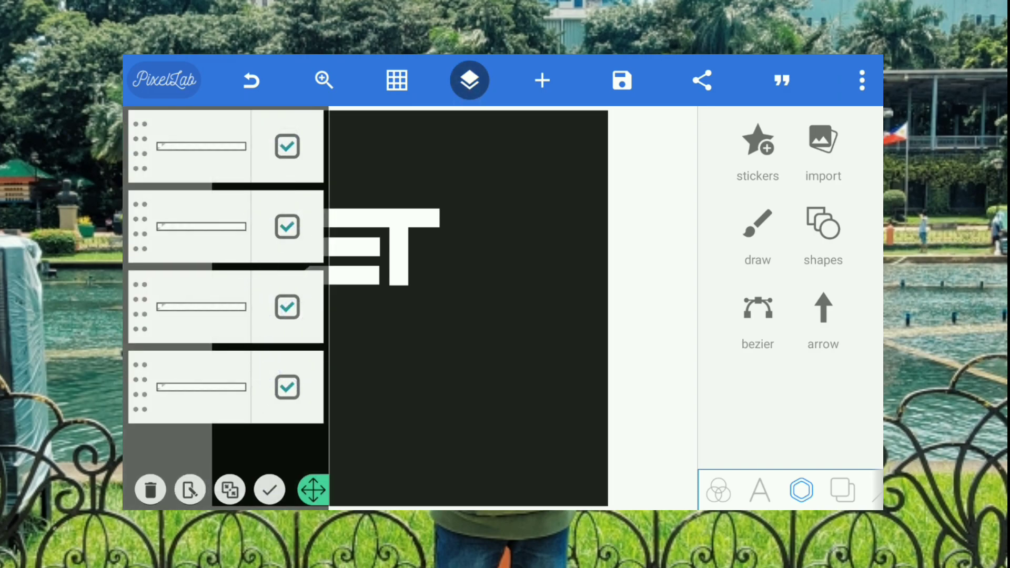
left_click(230, 489)
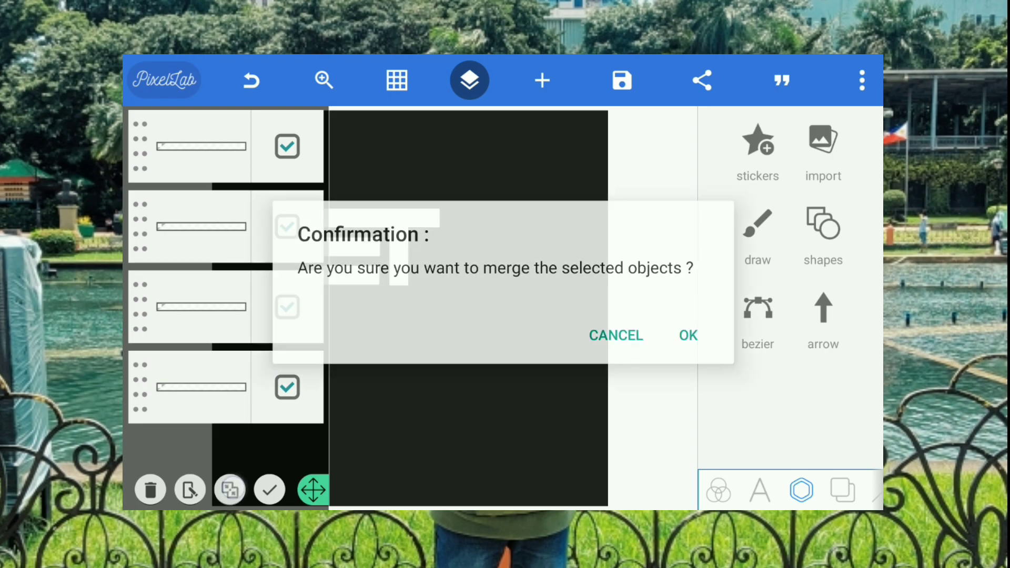
left_click(688, 336)
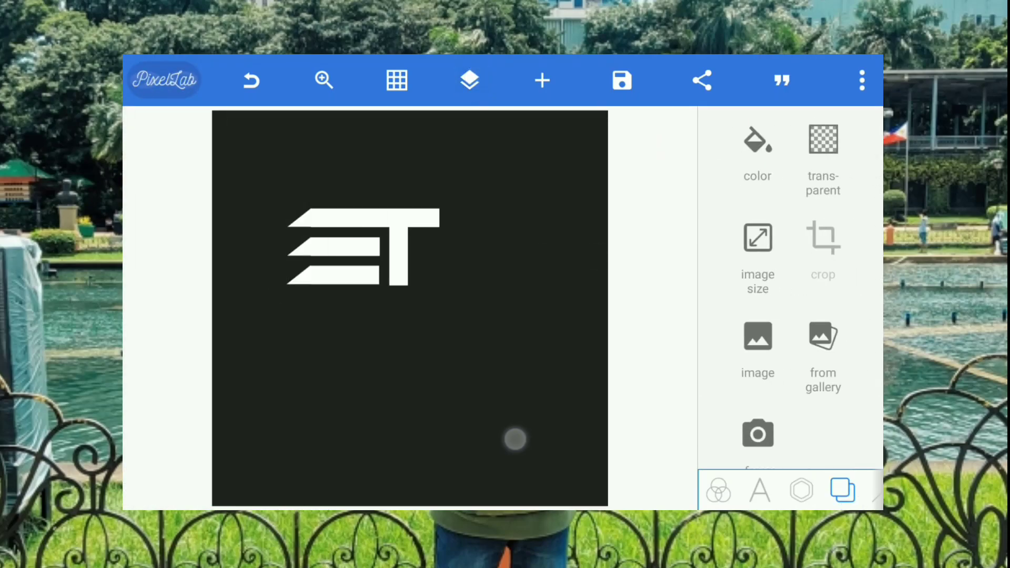
Switch the canvas to a wide landscape preset and open the ET monogram's size controls.
left_click(361, 251)
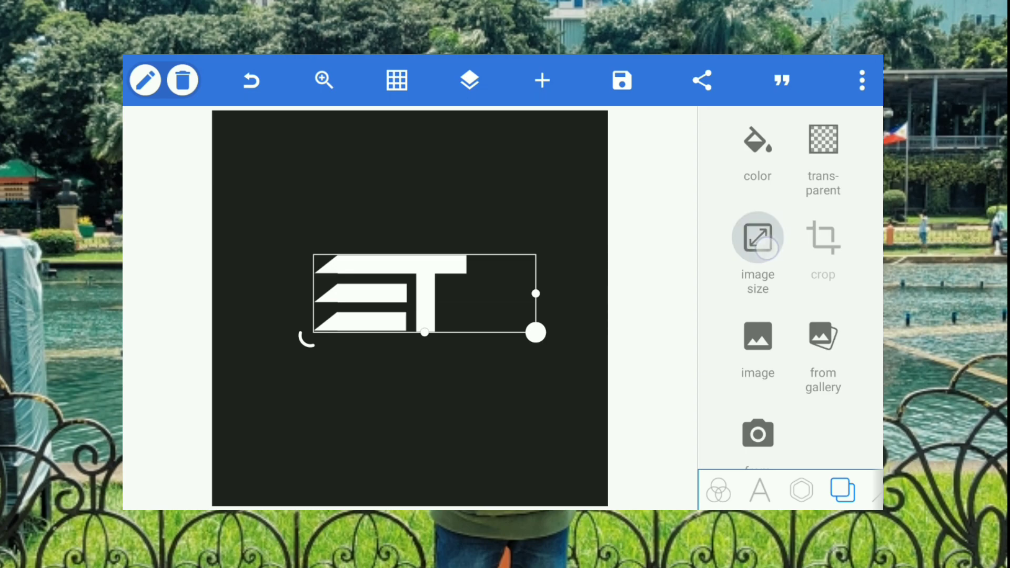
left_click(757, 252)
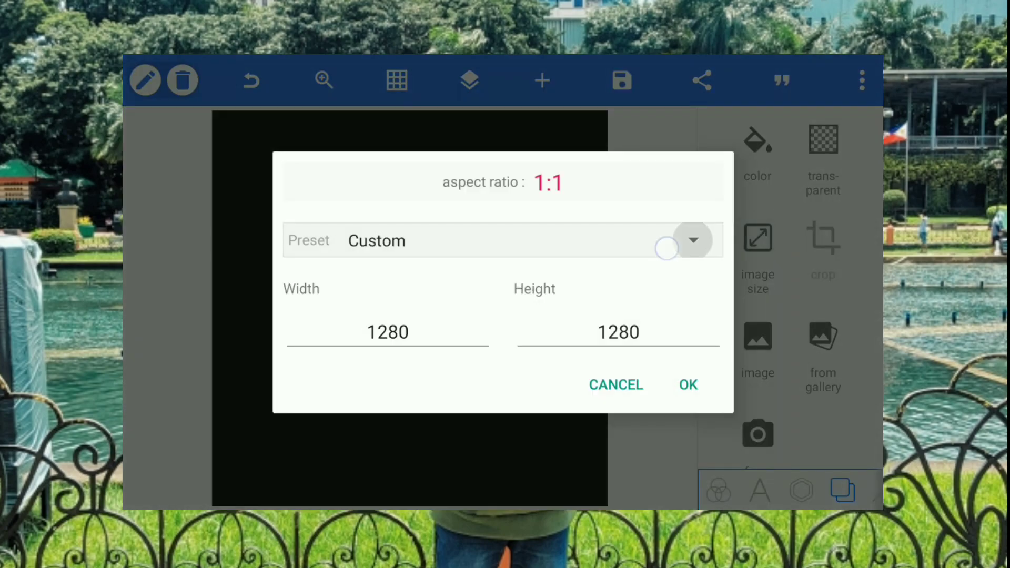
left_click(694, 241)
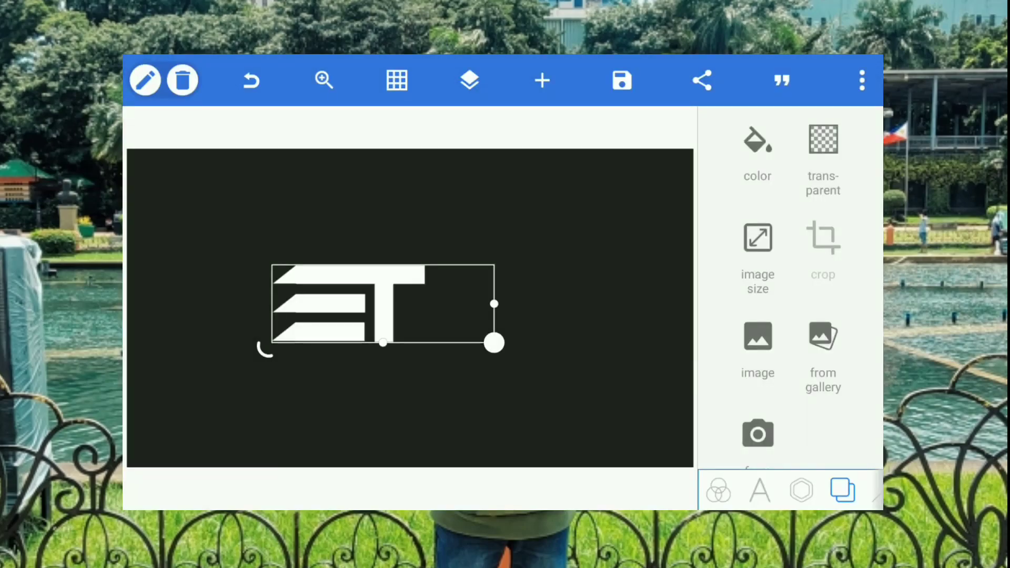
left_click(396, 80)
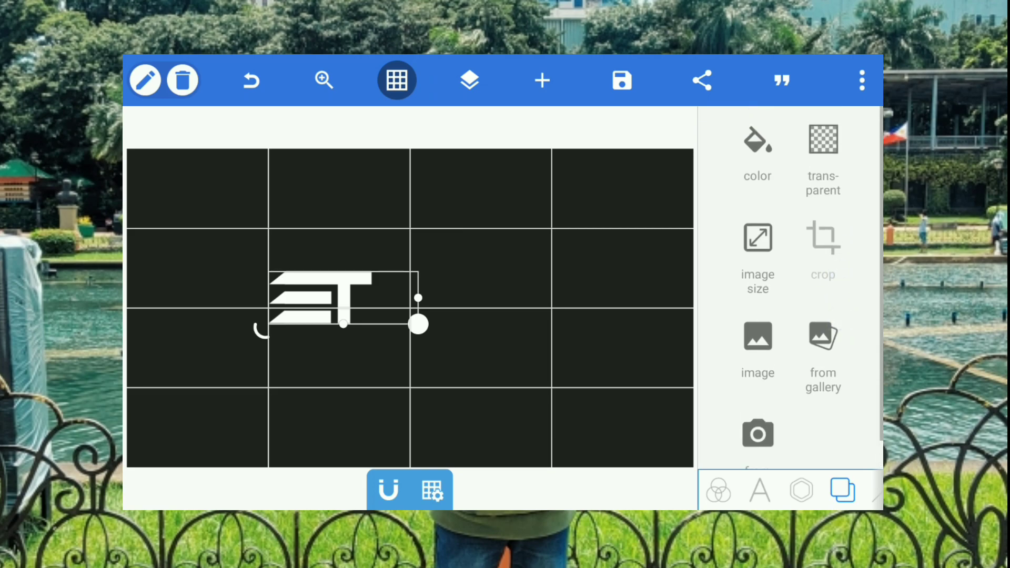
left_click(801, 490)
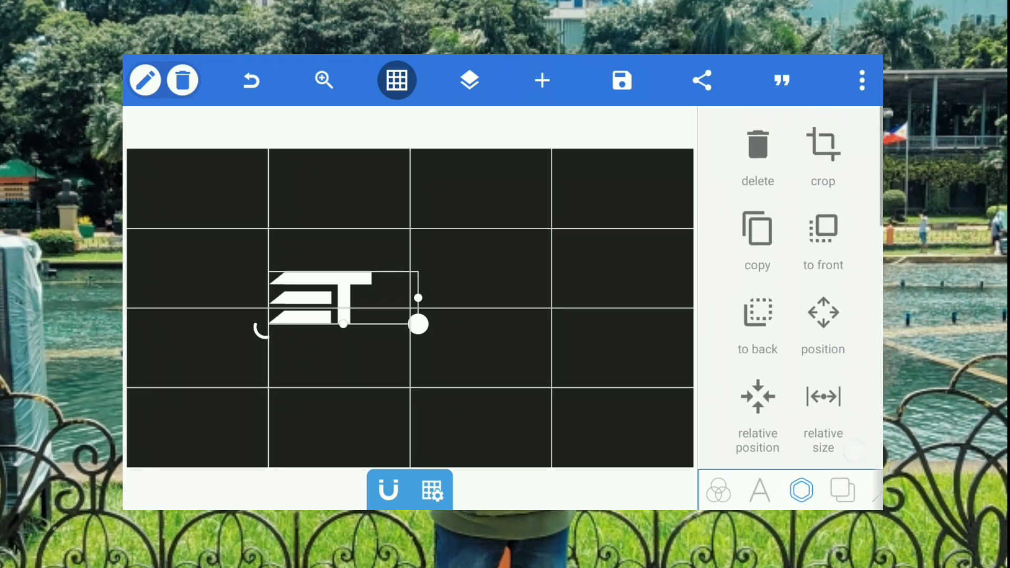
left_click(823, 322)
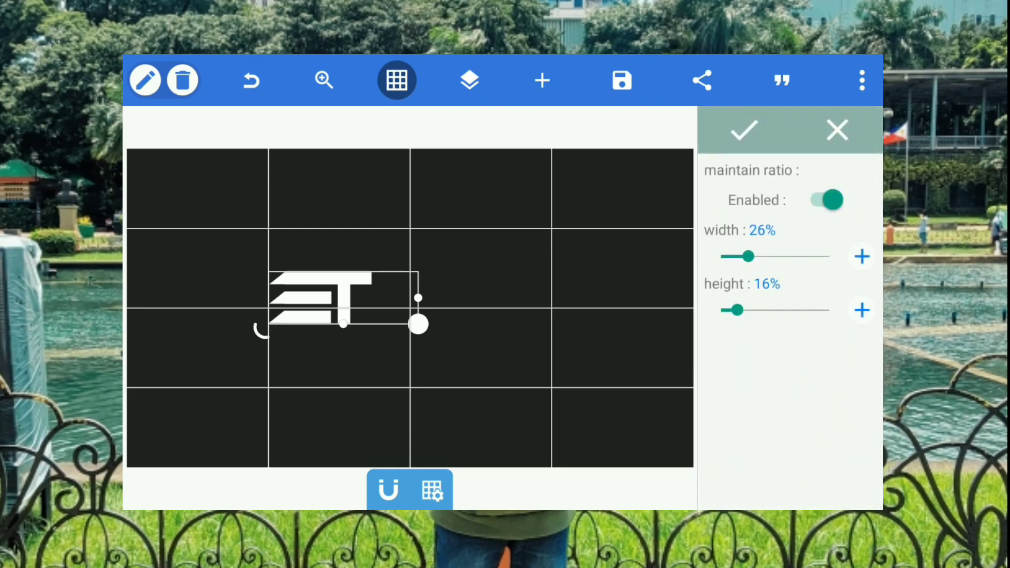
Confirm the monogram's smaller size and align it to the canvas's vertical center.
left_click(743, 130)
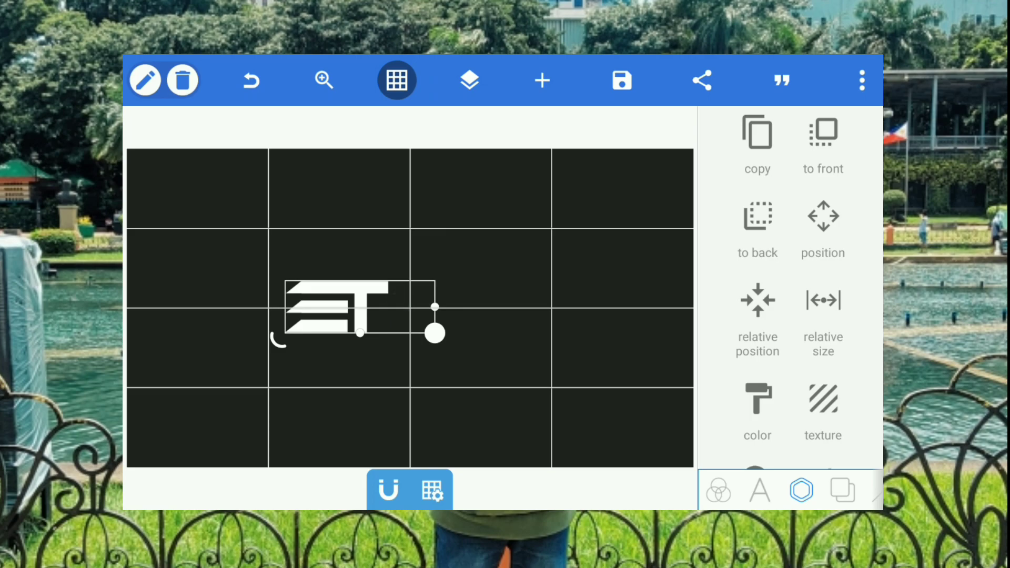
left_click(823, 228)
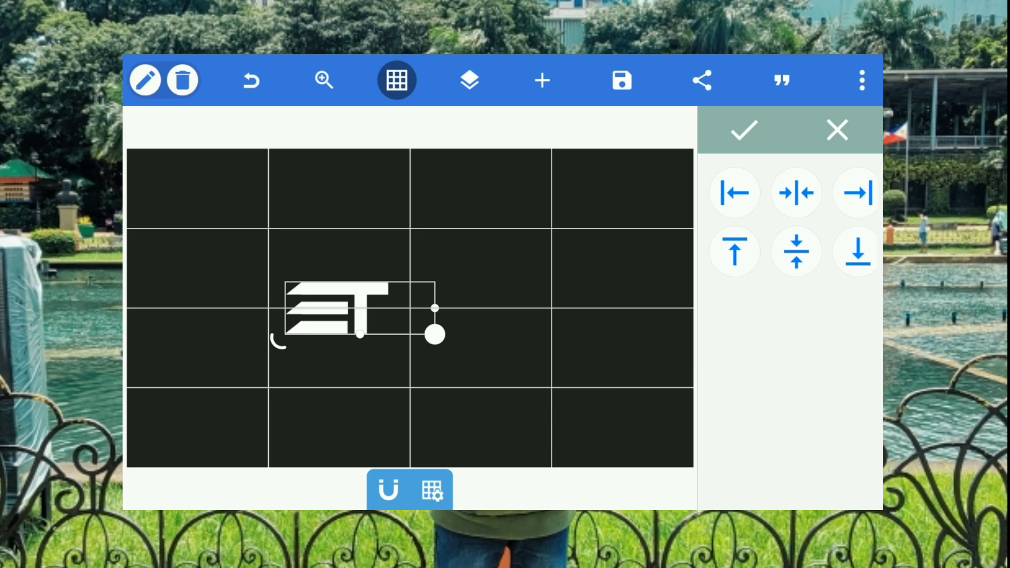
left_click(744, 130)
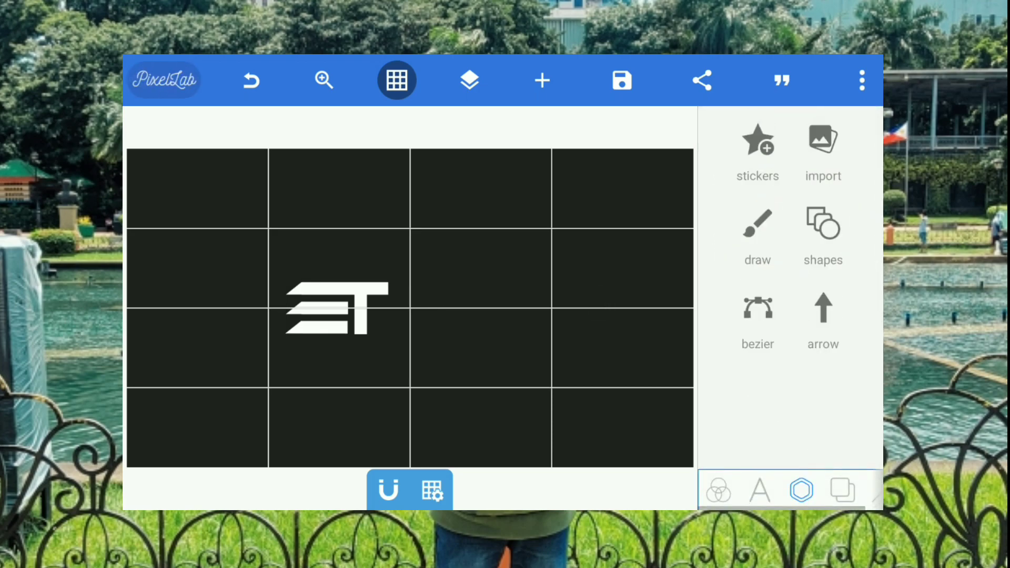
Add a new 'EDIT TRICKS' text object to the right of the ET logo.
left_click(541, 80)
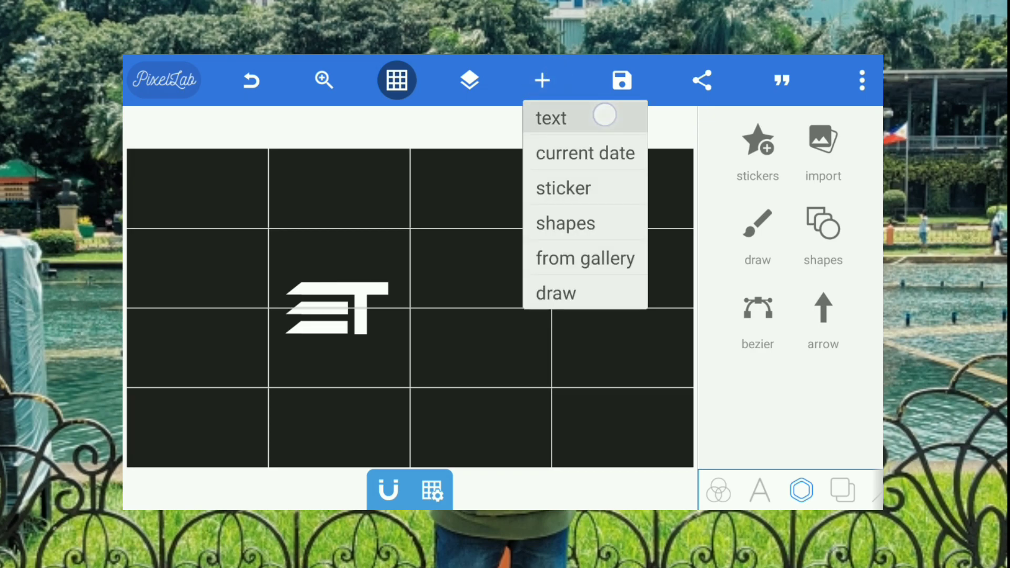
left_click(551, 117)
type("EDIT TRICKS")
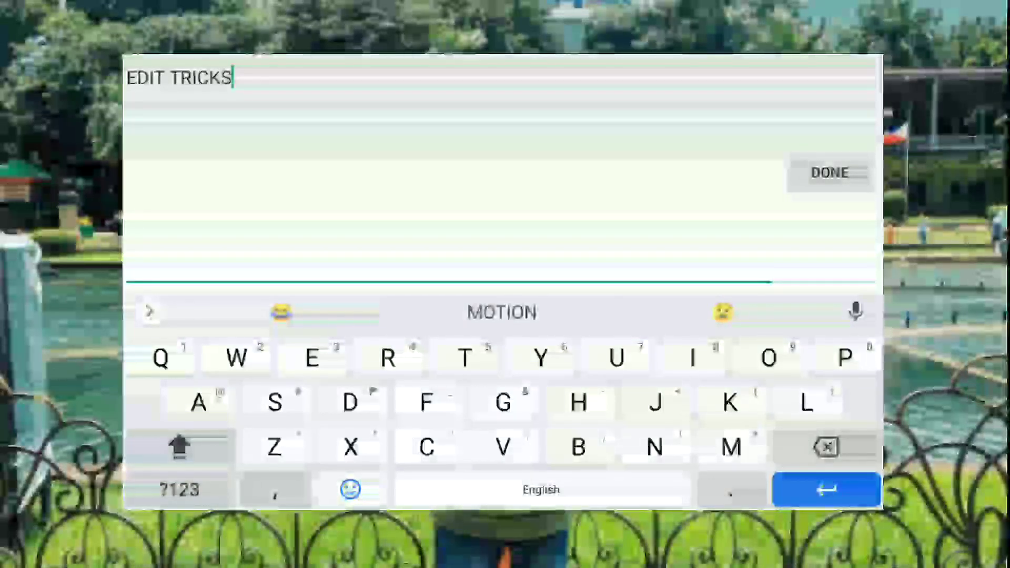
left_click(829, 173)
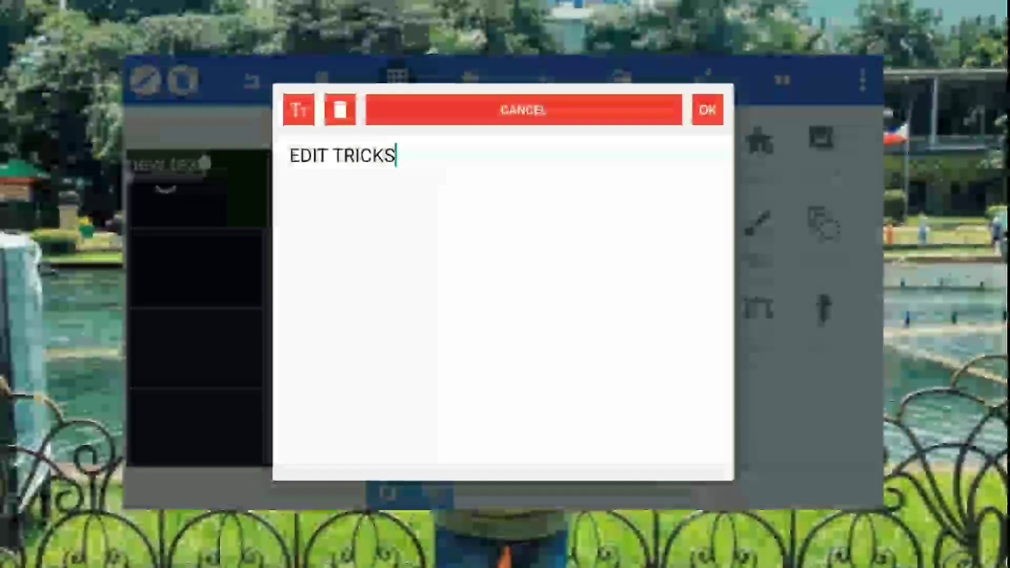
left_click(707, 109)
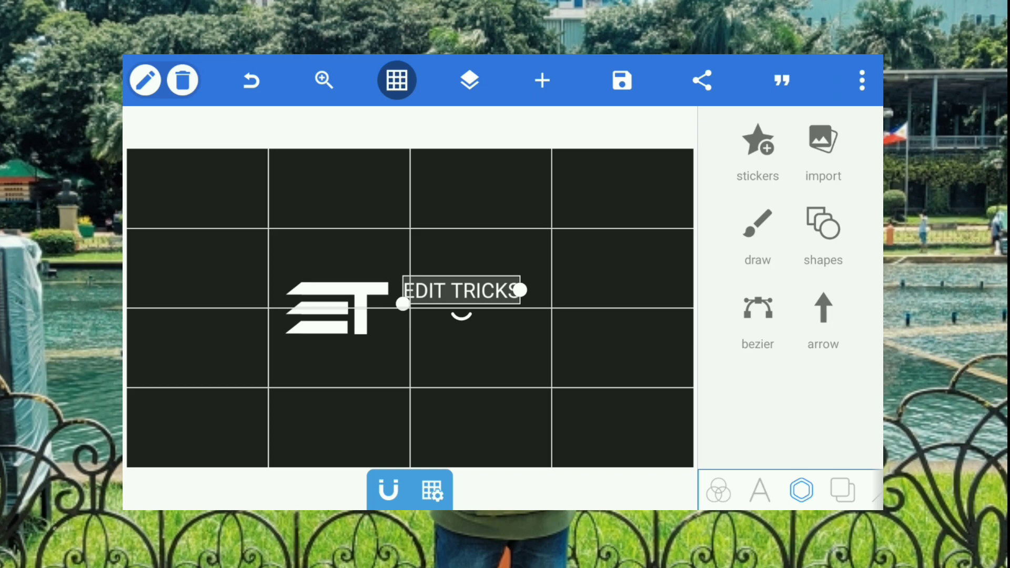
Switch the EDIT TRICKS heading to a bold, blocky display font.
left_click(759, 490)
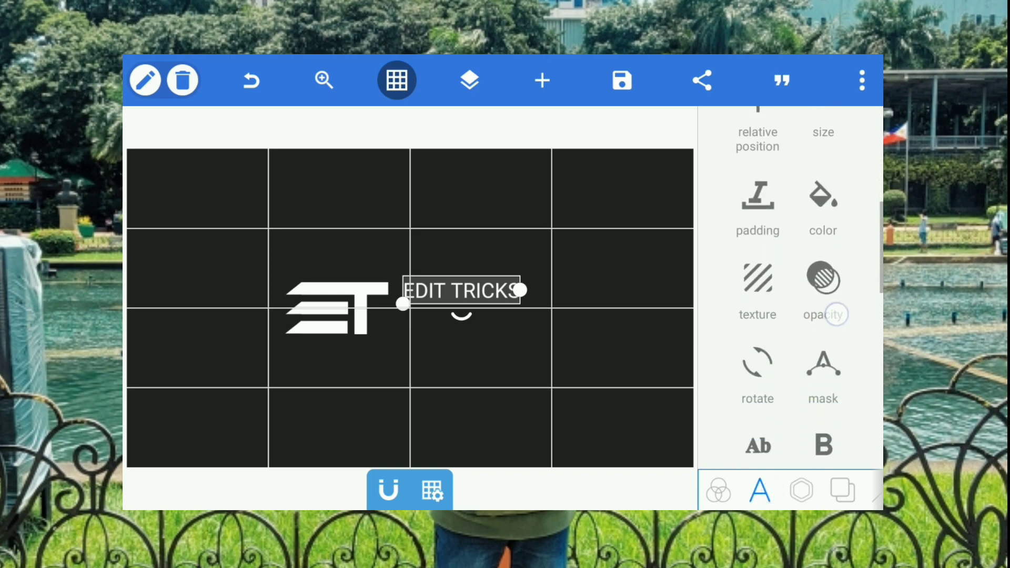
scroll("down", 3)
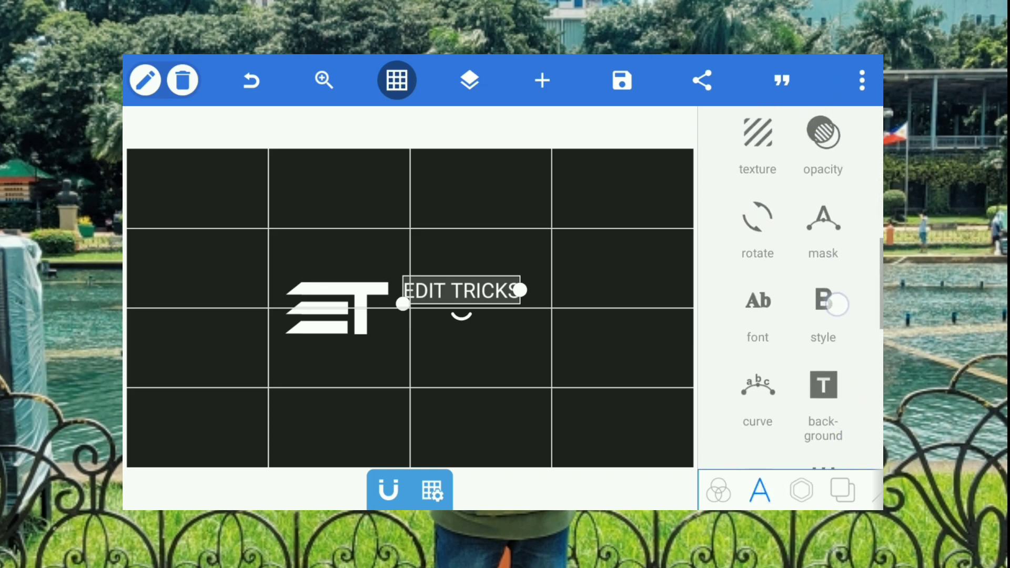
left_click(757, 300)
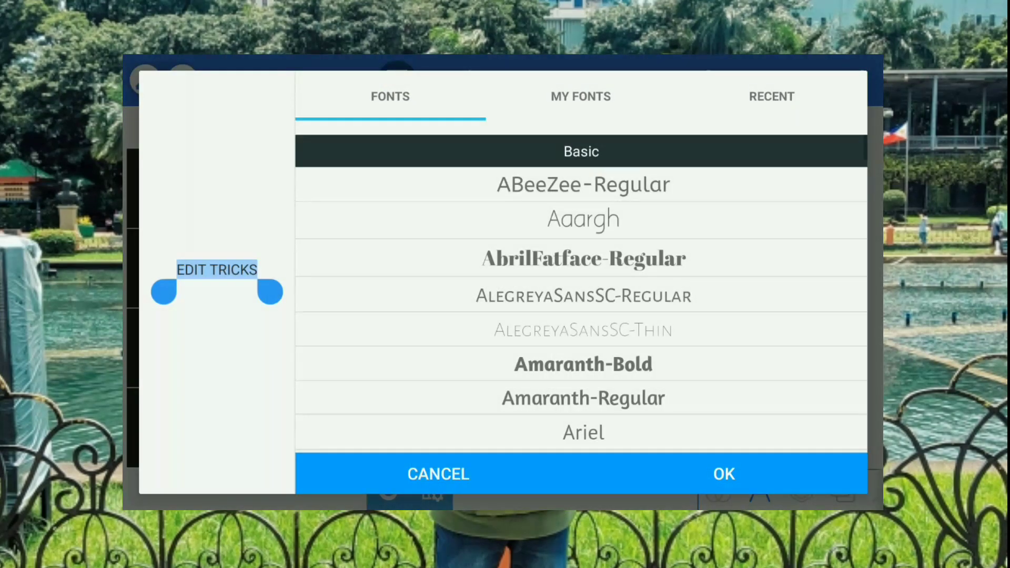
left_click(579, 97)
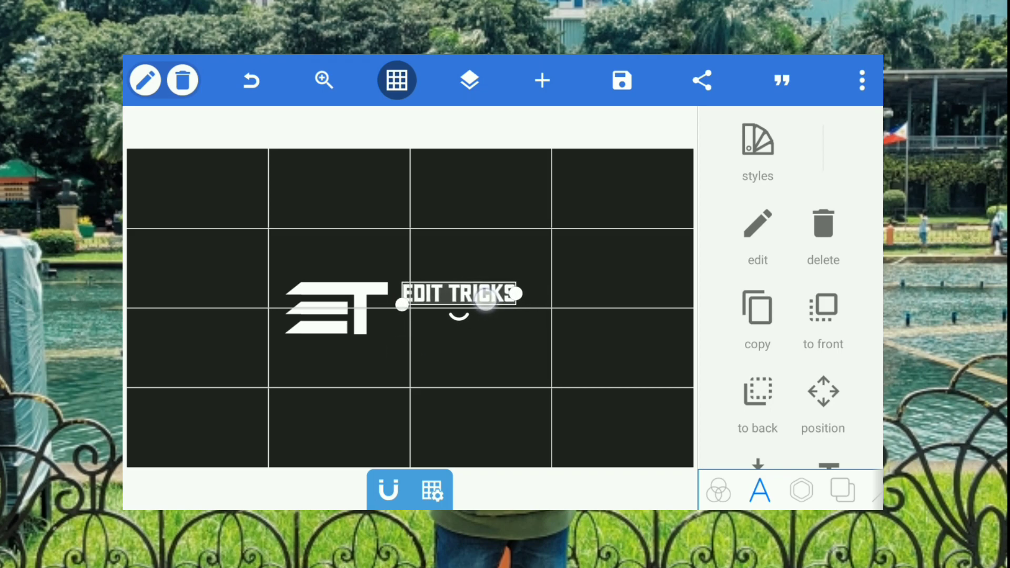
Adjust the EDIT TRICKS heading to a smaller size.
scroll("down", 3)
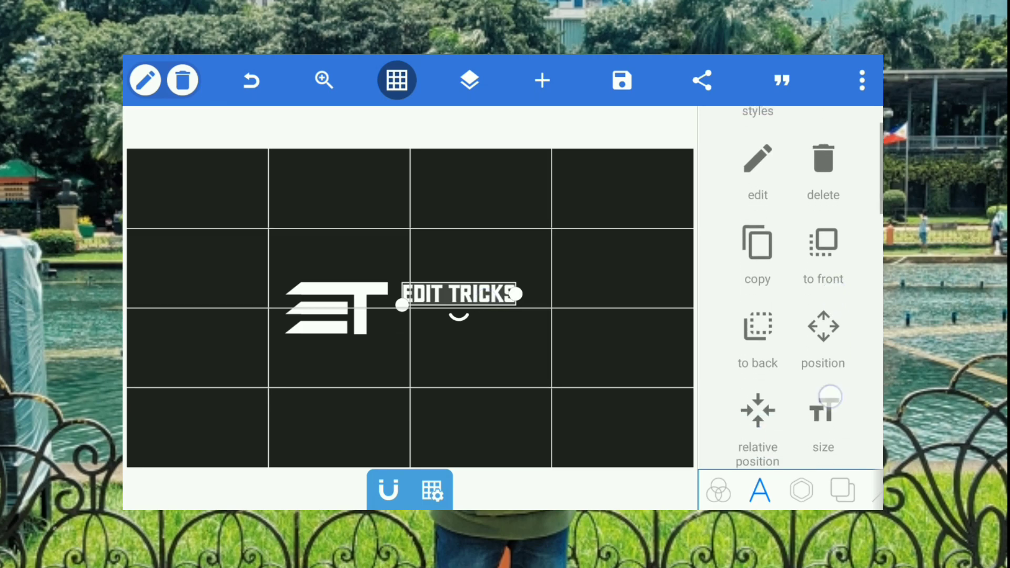
scroll("down", 3)
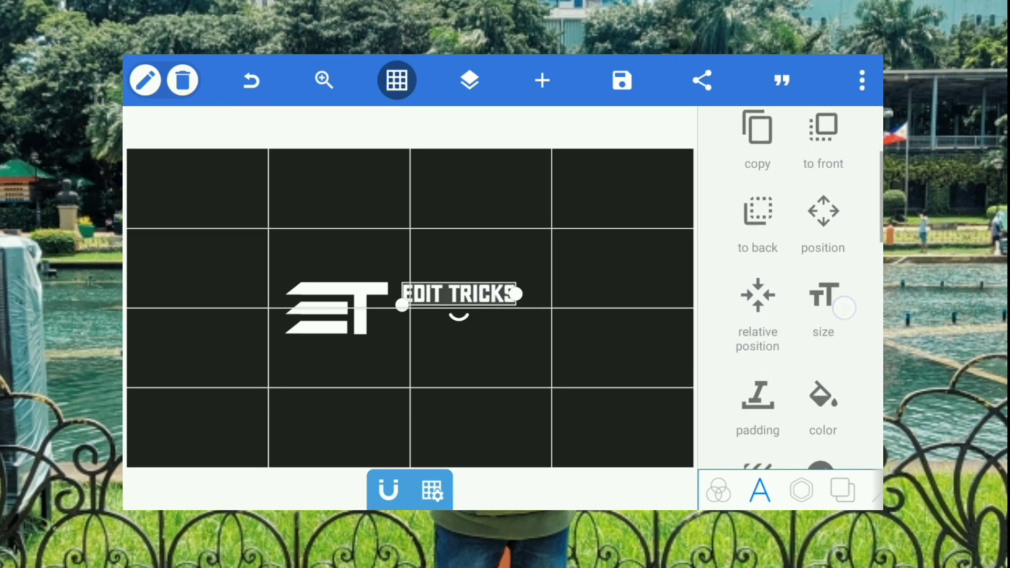
left_click(823, 303)
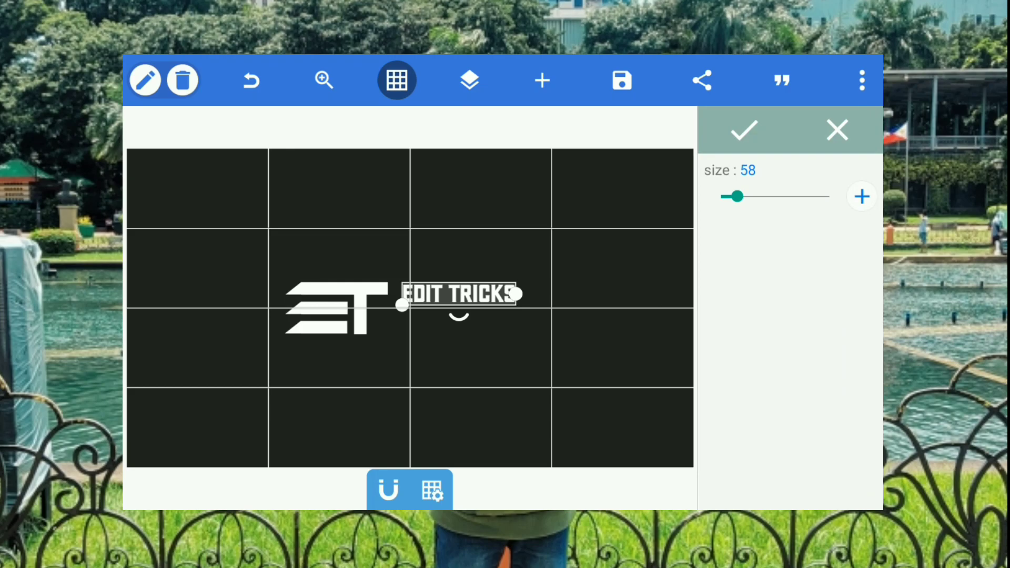
left_click(862, 197)
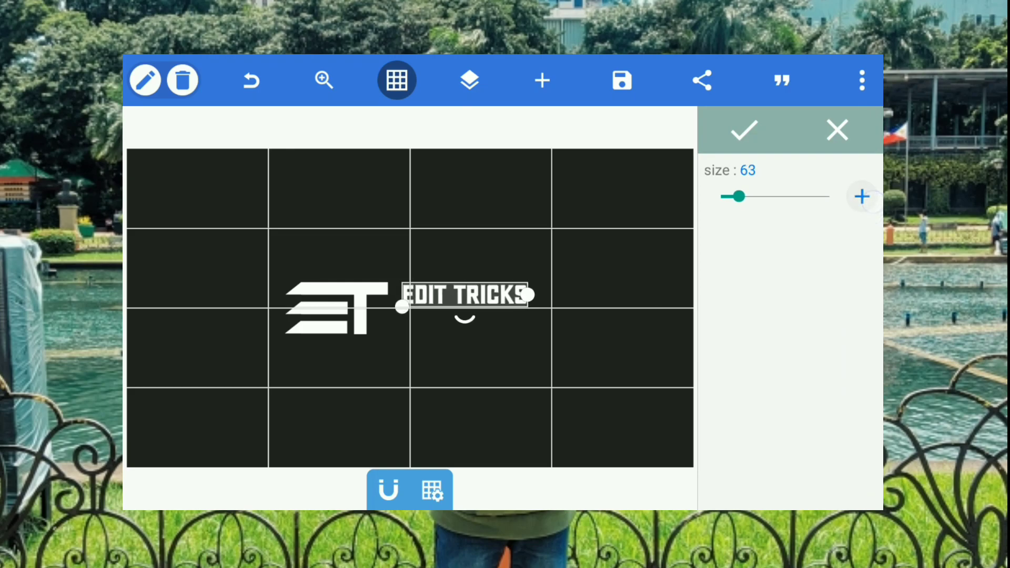
left_click(862, 196)
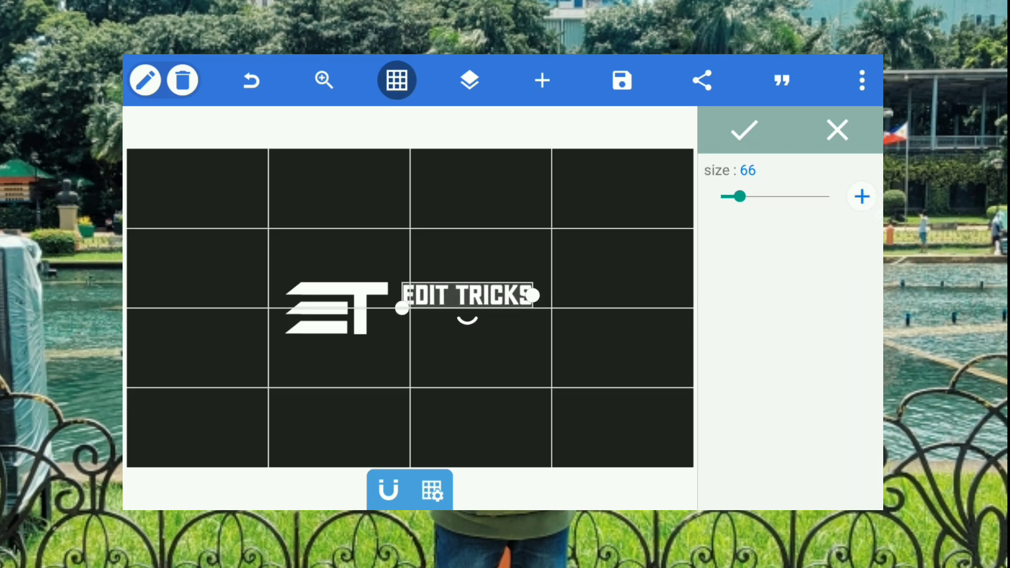
left_click(862, 196)
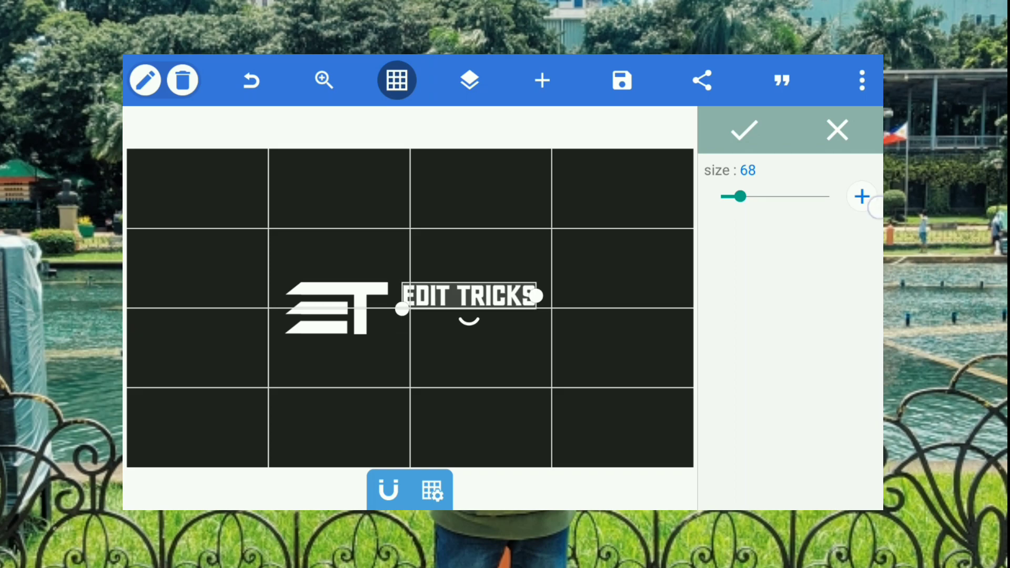
left_click(862, 196)
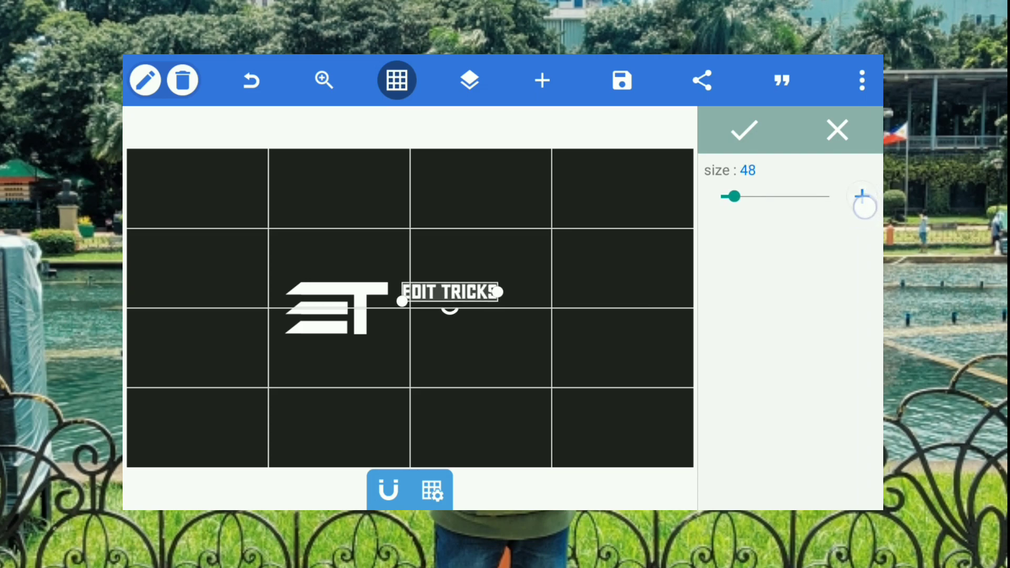
left_click(863, 196)
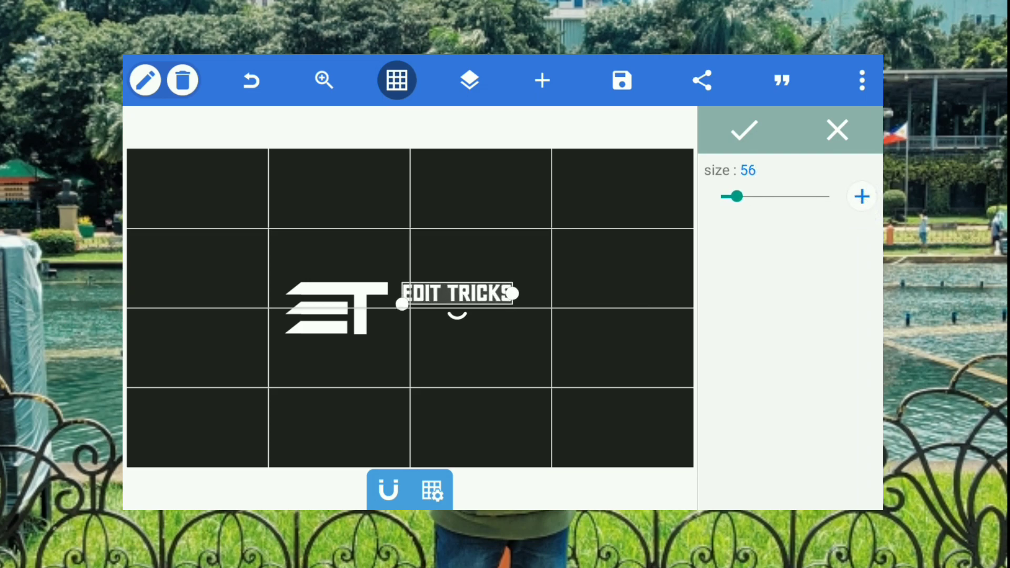
left_click(861, 197)
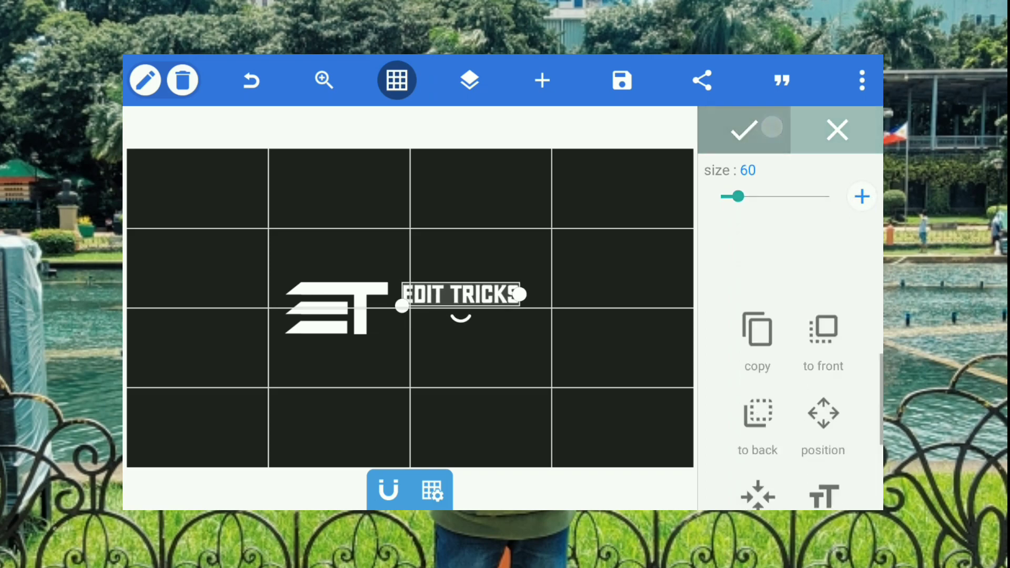
Spread the heading's letters slightly further apart.
scroll("down", 3)
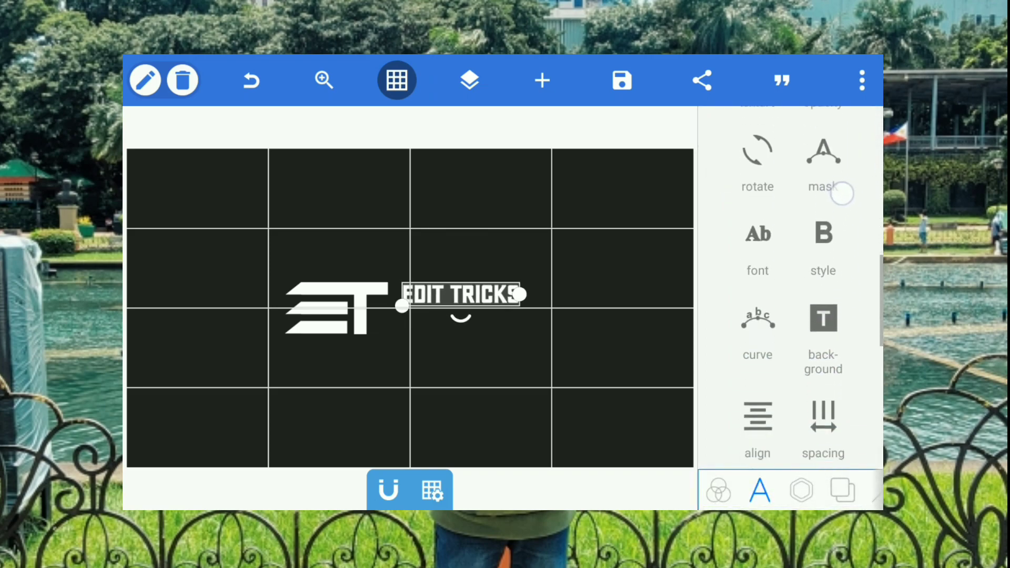
left_click(823, 427)
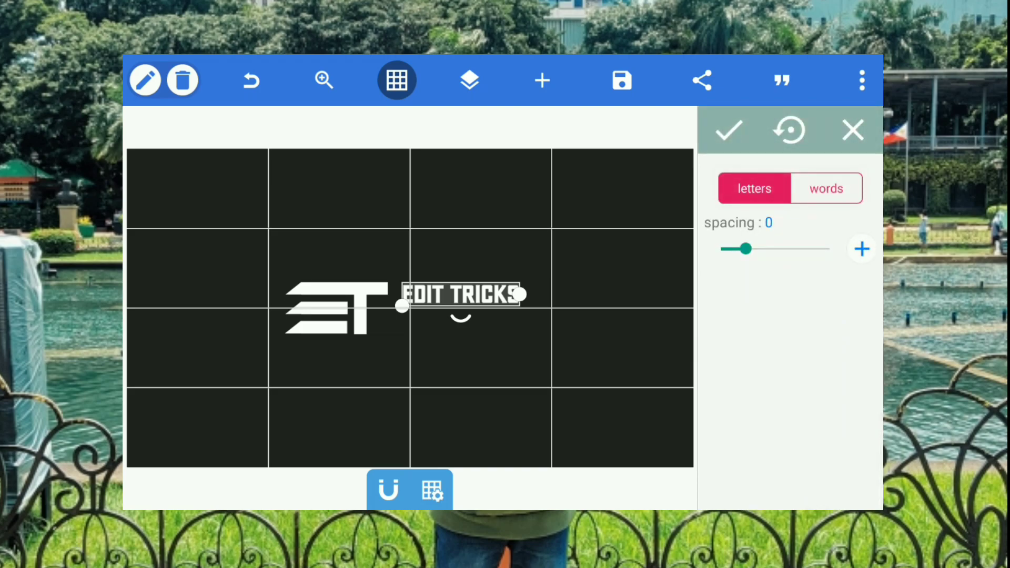
left_click(861, 250)
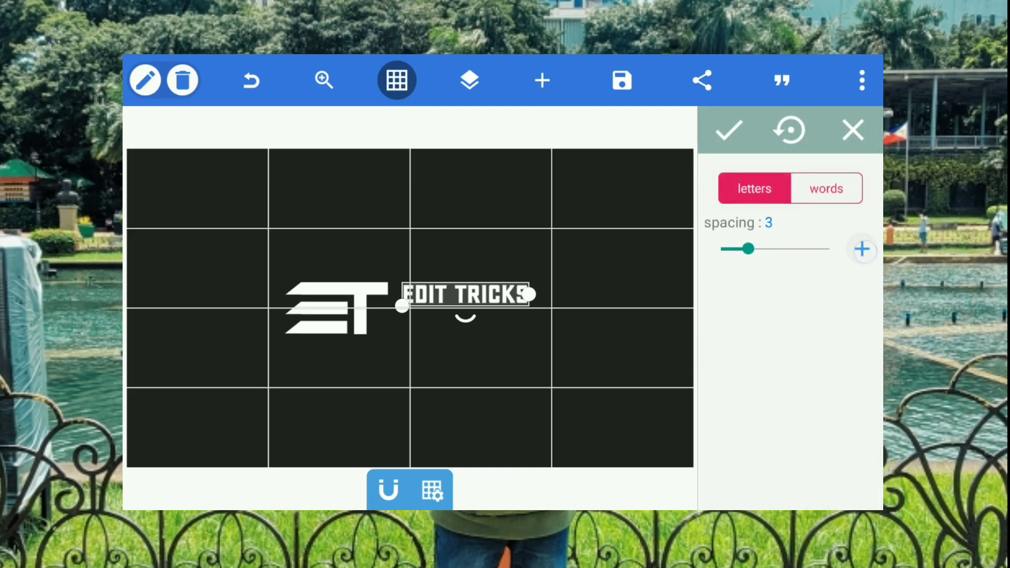
left_click(862, 249)
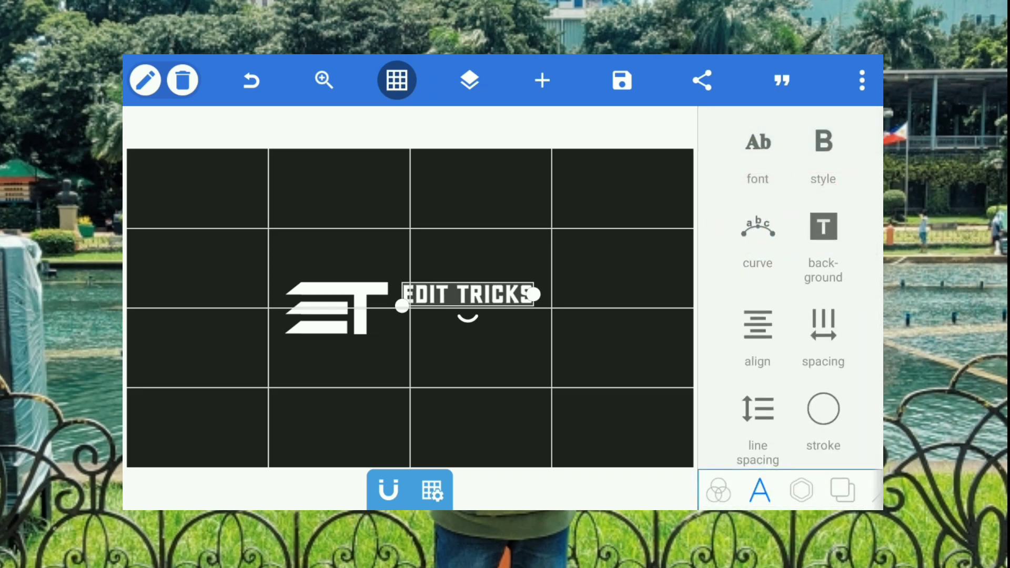
Add a second text line reading 'MOTION IMAGE' beneath the EDIT TRICKS heading.
left_click(541, 80)
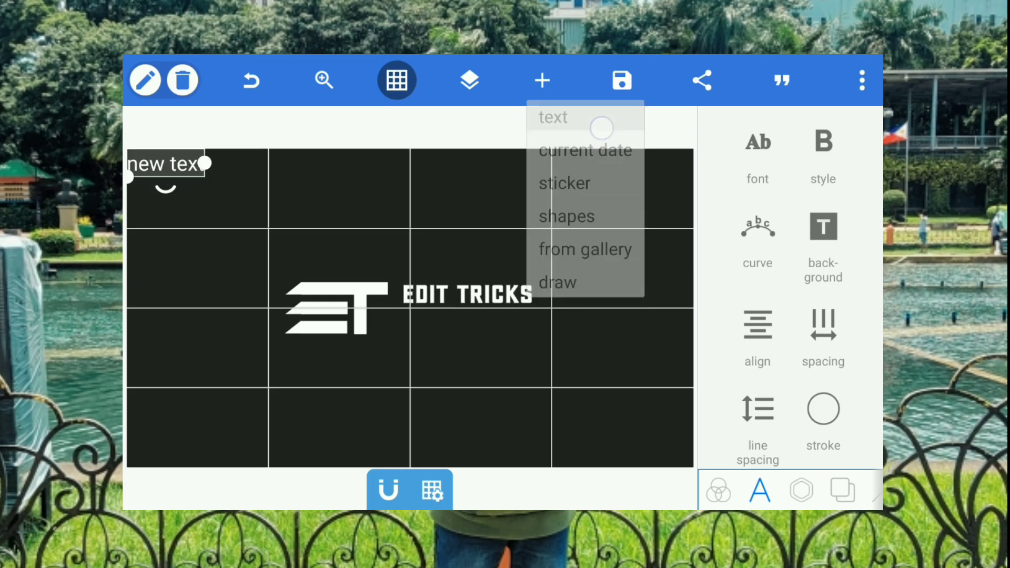
left_click(553, 117)
type("MOTION IMAGE")
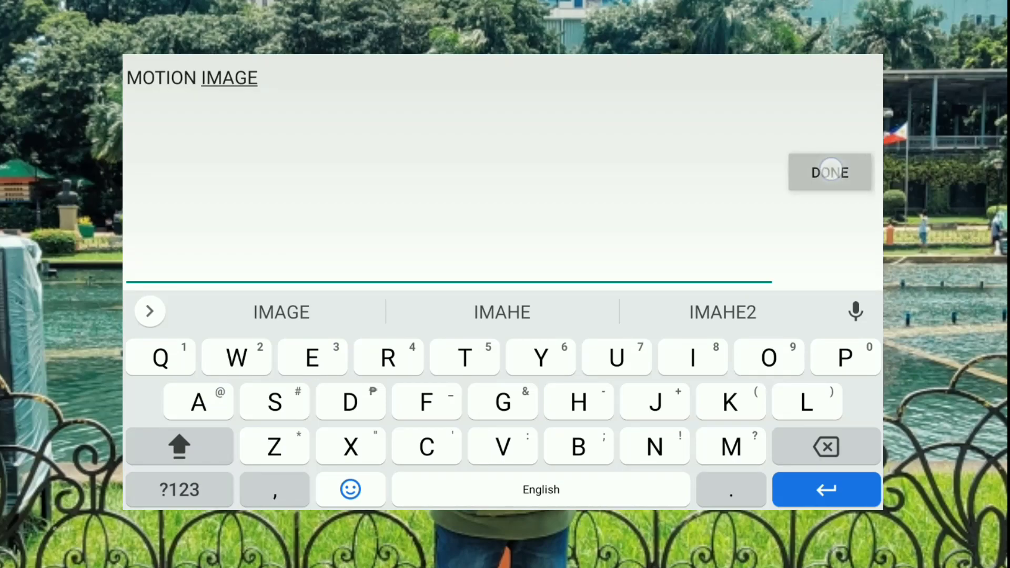
left_click(830, 172)
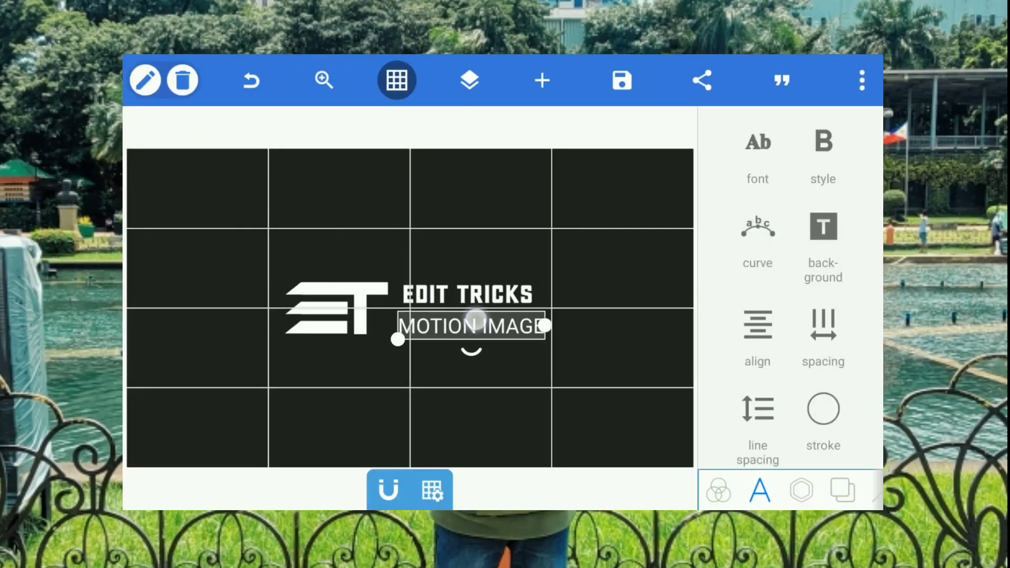
Give MOTION IMAGE a condensed font from My Fonts and hide the alignment grid.
scroll("down", 3)
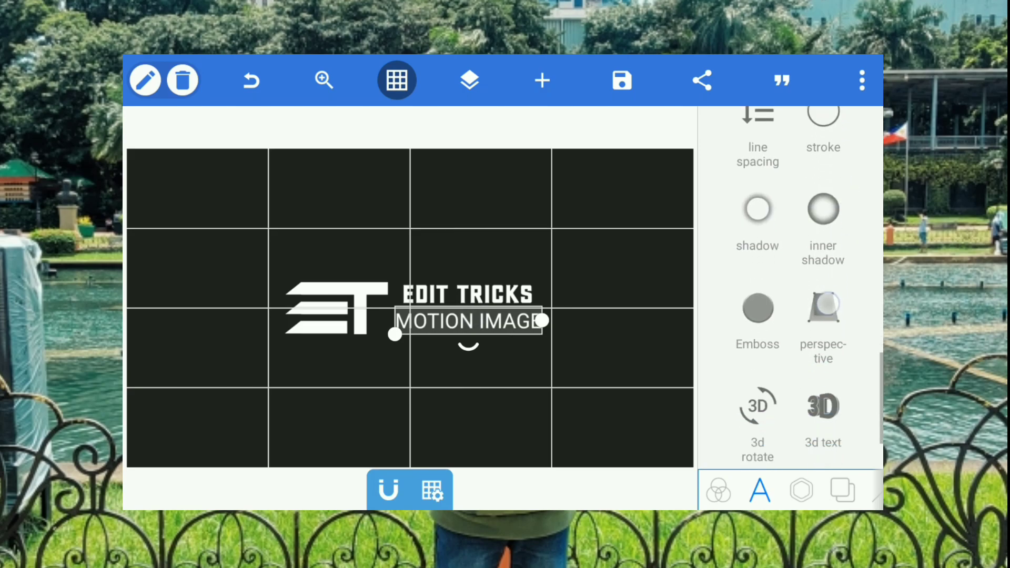
scroll("up", 3)
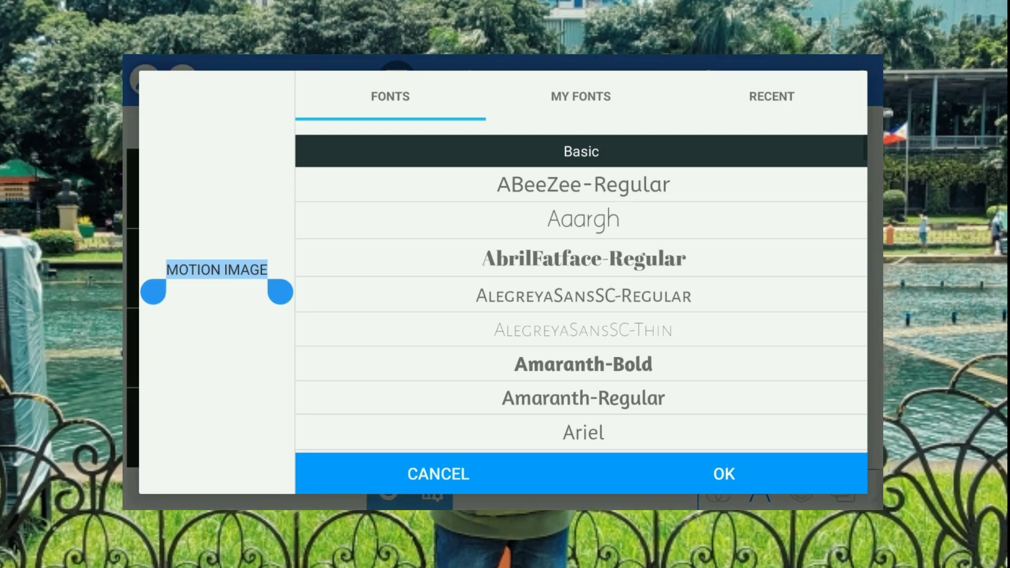
left_click(772, 96)
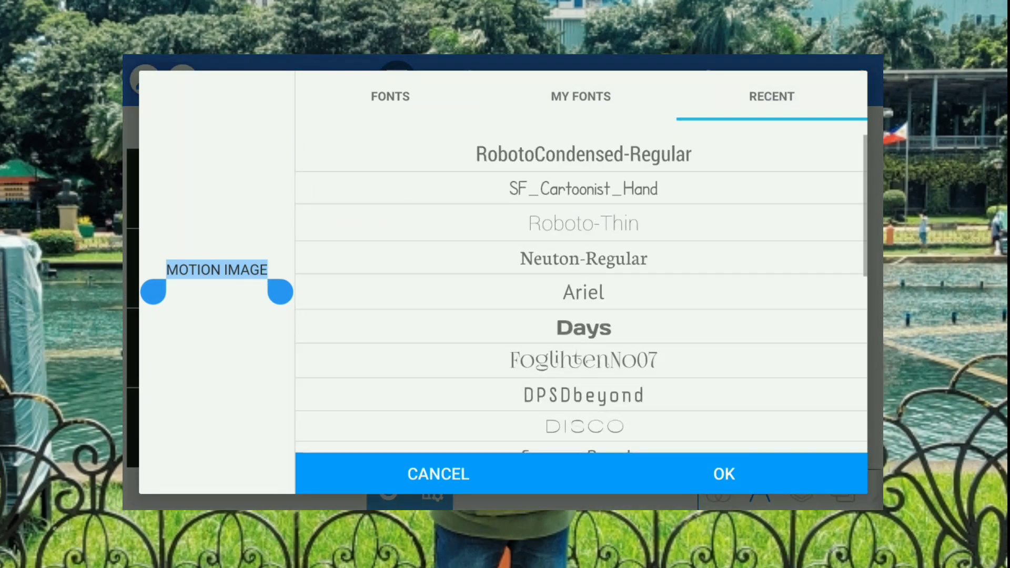
left_click(579, 96)
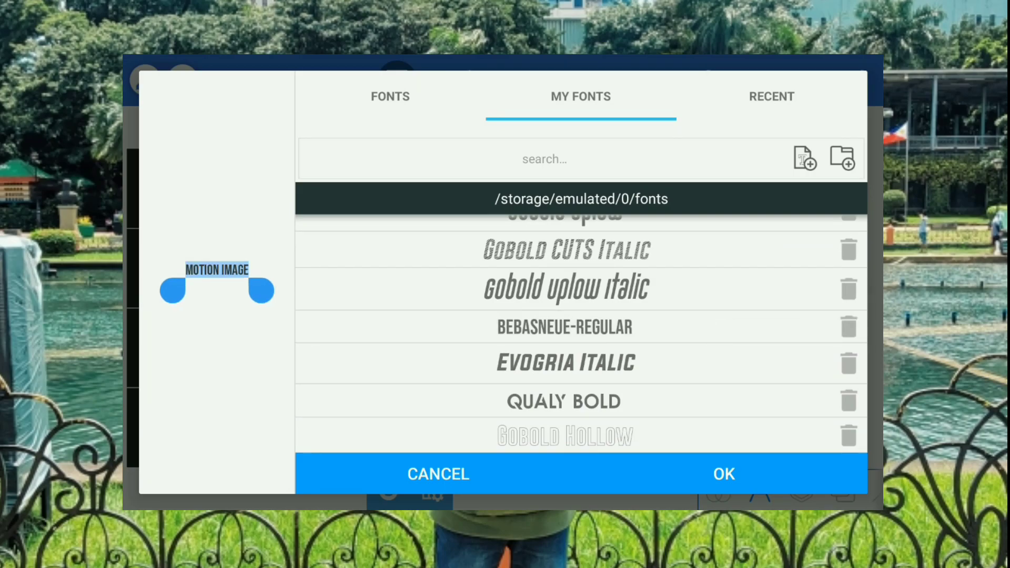
scroll("up", 3)
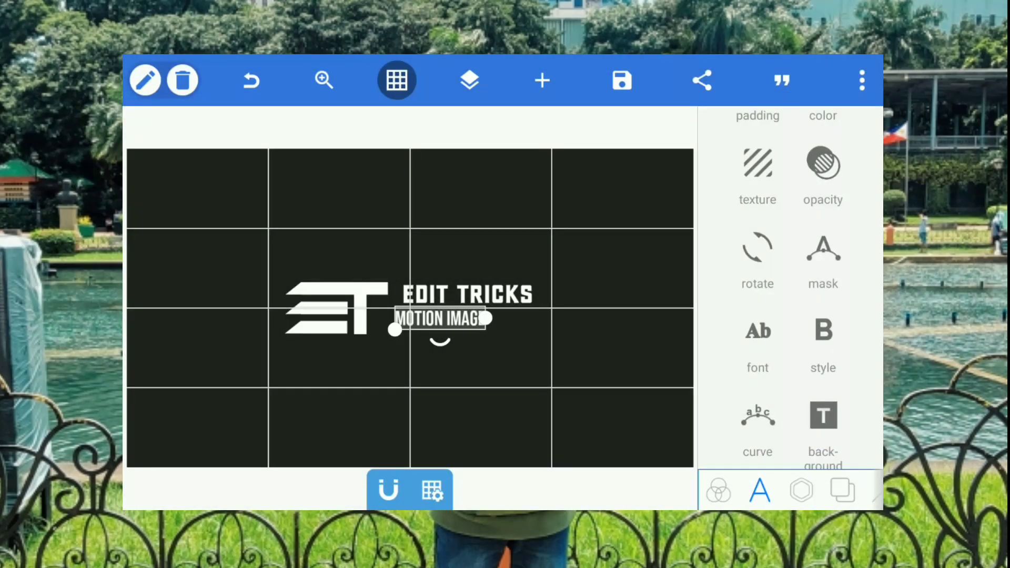
scroll("down", 3)
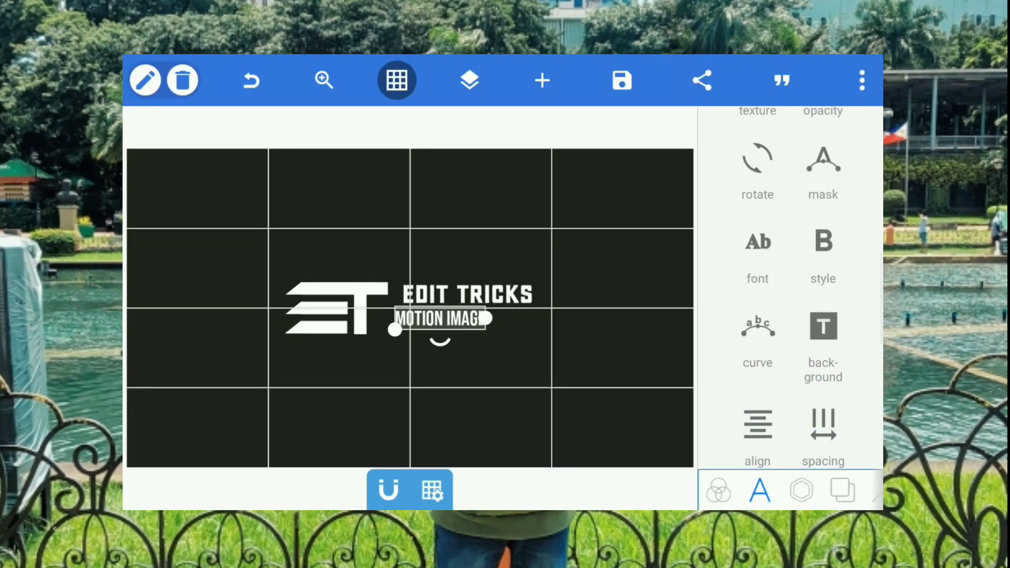
left_click(324, 80)
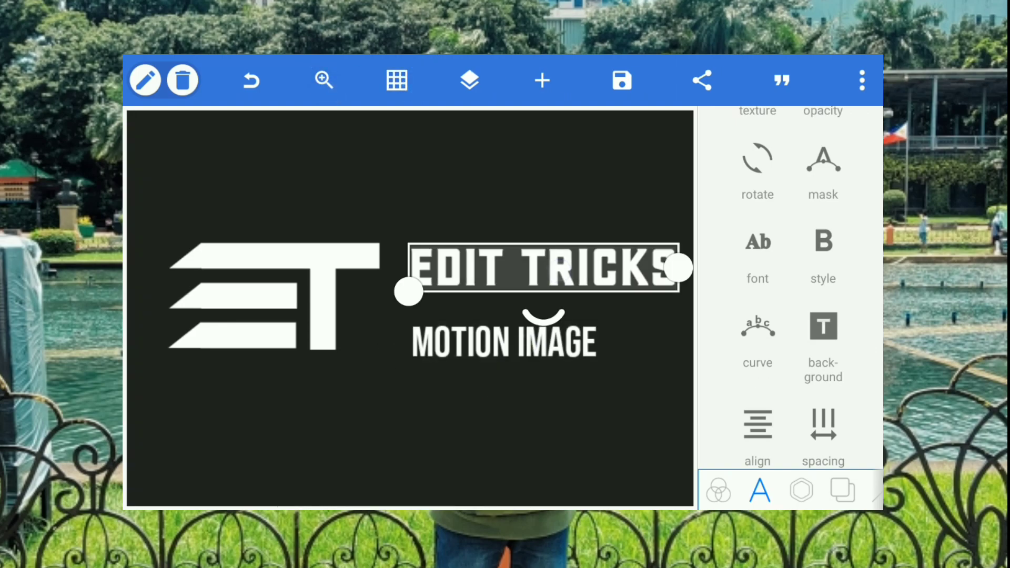
Enlarge the EDIT TRICKS heading.
scroll("up", 3)
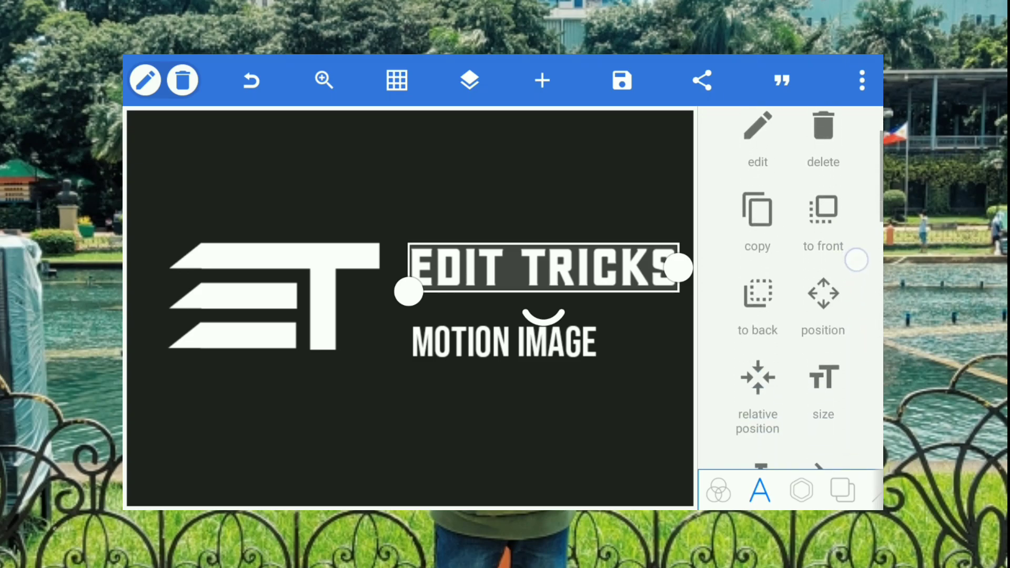
left_click(823, 387)
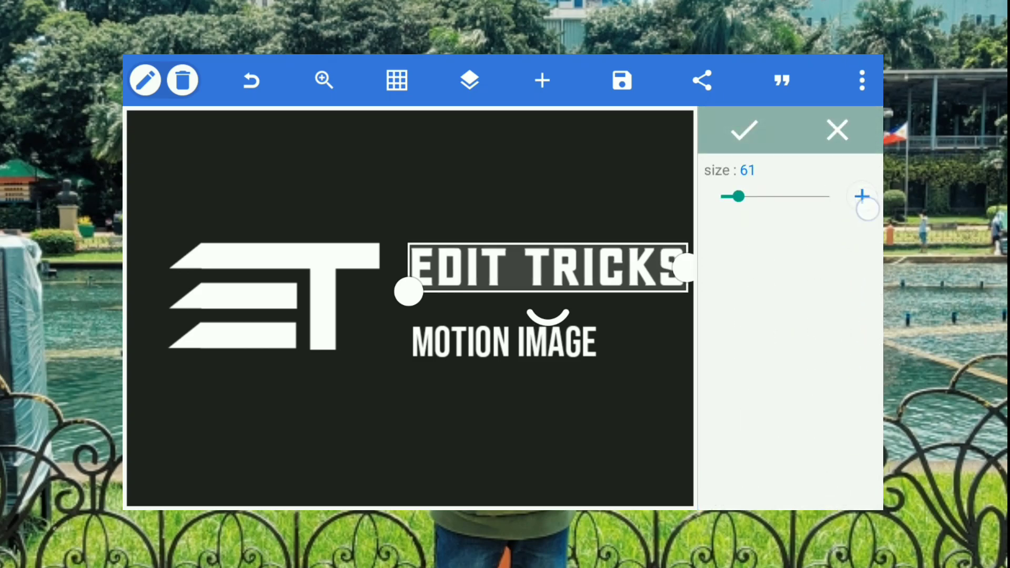
left_click(862, 196)
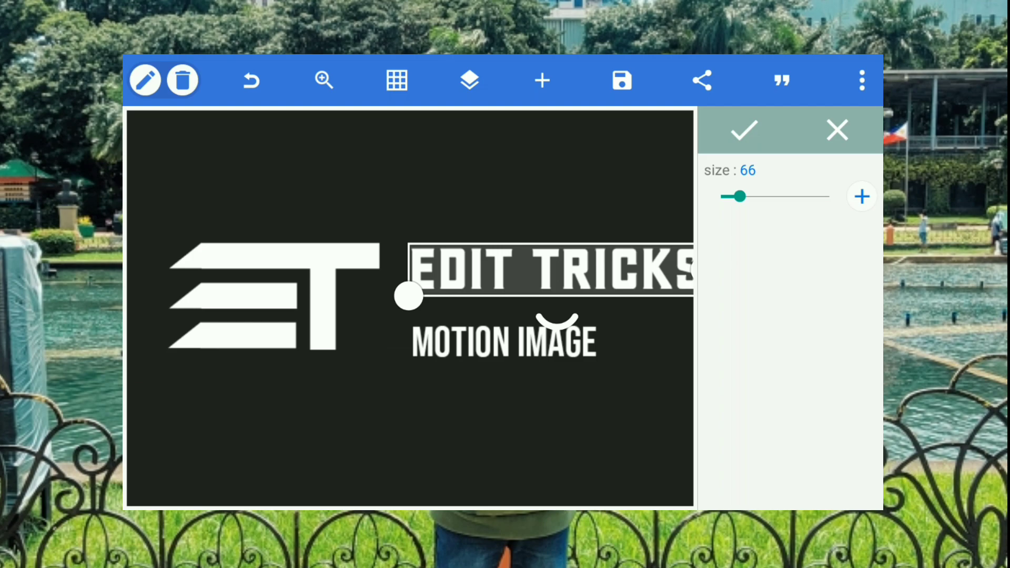
left_click(862, 196)
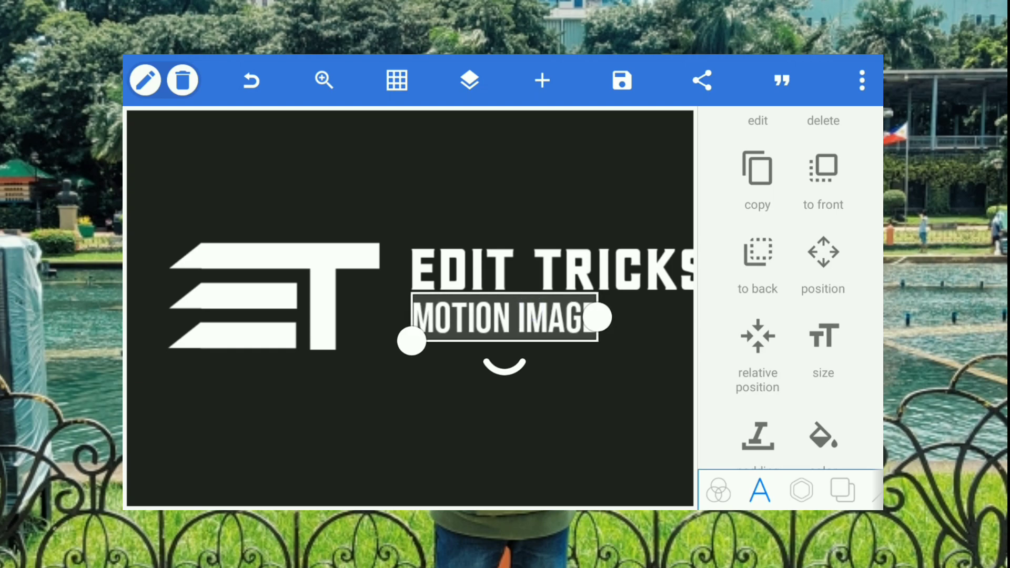
Shrink MOTION IMAGE into a small subtitle under the heading.
left_click(823, 354)
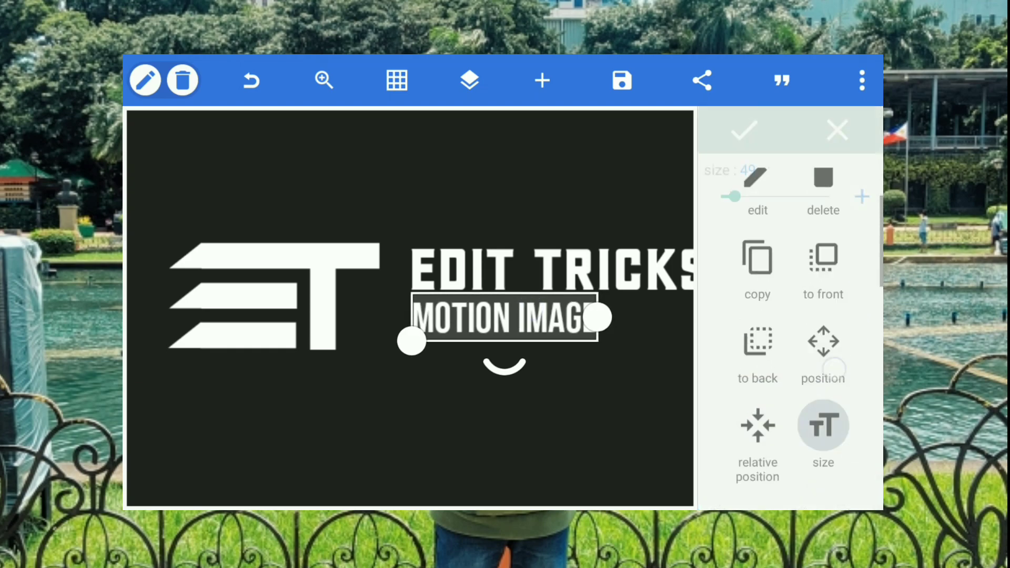
left_click(823, 428)
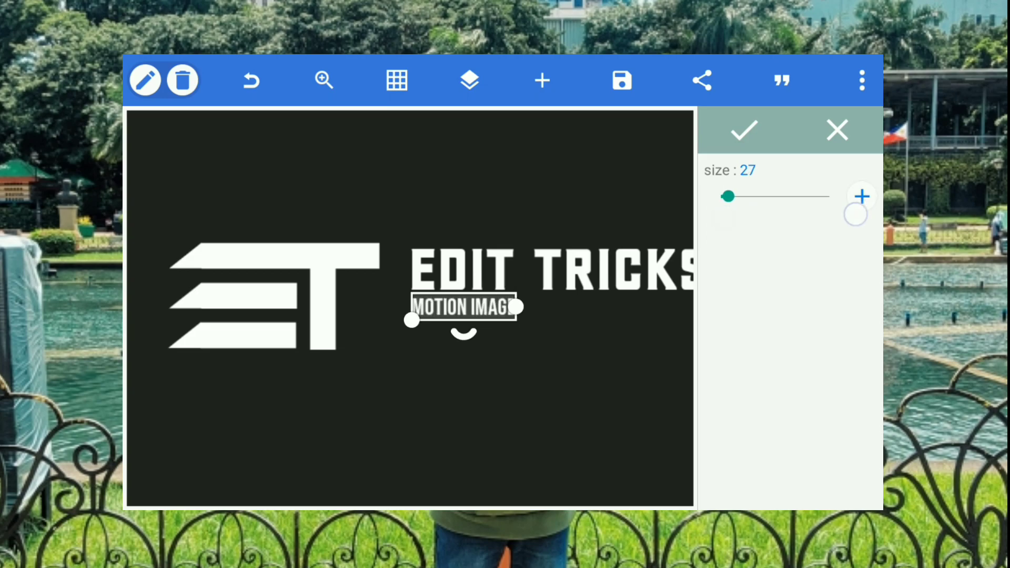
left_click(861, 197)
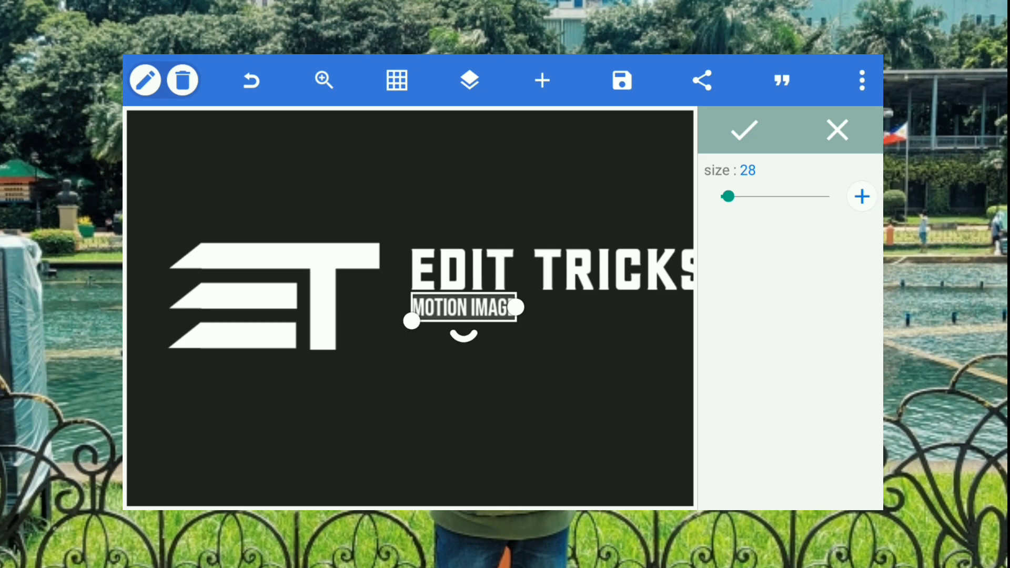
left_click(862, 196)
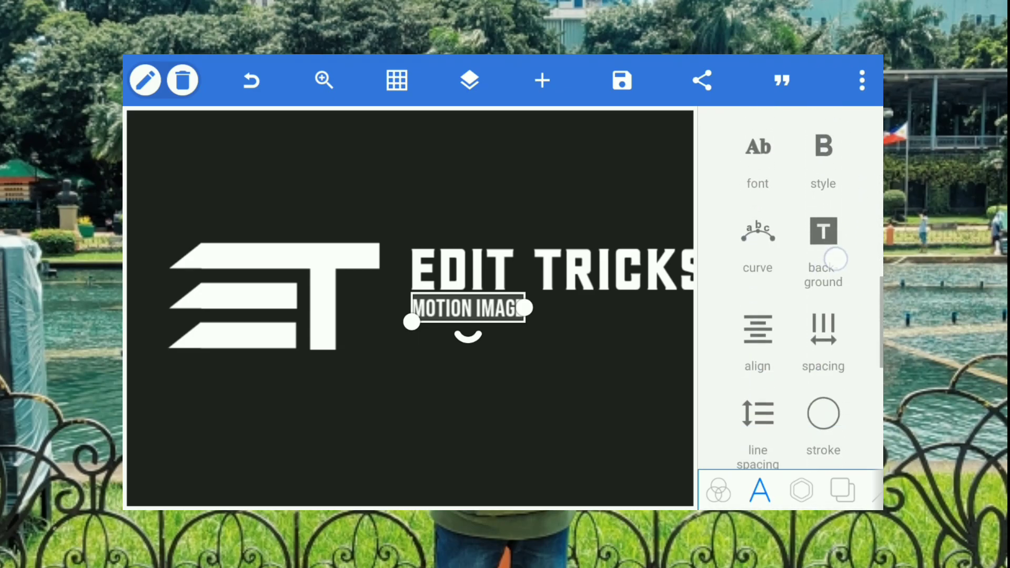
Widen the MOTION IMAGE letter spacing to 64.
left_click(823, 341)
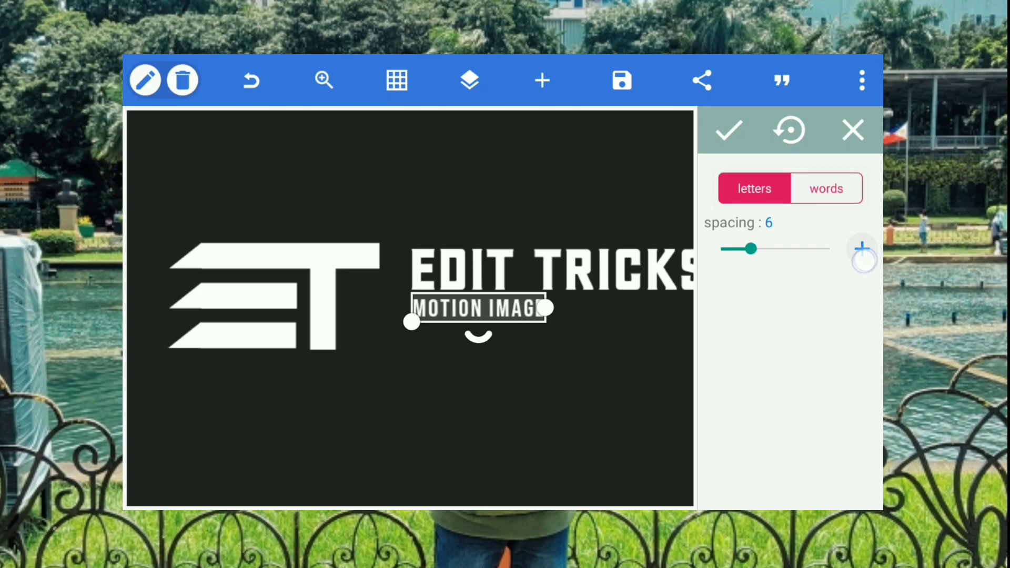
left_click(861, 249)
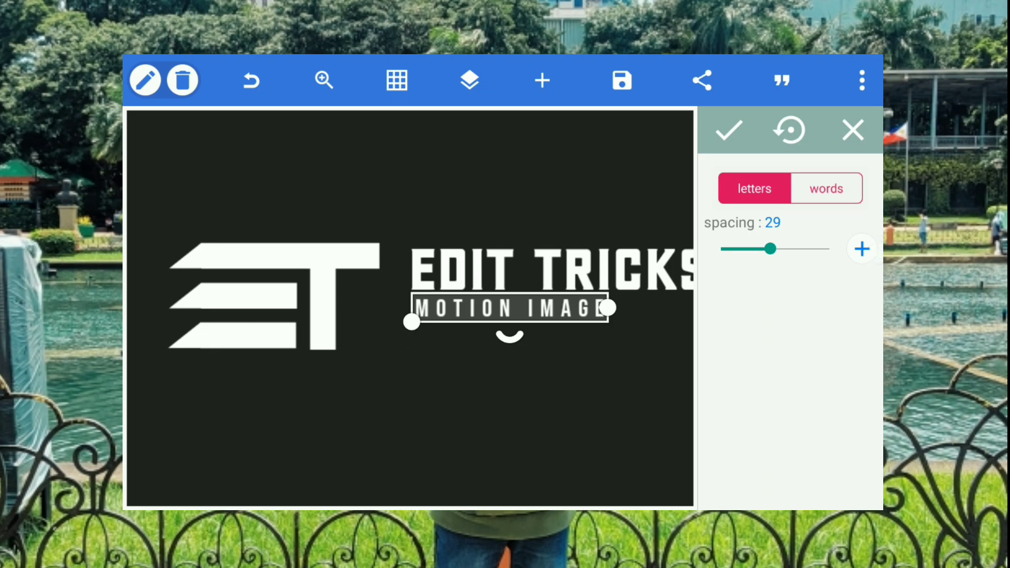
left_click(324, 80)
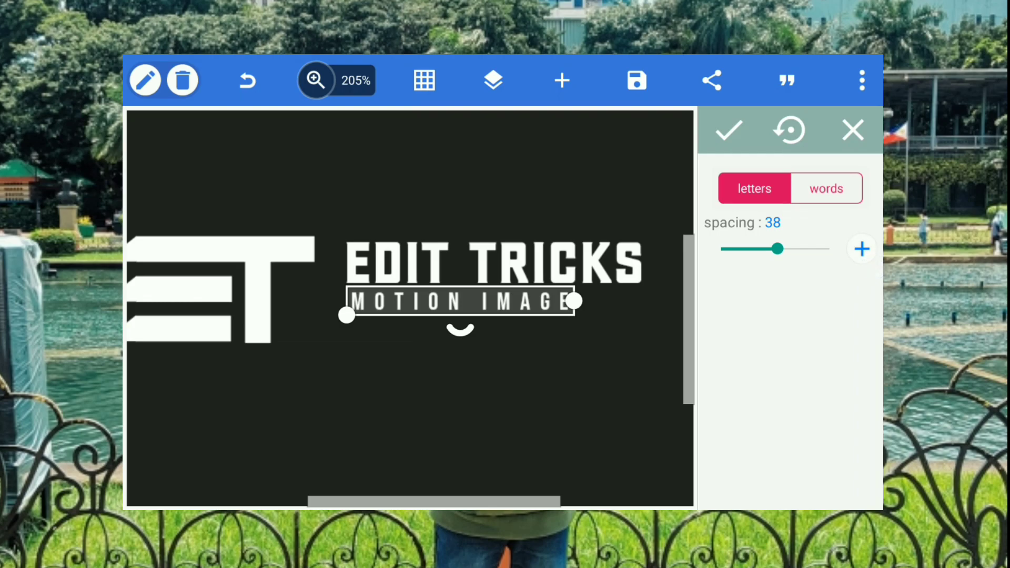
left_click(861, 250)
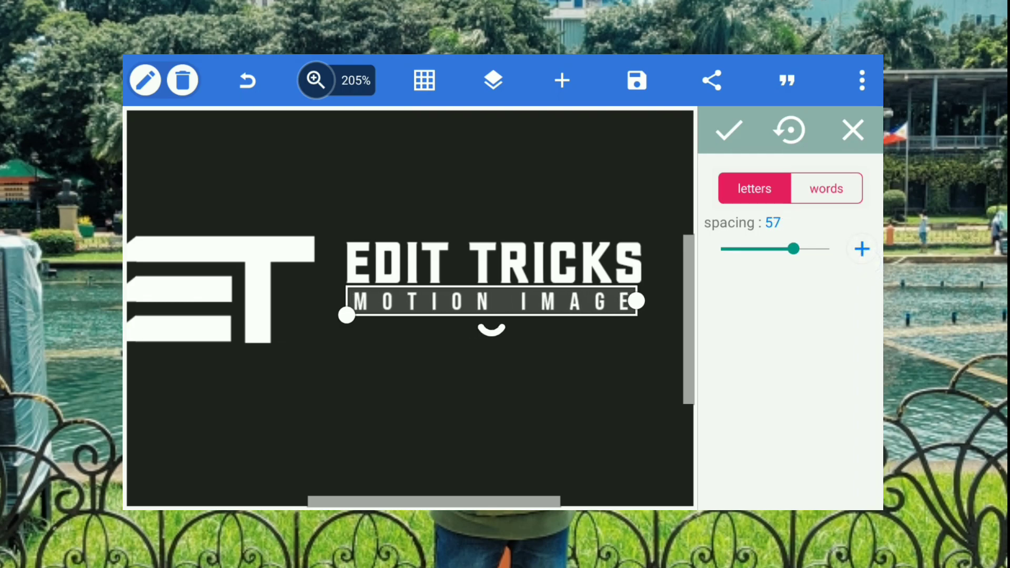
left_click(861, 249)
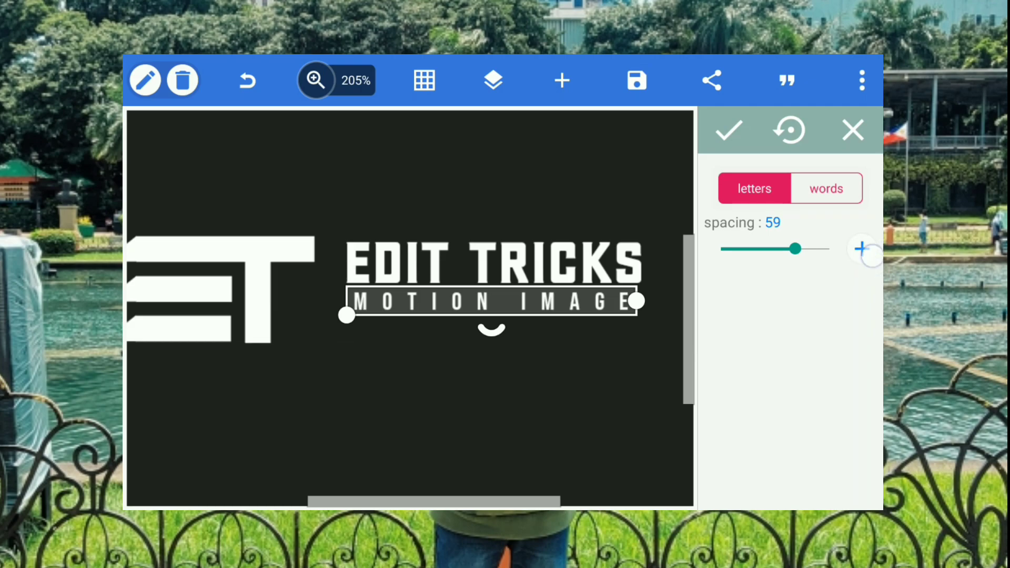
left_click(861, 250)
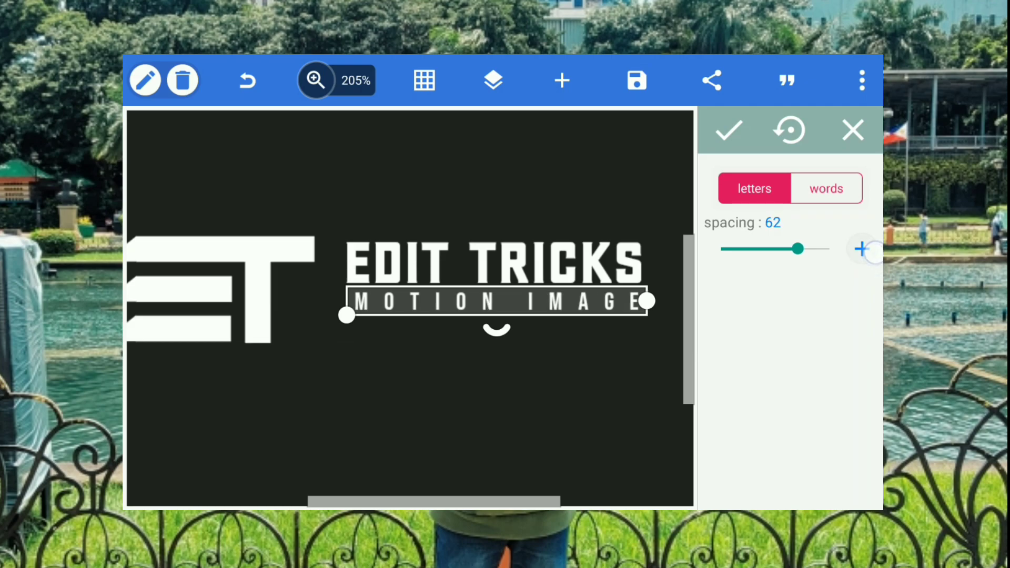
left_click(861, 249)
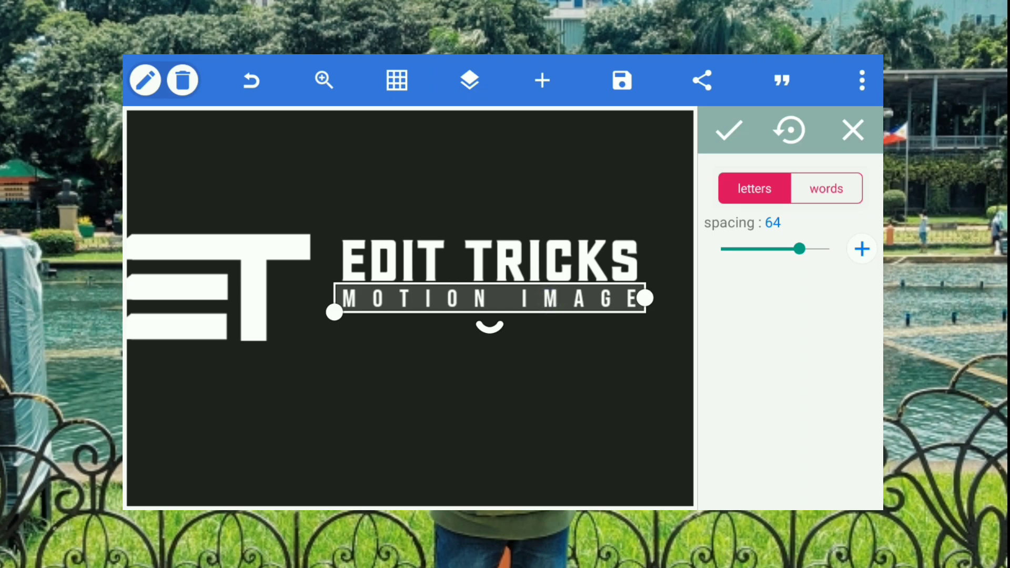
Confirm the spacing and nudge the tagline down beneath EDIT TRICKS.
left_click(728, 130)
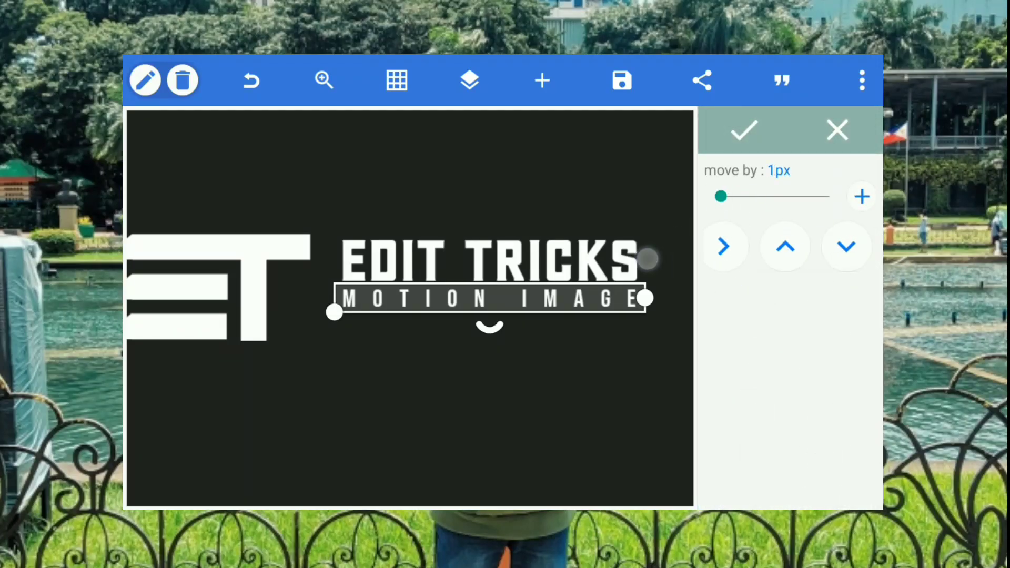
left_click(846, 246)
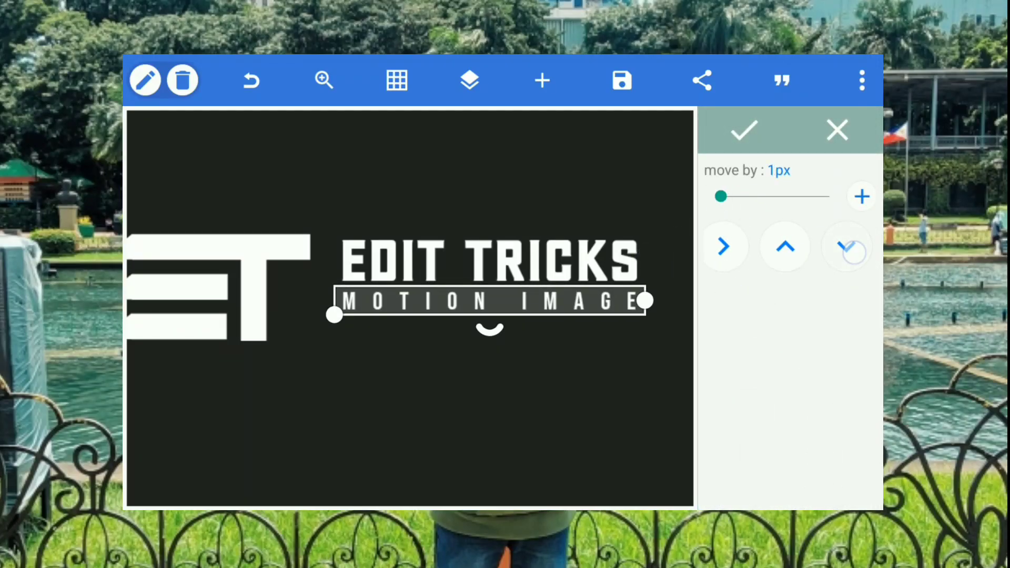
left_click(743, 129)
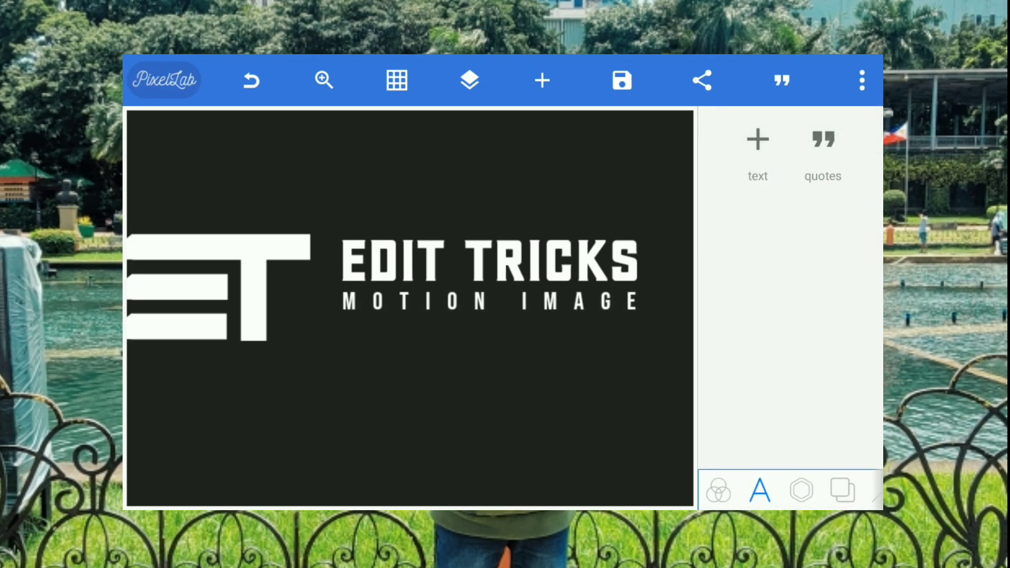
Zoom out and move the ET monogram closer to the text lines.
left_click(324, 80)
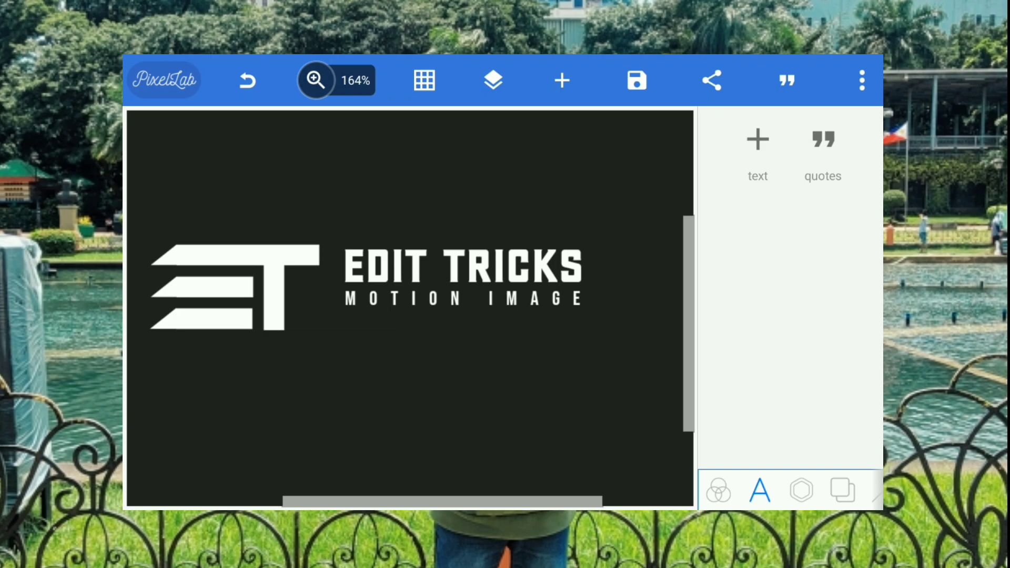
left_click(232, 284)
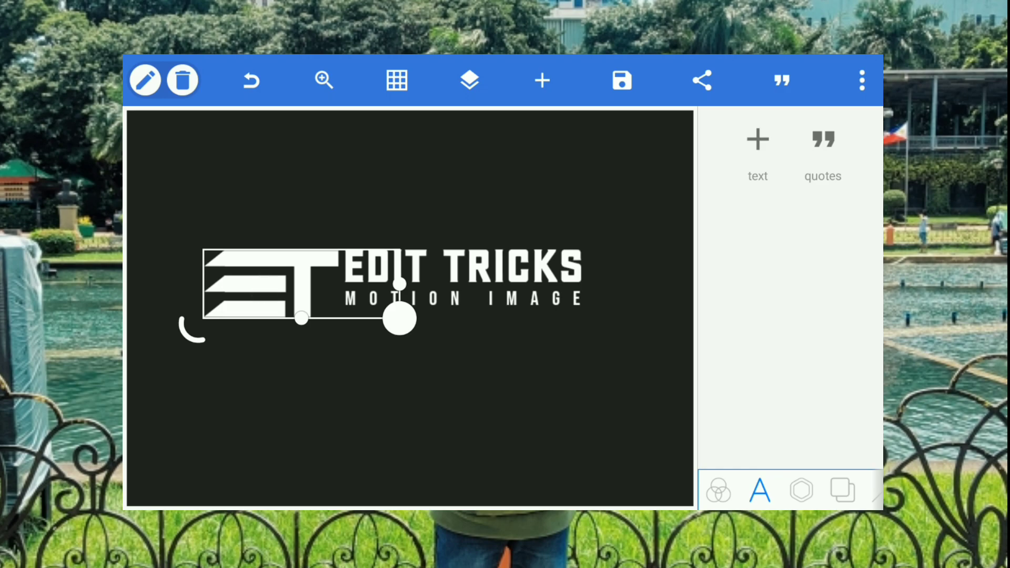
left_click(801, 491)
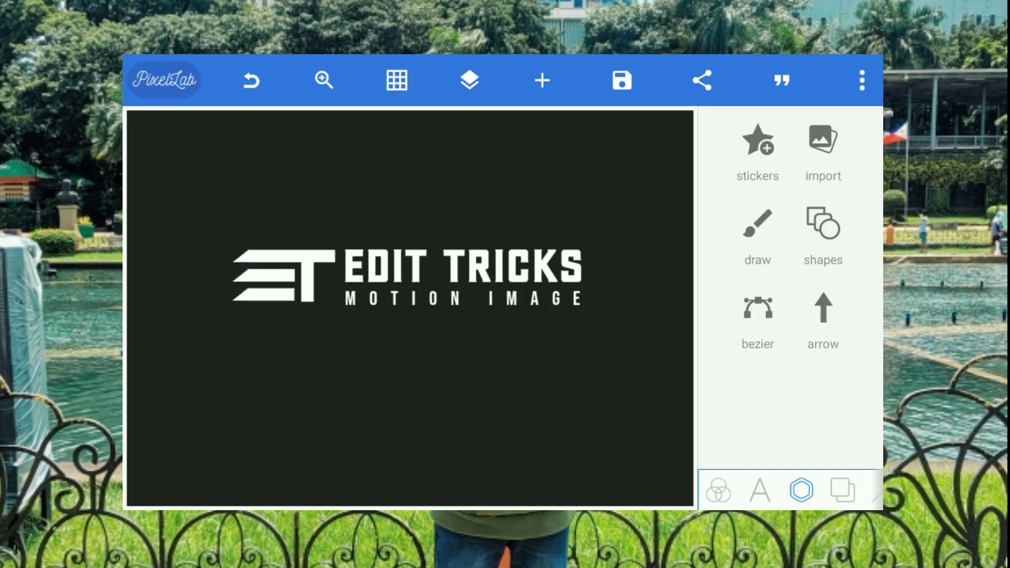
left_click(468, 300)
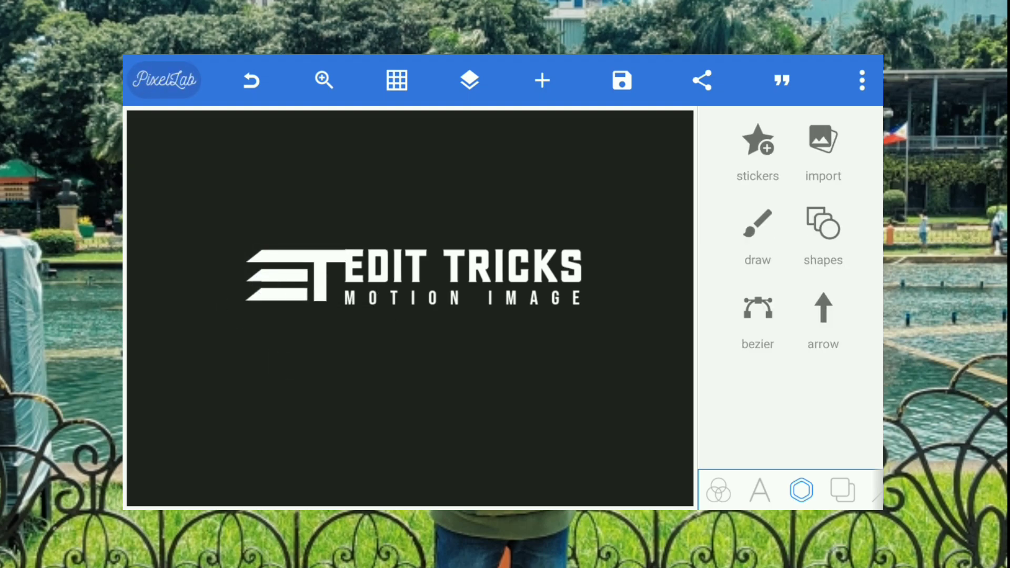
Nudge the ET monogram 7px left to sit snugly beside the text.
left_click(473, 305)
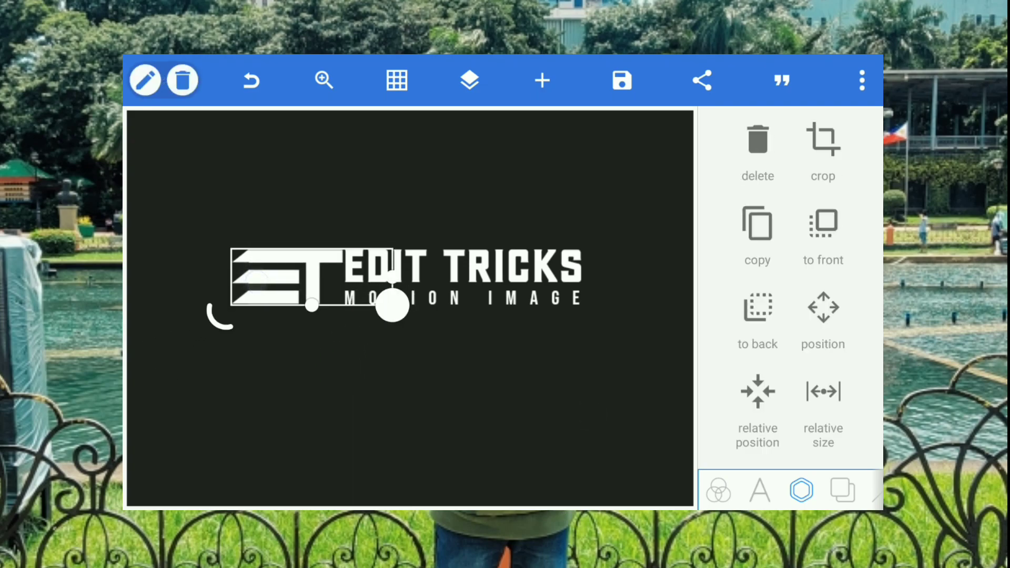
scroll("down", 3)
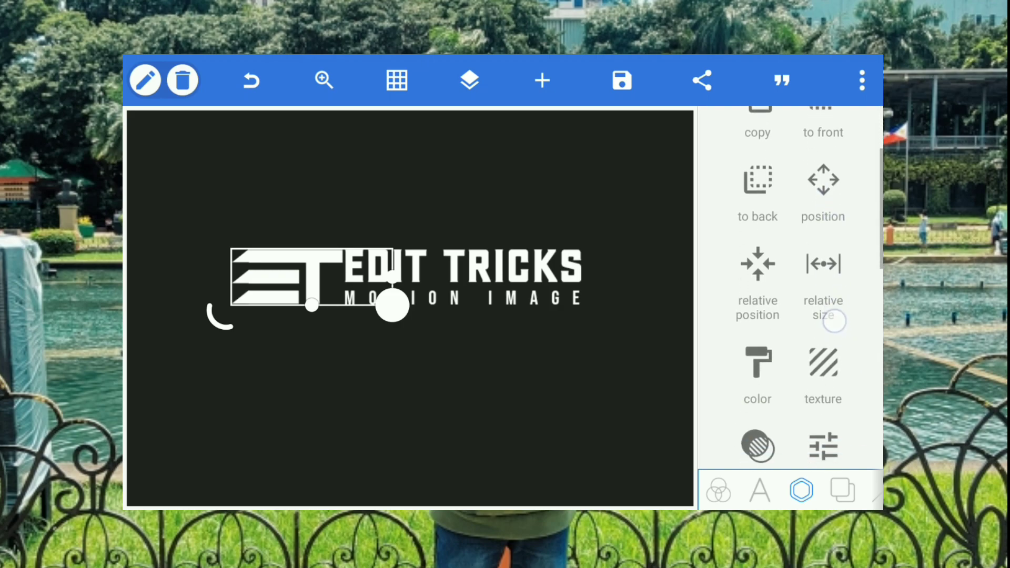
left_click(823, 187)
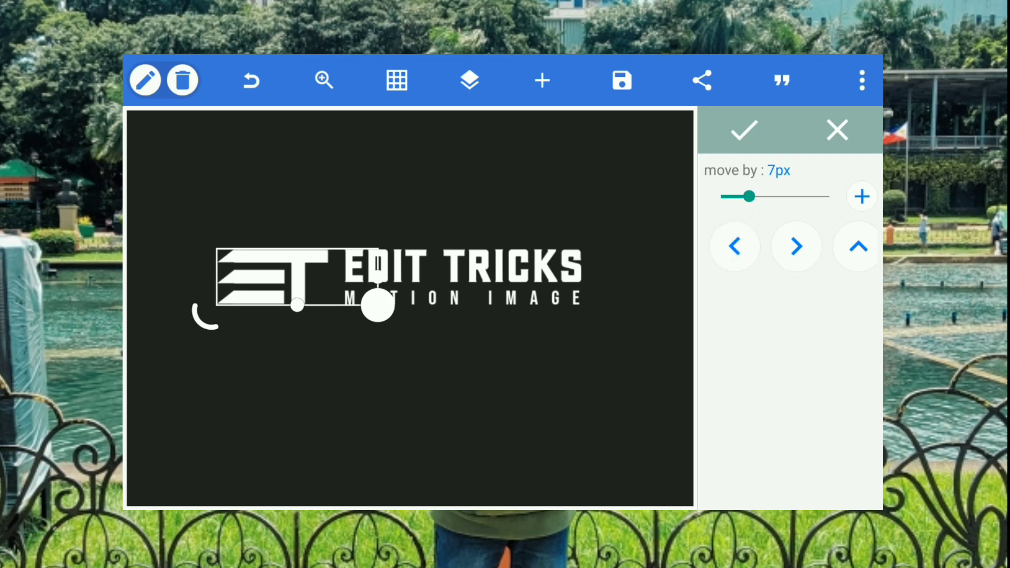
left_click(744, 130)
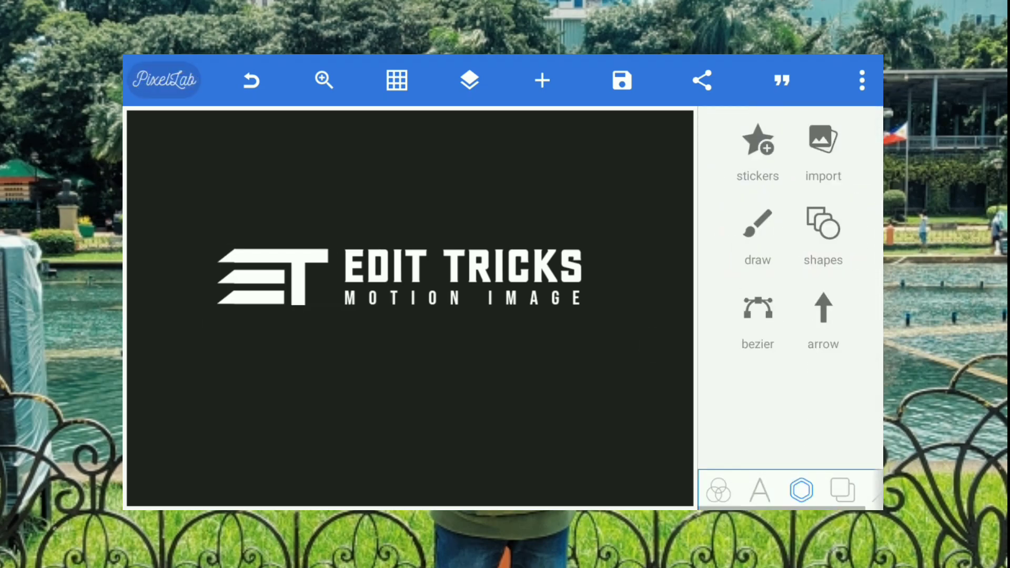
Merge the monogram, heading and tagline layers, center the result using the grid, then hide it.
left_click(323, 80)
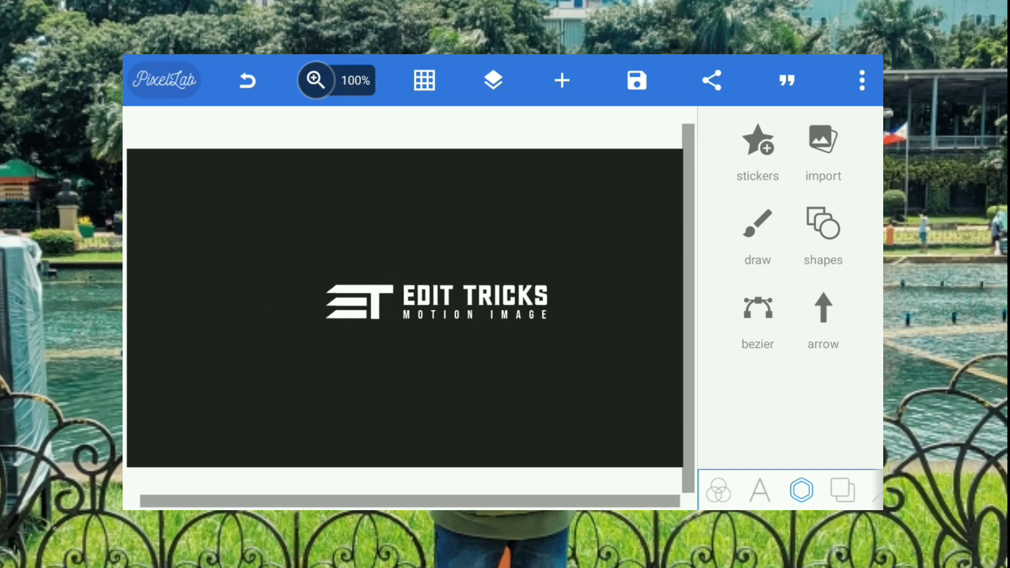
left_click(423, 80)
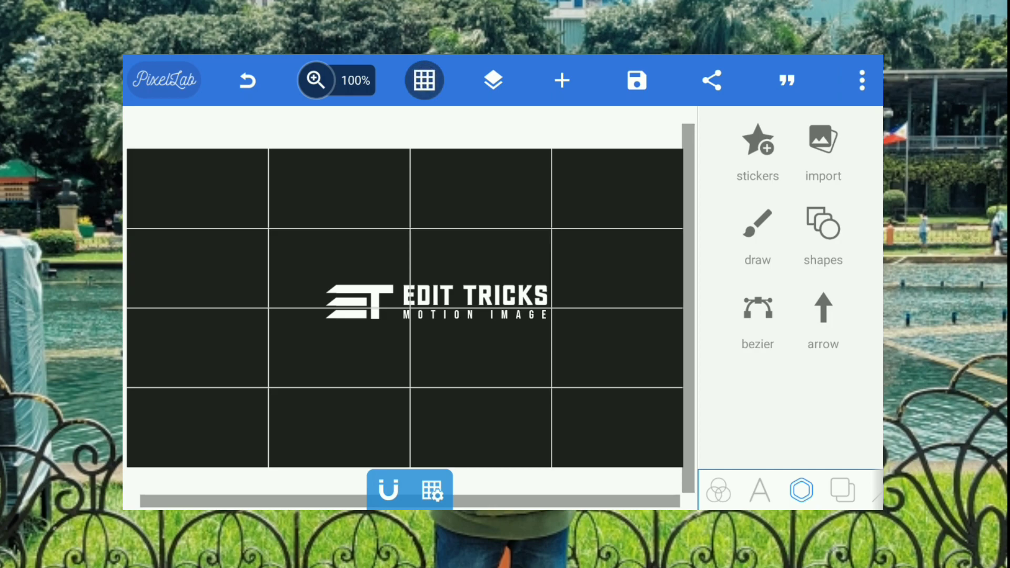
left_click(493, 80)
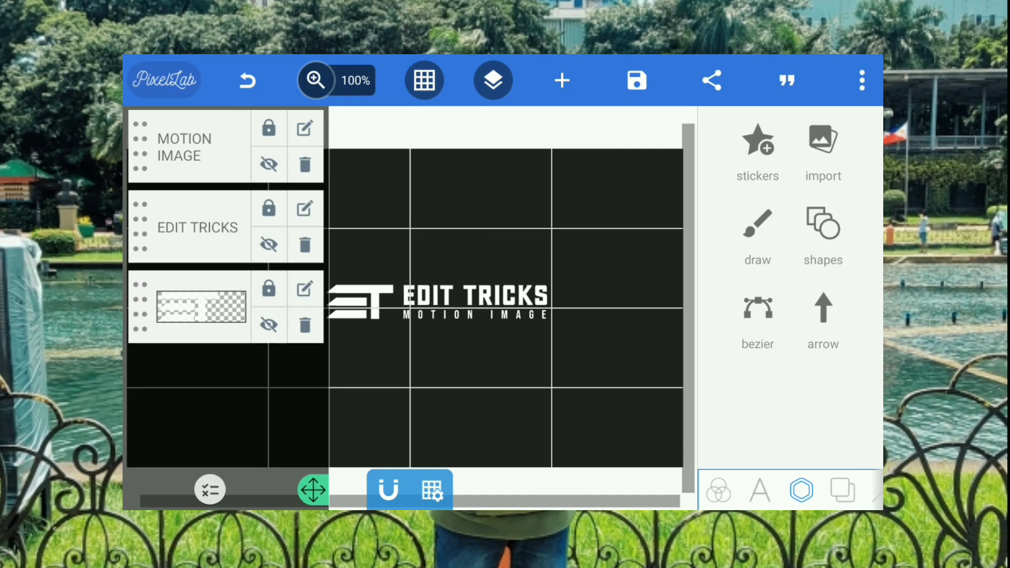
left_click(210, 488)
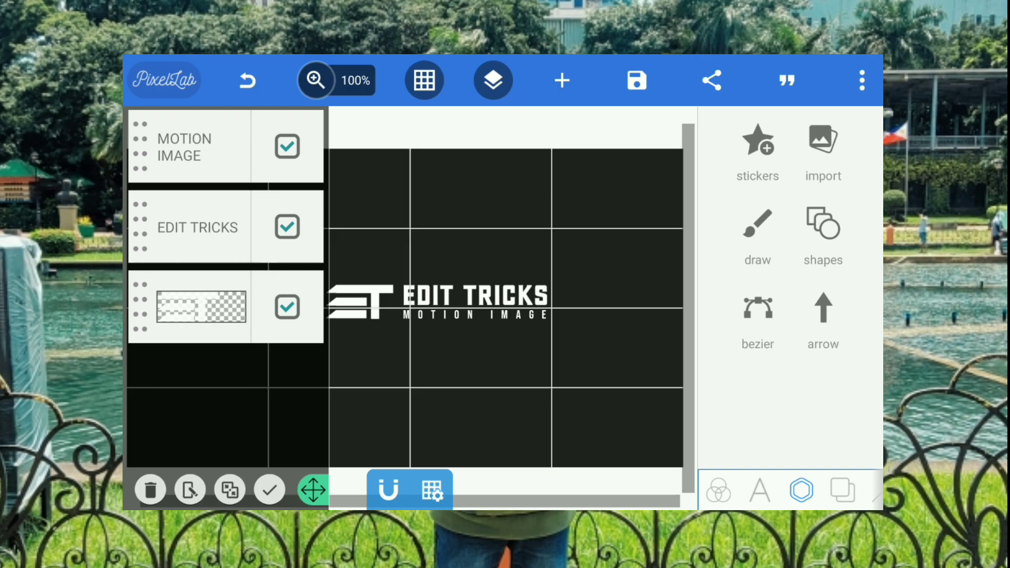
left_click(229, 489)
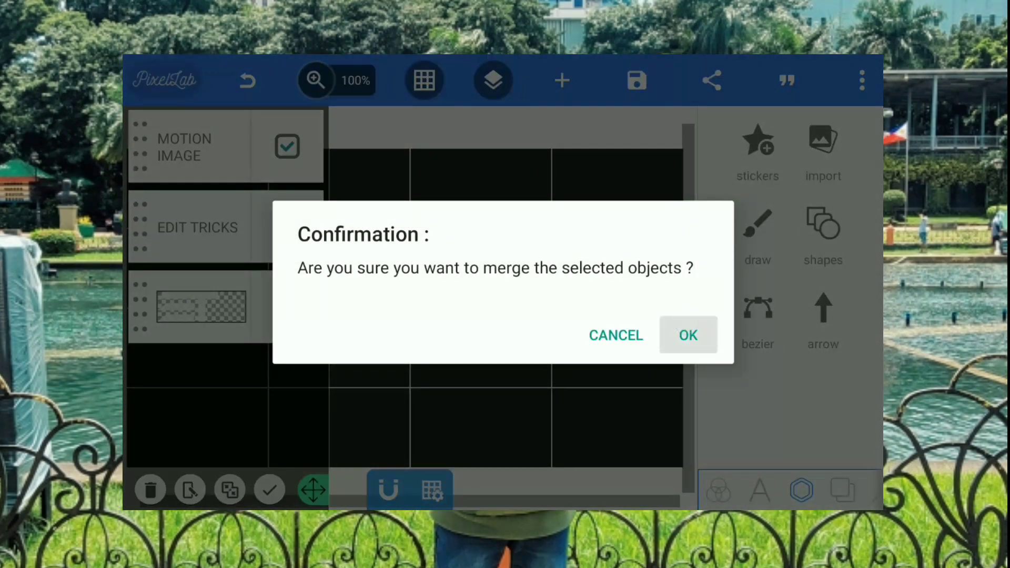
left_click(688, 335)
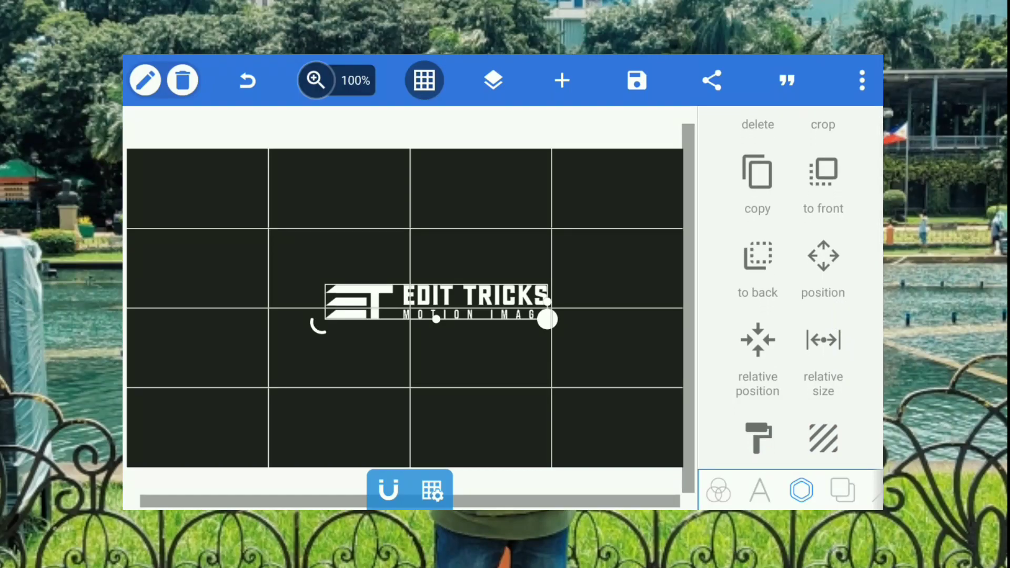
left_click(822, 264)
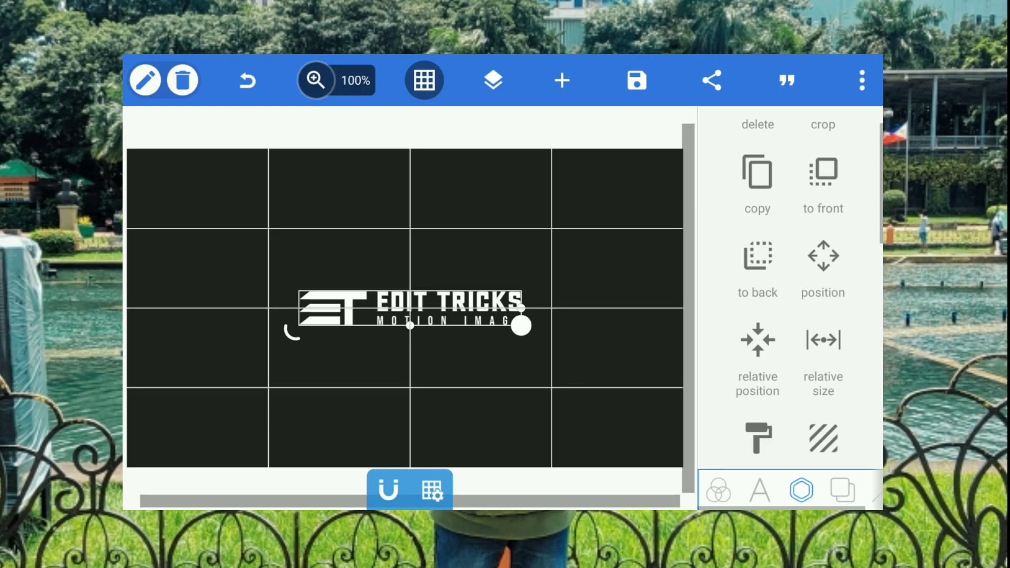
left_click(424, 80)
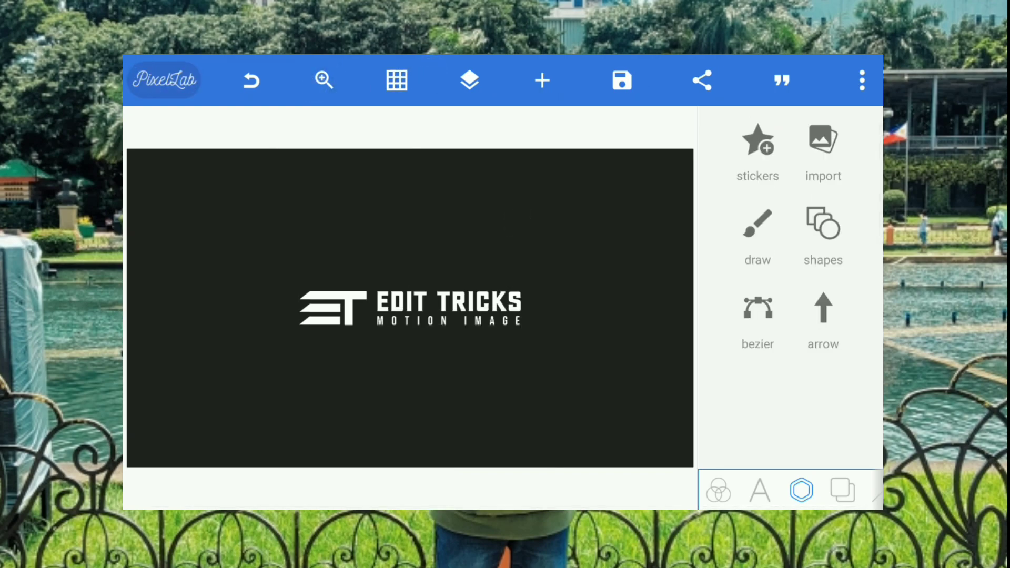
Set the logo image export to Ultra quality in PNG format.
left_click(843, 491)
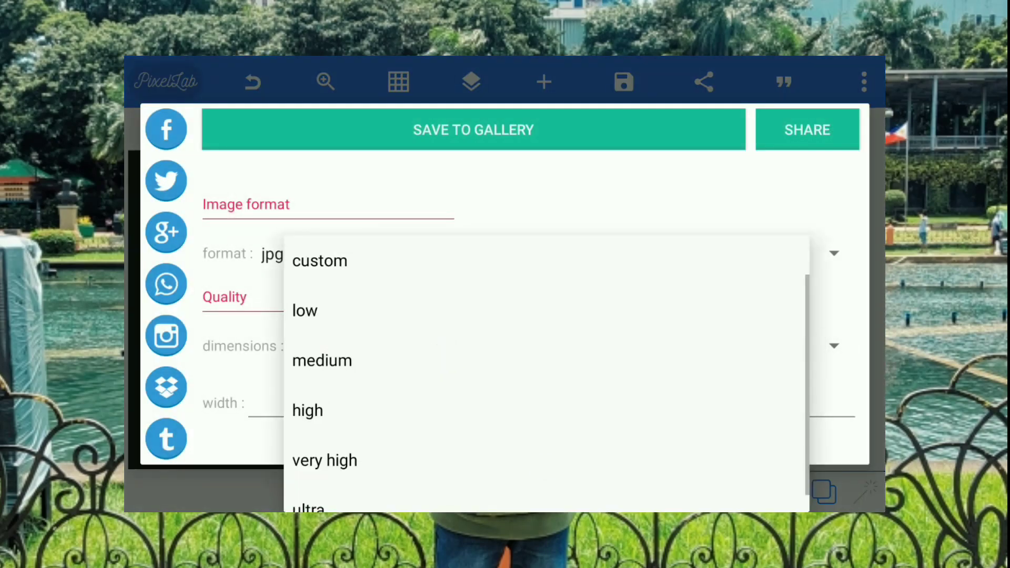
left_click(833, 253)
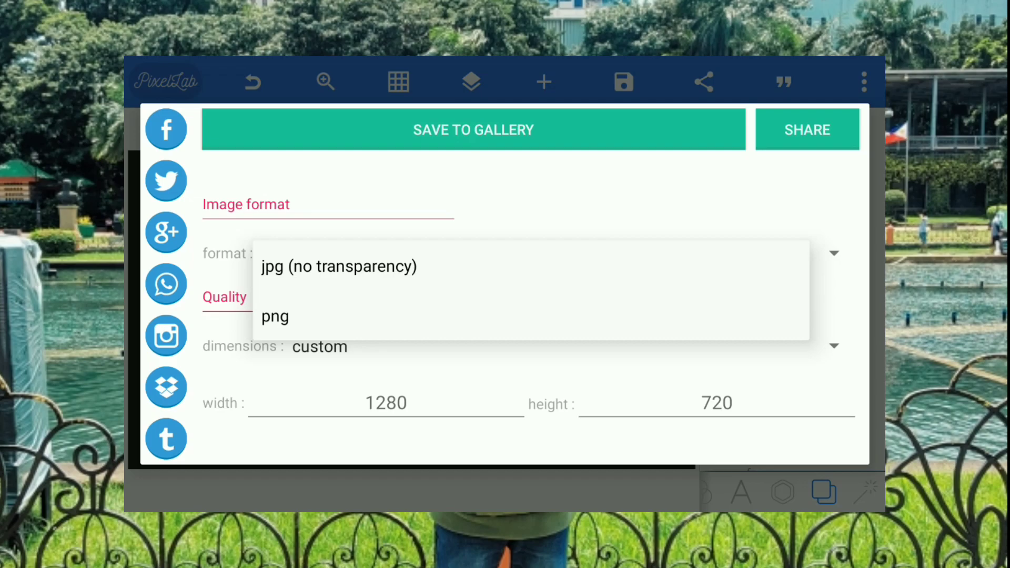
left_click(339, 266)
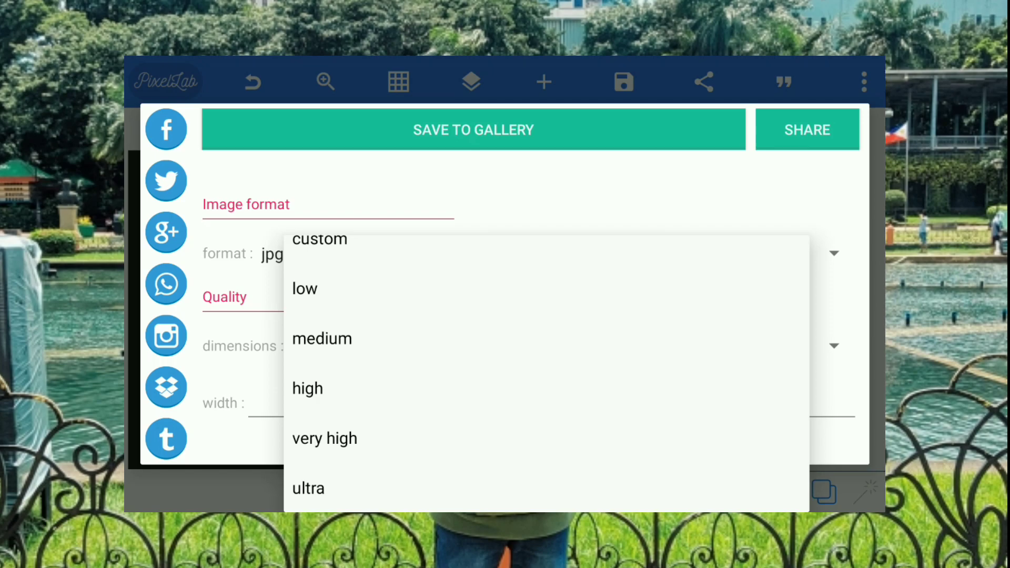
left_click(308, 488)
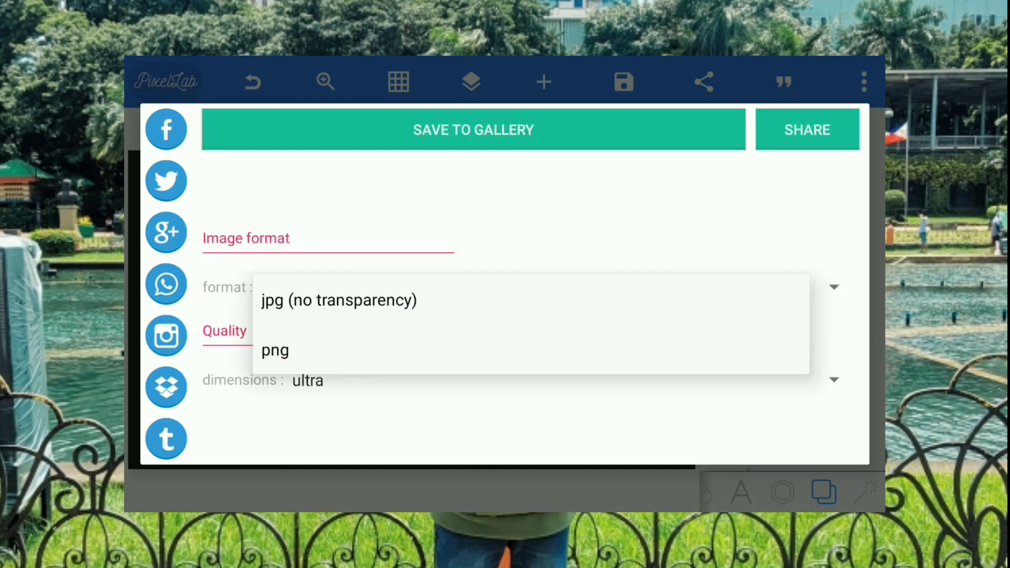
left_click(275, 350)
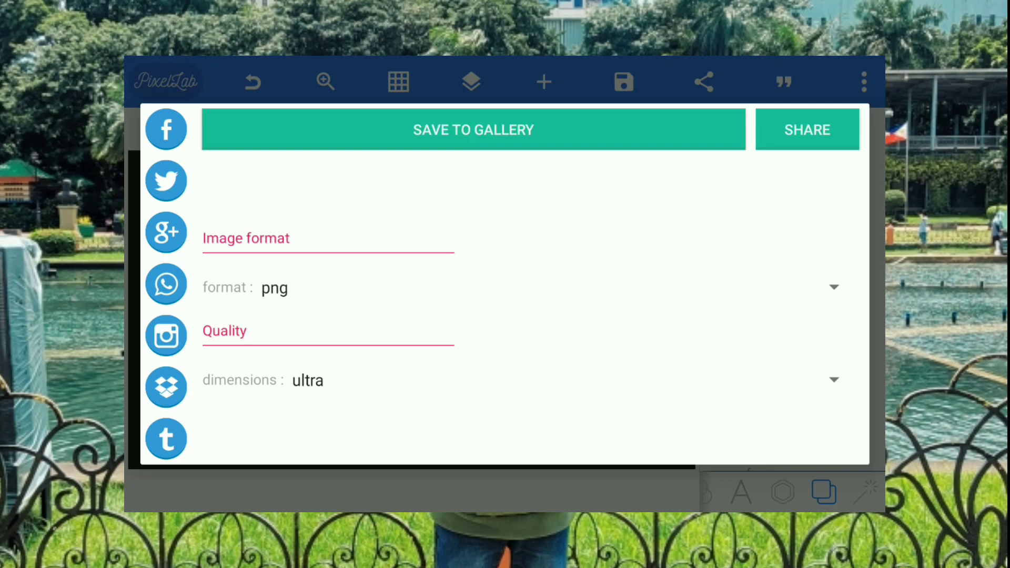